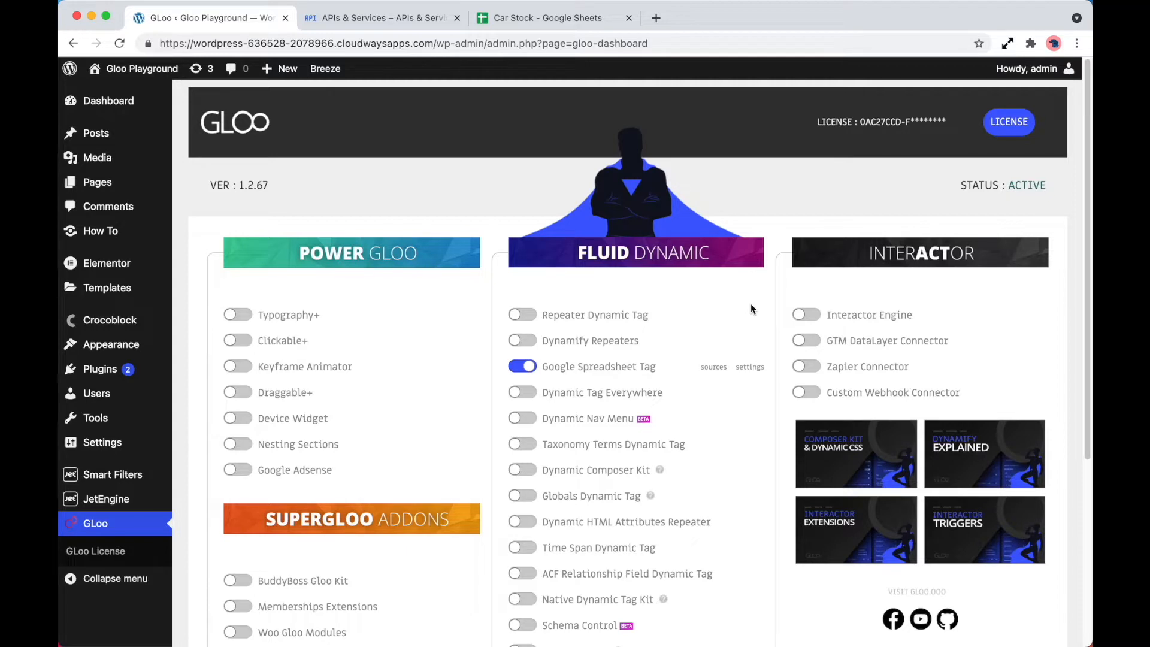
mouse_move(744, 387)
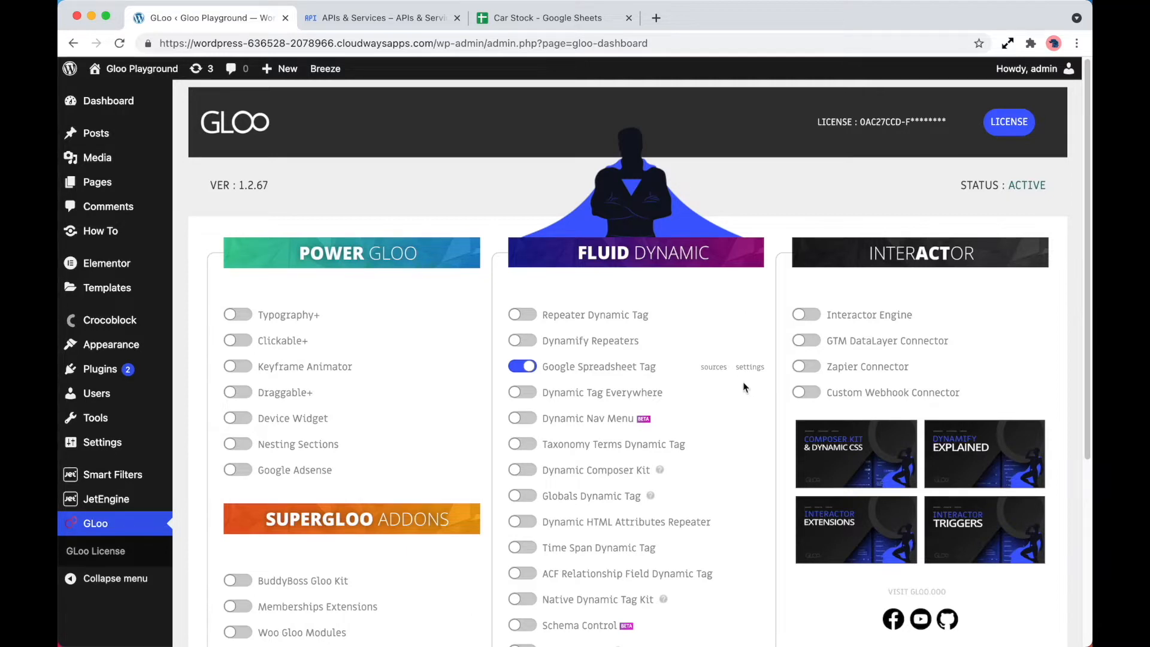
Step: Show the Google Client Setting for Gloo's Google Spreadsheet Tag, then switch to the Google Cloud tab
left_click(750, 366)
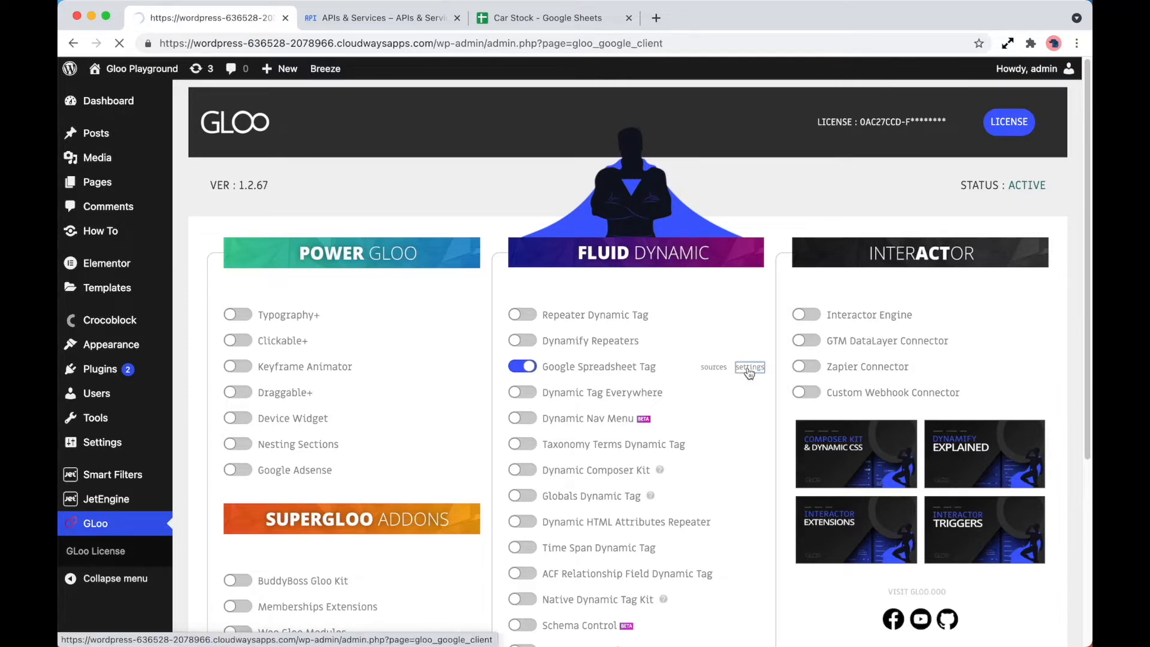
left_click(749, 367)
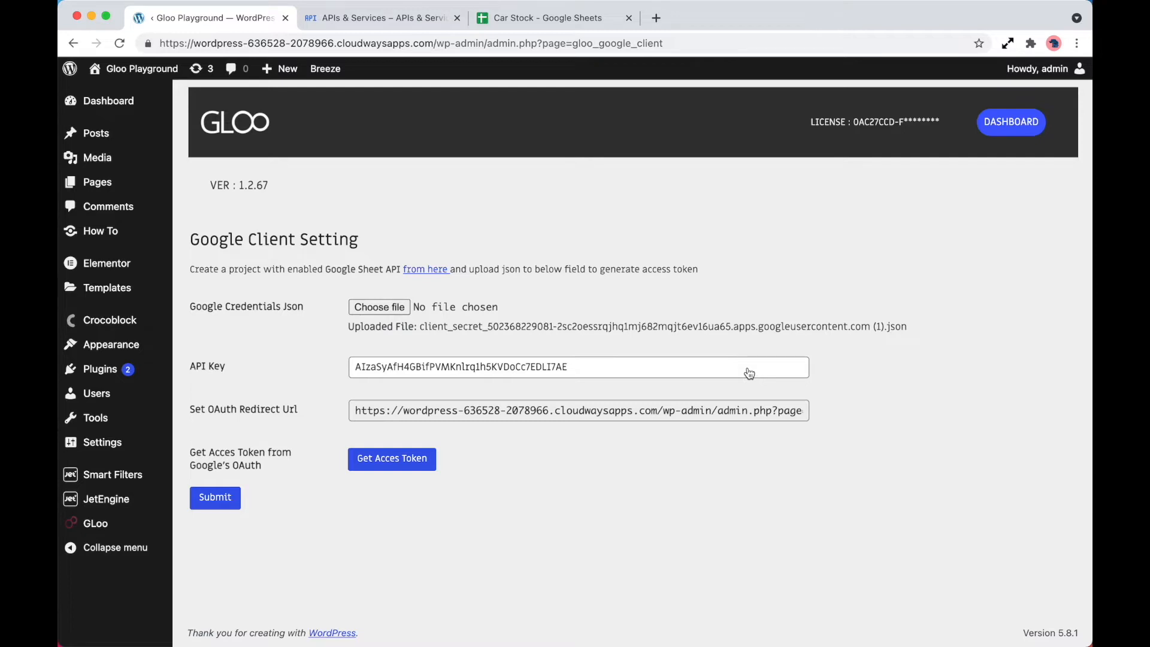
left_click(377, 18)
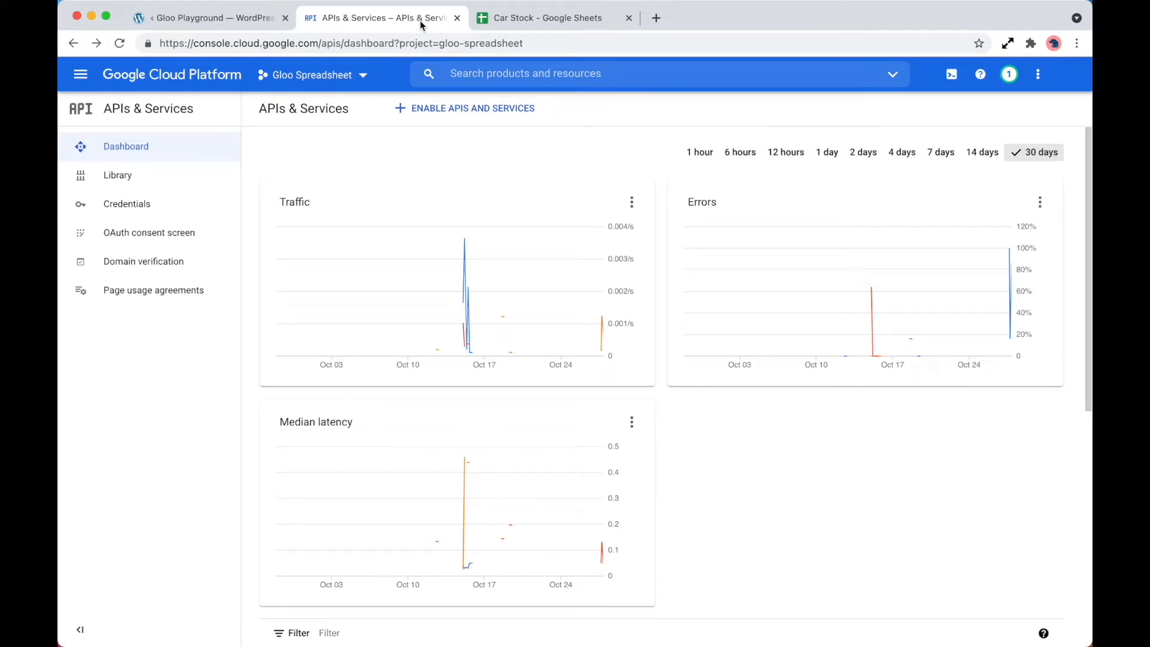
mouse_move(463, 107)
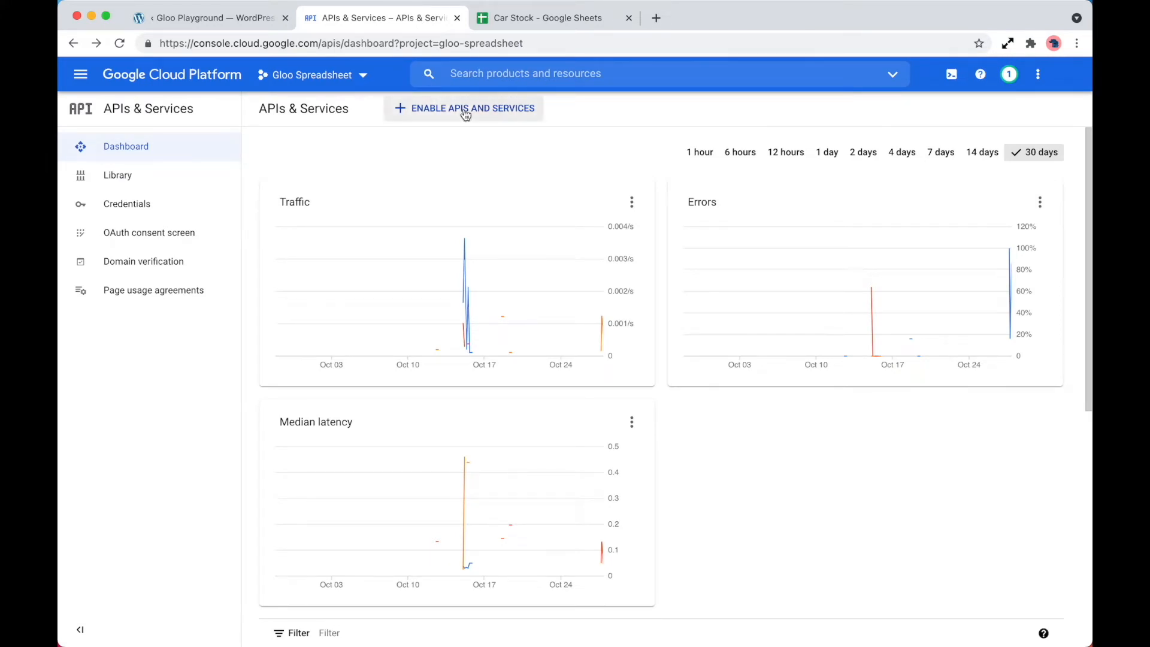
Step: From the API library, reach the enabled Google Sheets API's Credentials page listing the Web client OAuth ID
left_click(464, 108)
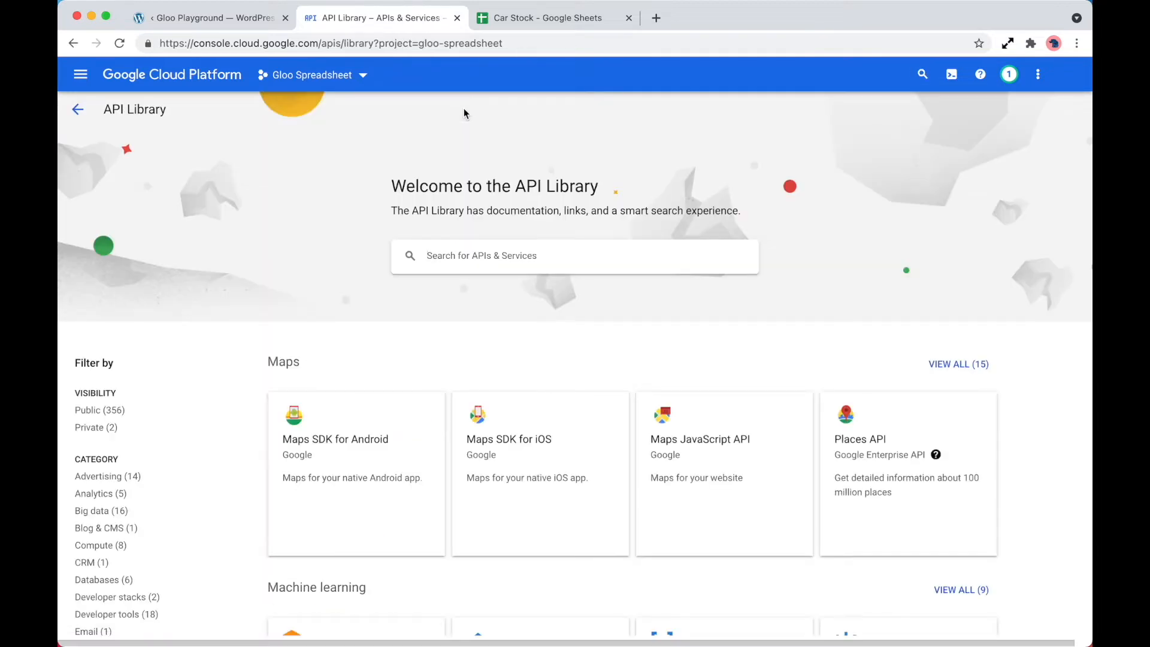
scroll("down", 3)
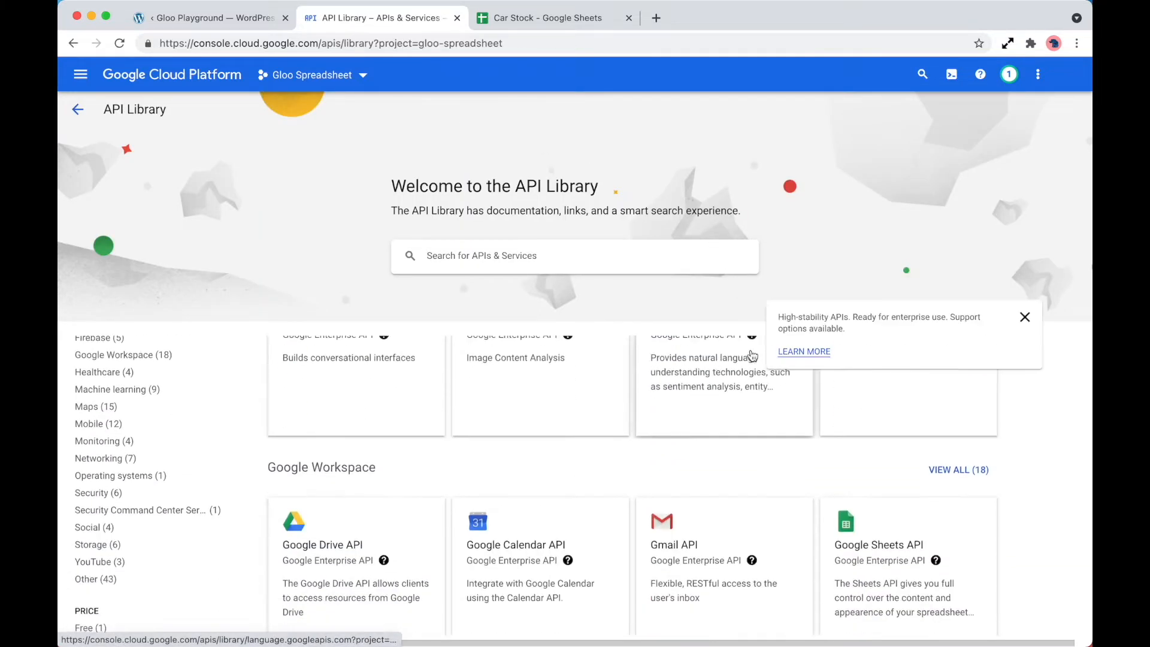
scroll("down", 3)
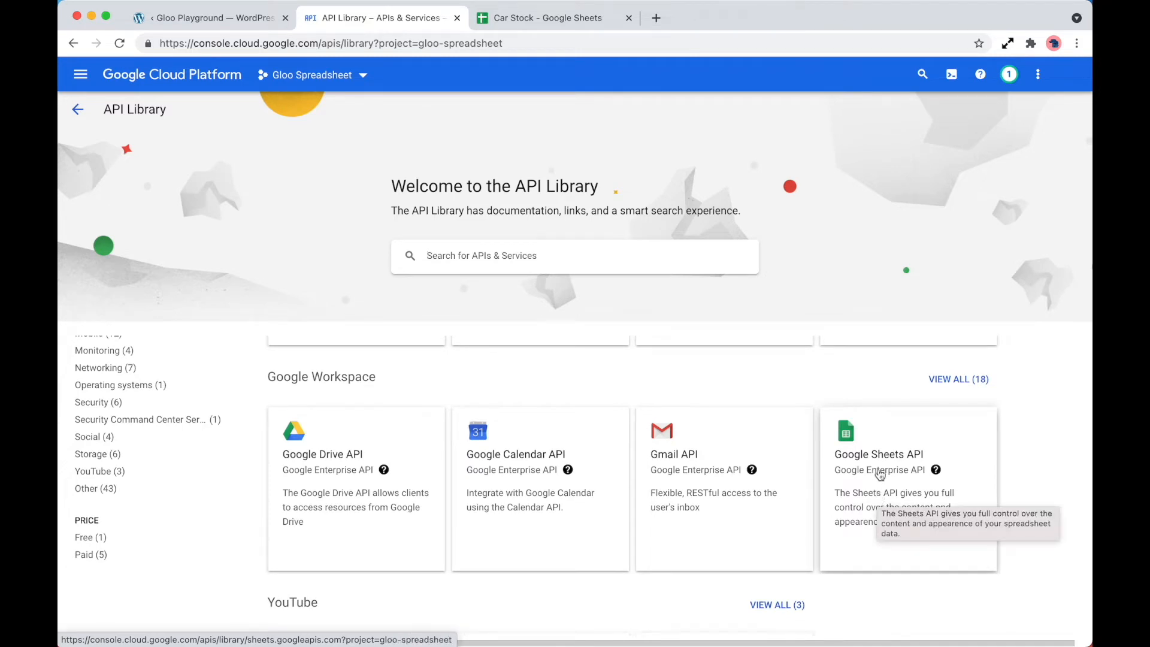
left_click(878, 453)
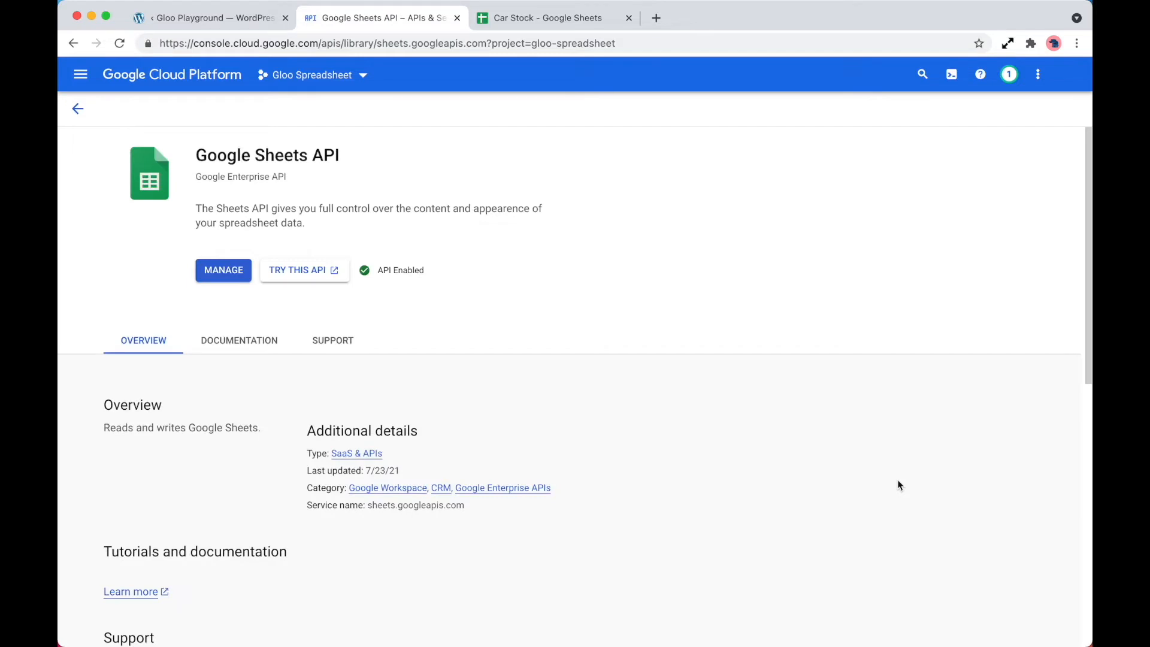
left_click(223, 269)
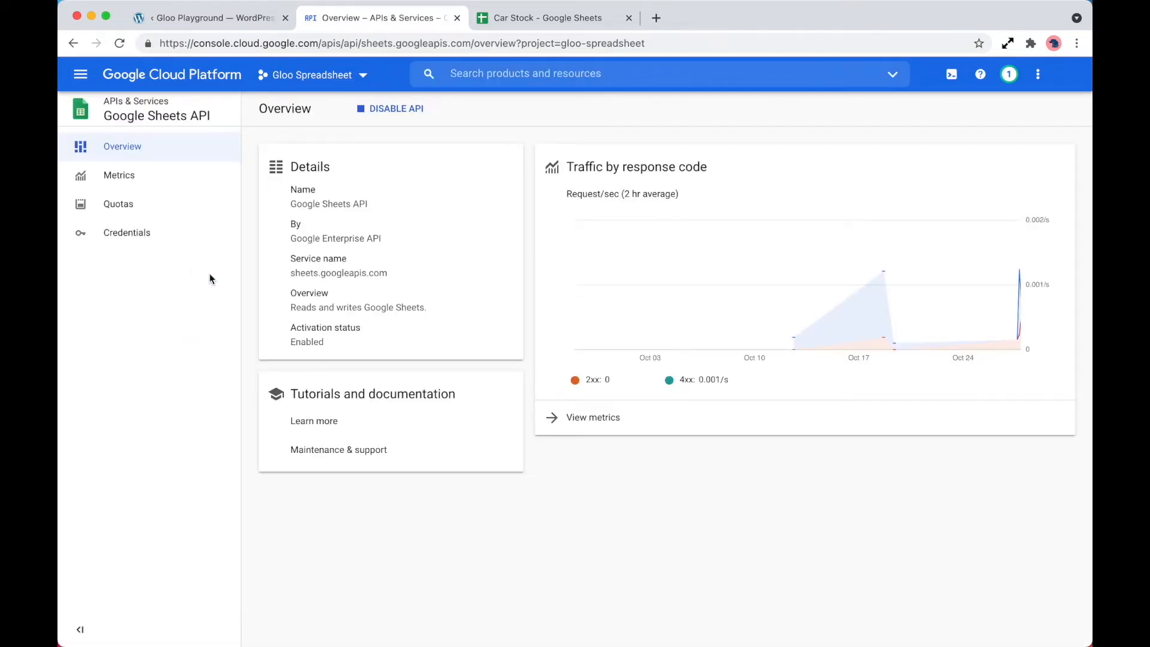
left_click(126, 232)
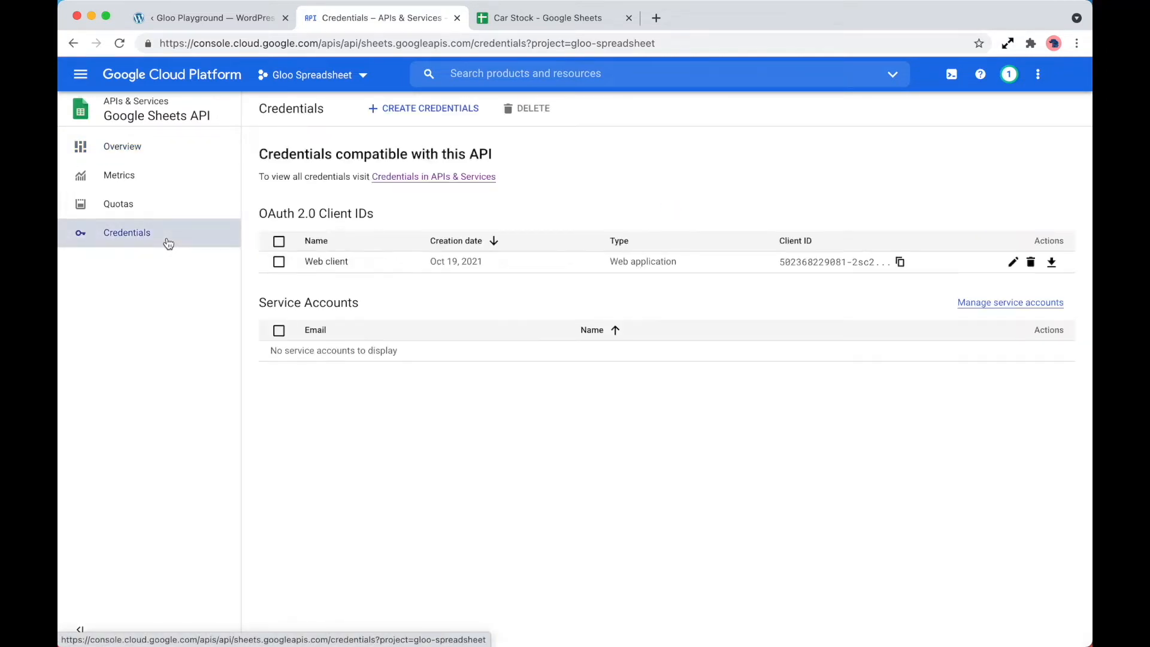
mouse_move(357, 265)
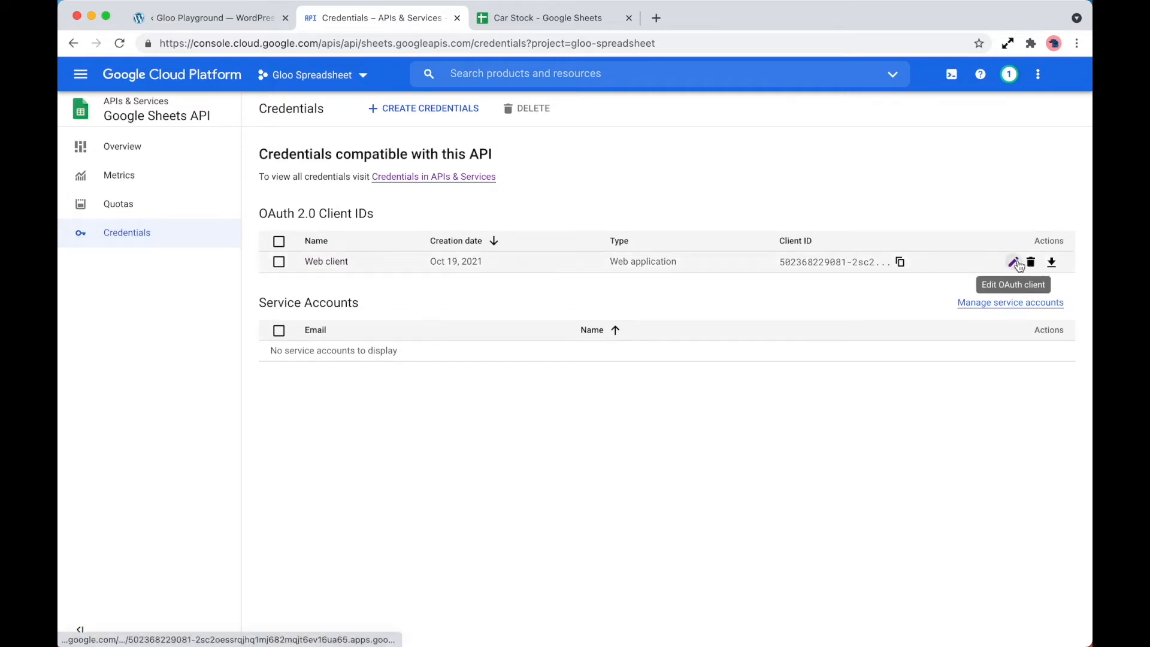
Step: Check the Web client OAuth redirect URI against the Gloo WordPress page URL
left_click(1014, 262)
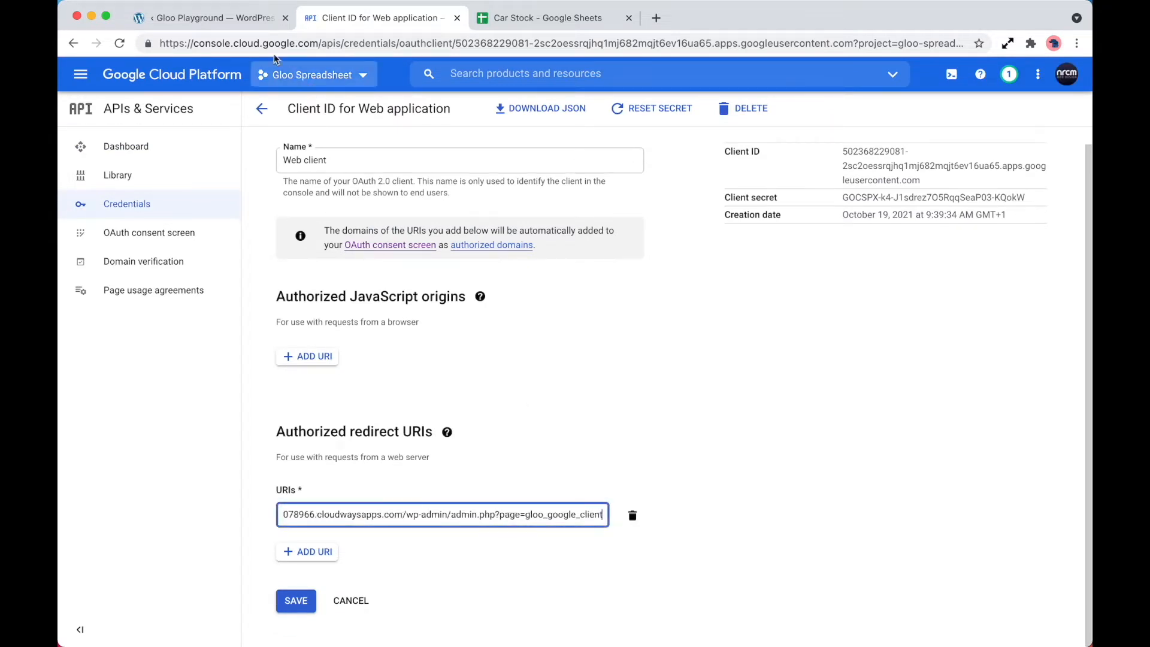
left_click(207, 18)
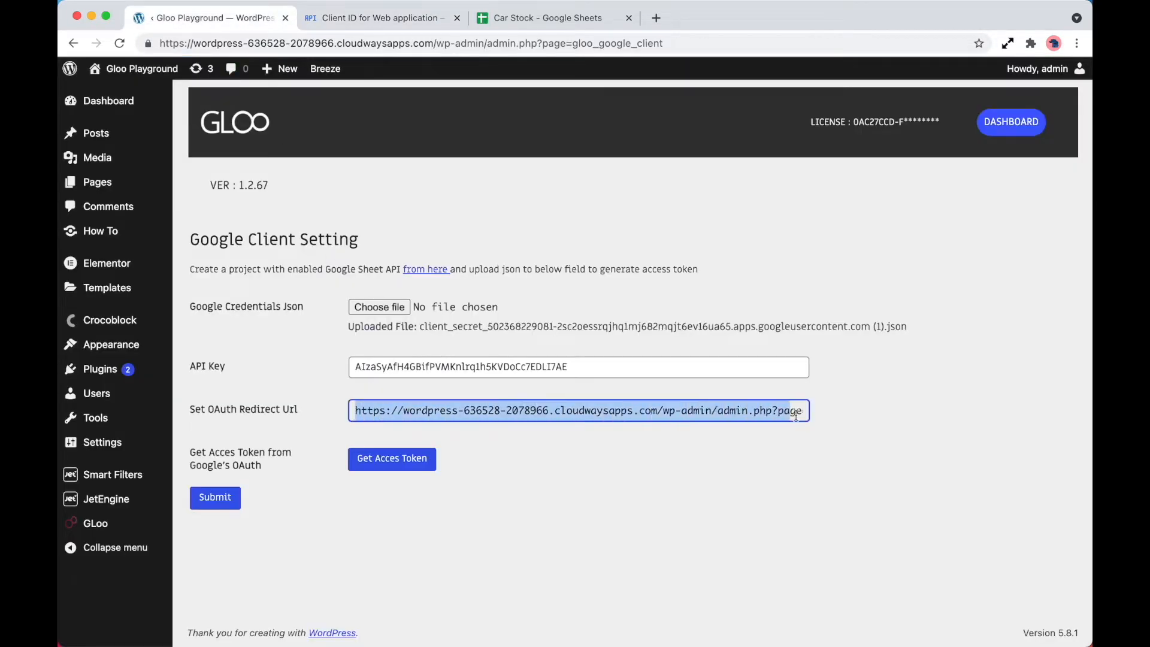
left_click(377, 18)
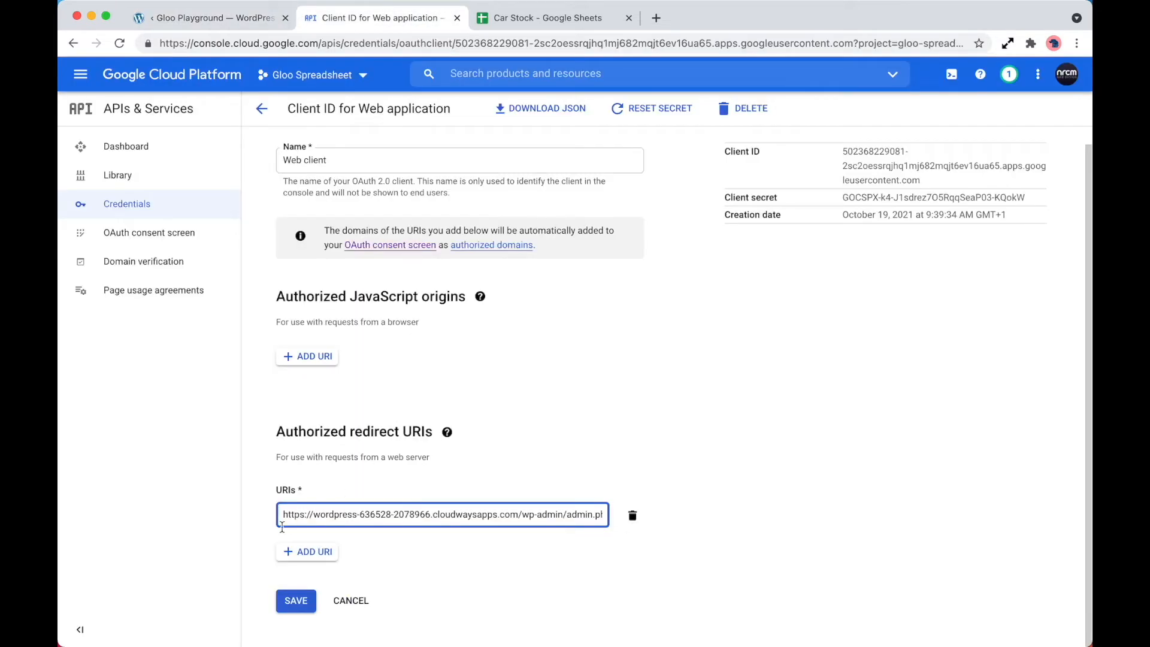
scroll("down", 3)
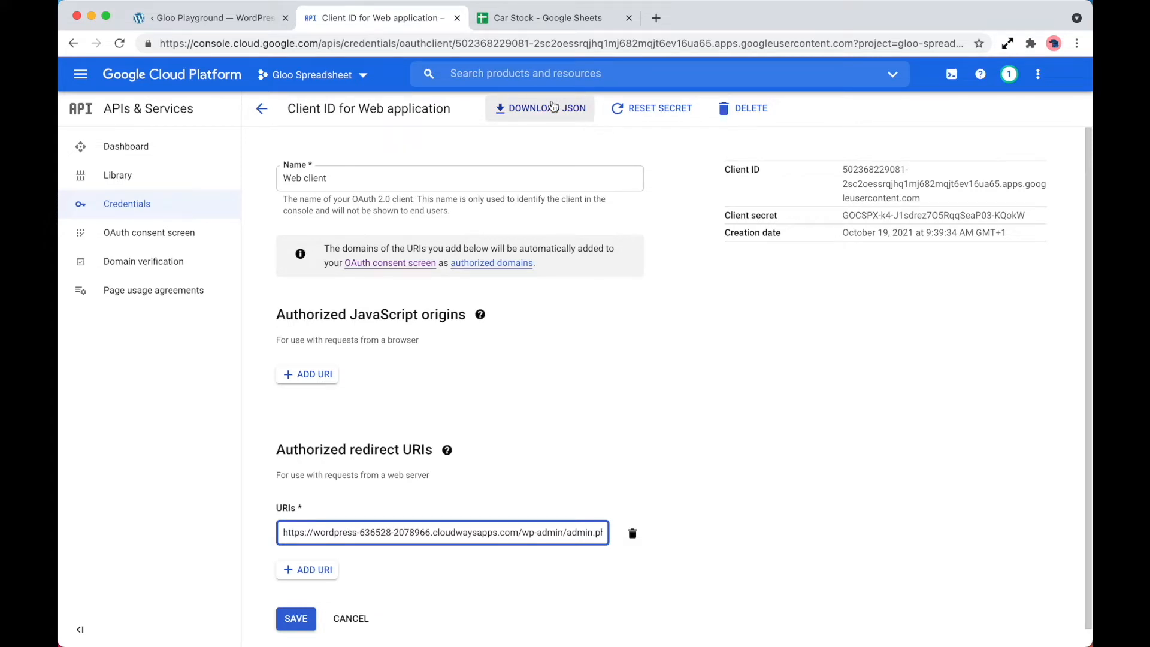
mouse_move(184, 203)
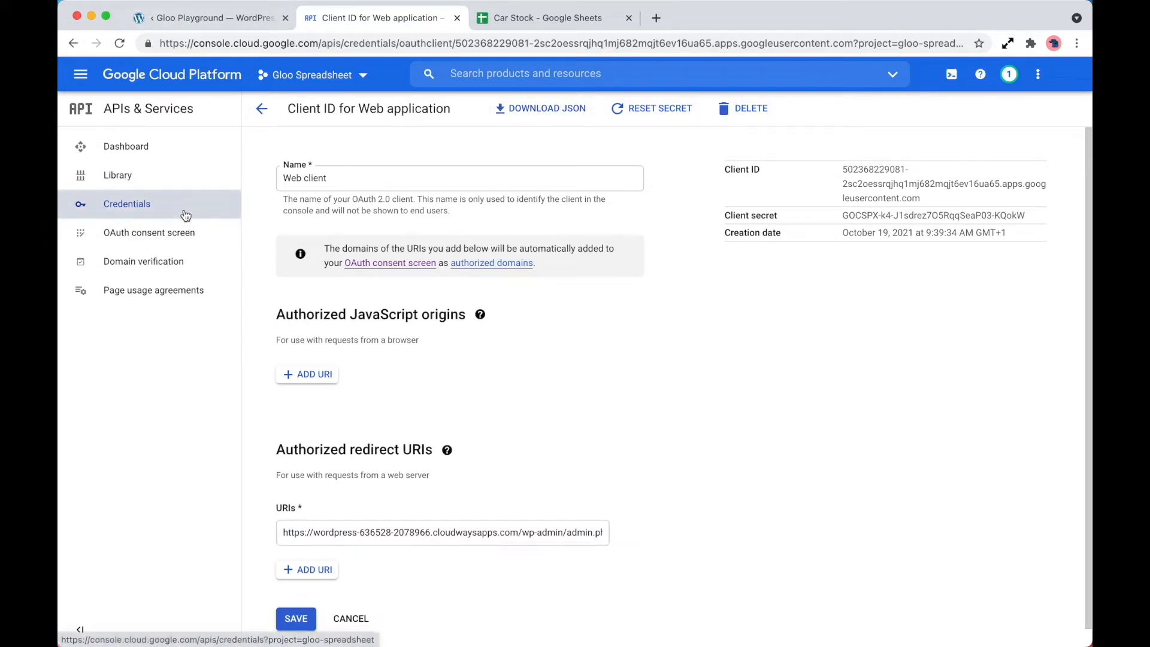
Step: Create a new API key under the project's Credentials and carry it back to the WordPress tab
left_click(262, 108)
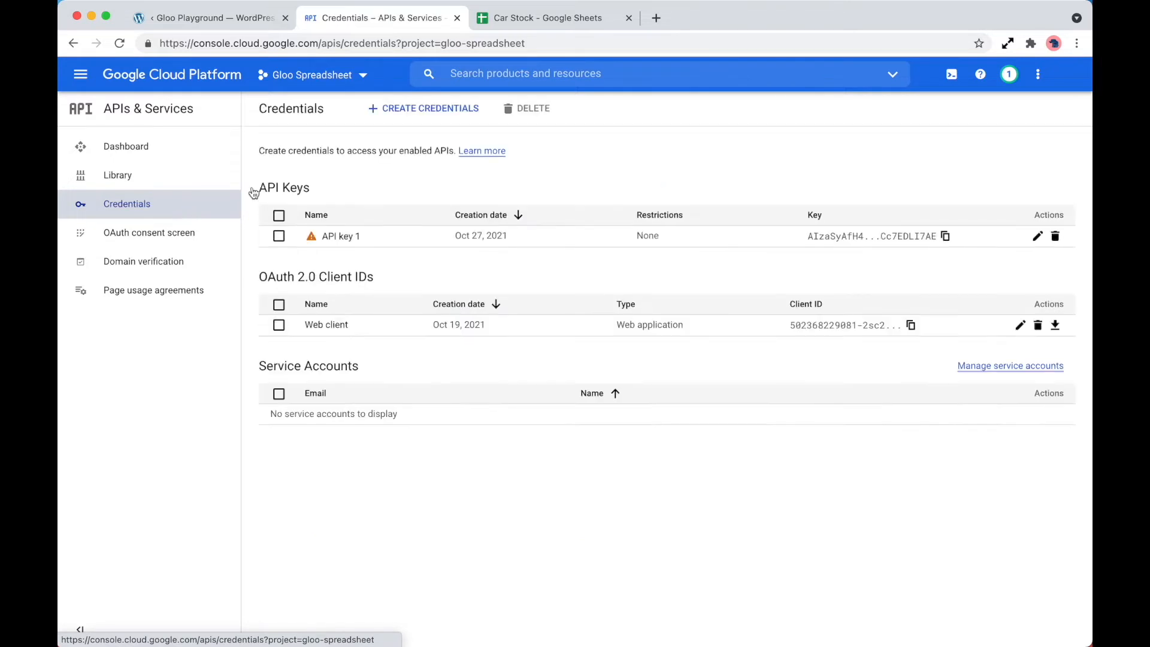
left_click(423, 108)
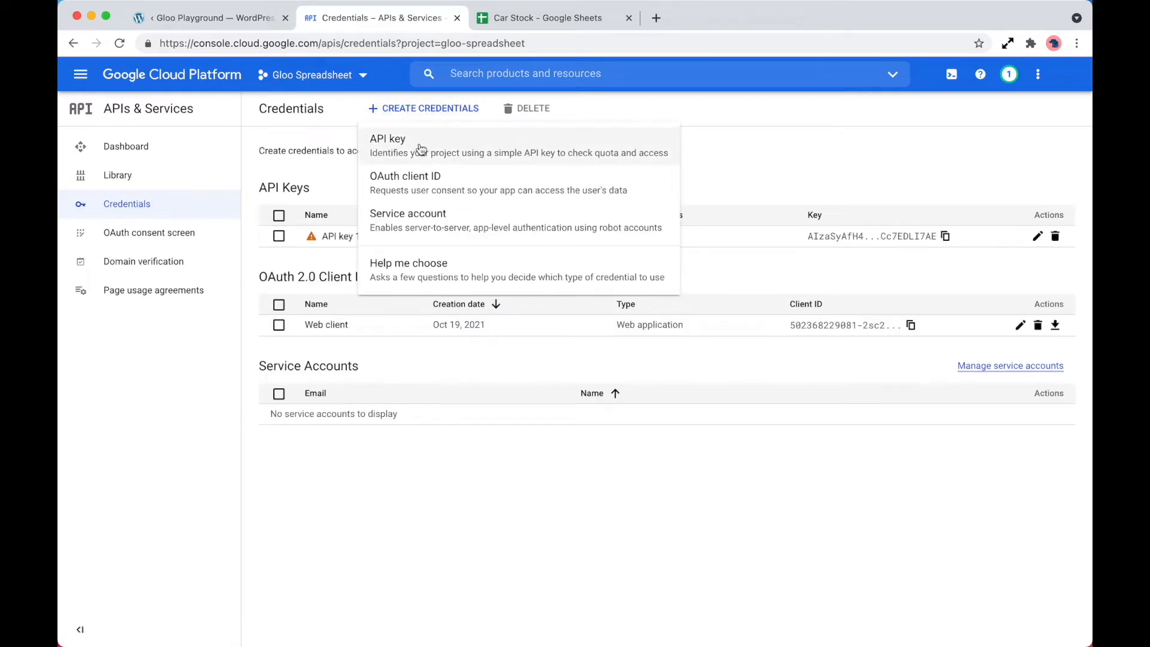
left_click(387, 145)
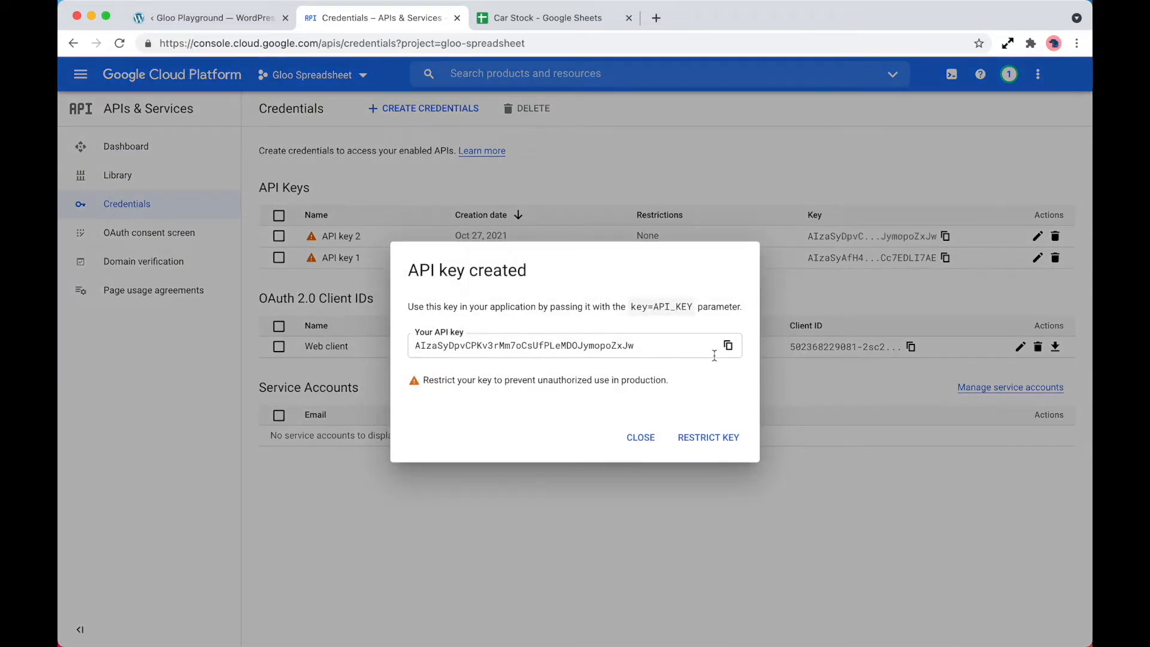
left_click(207, 18)
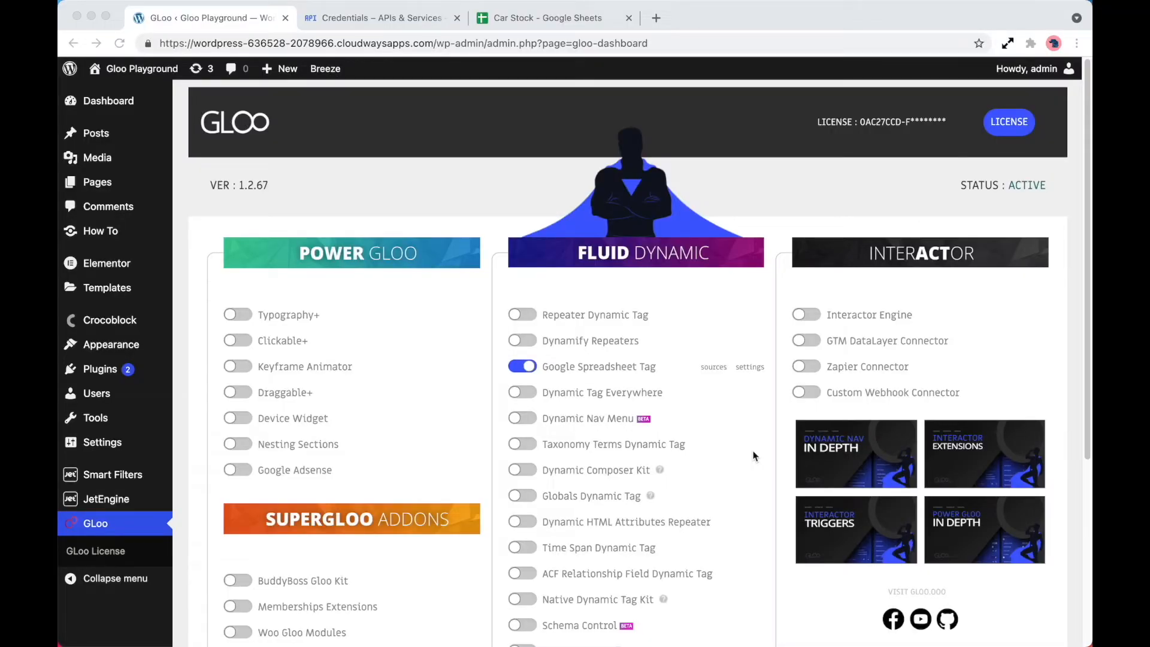
Step: From the Spreadsheet Tag sources list, bring the Google Spreadsheet data source up for editing
left_click(713, 367)
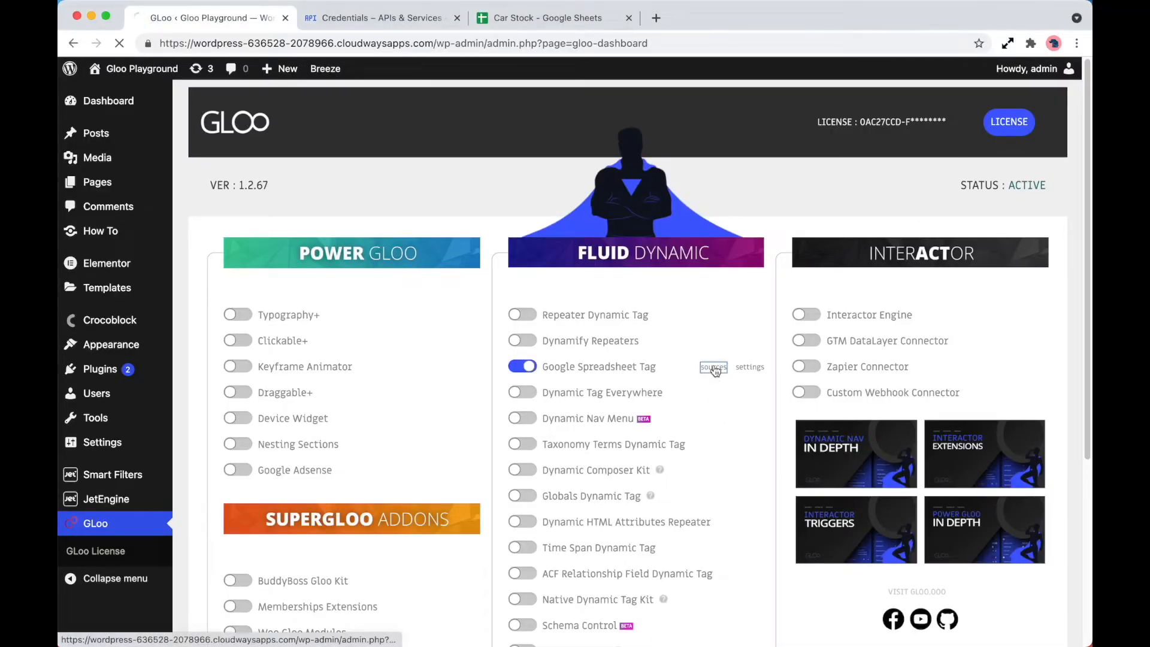
left_click(711, 367)
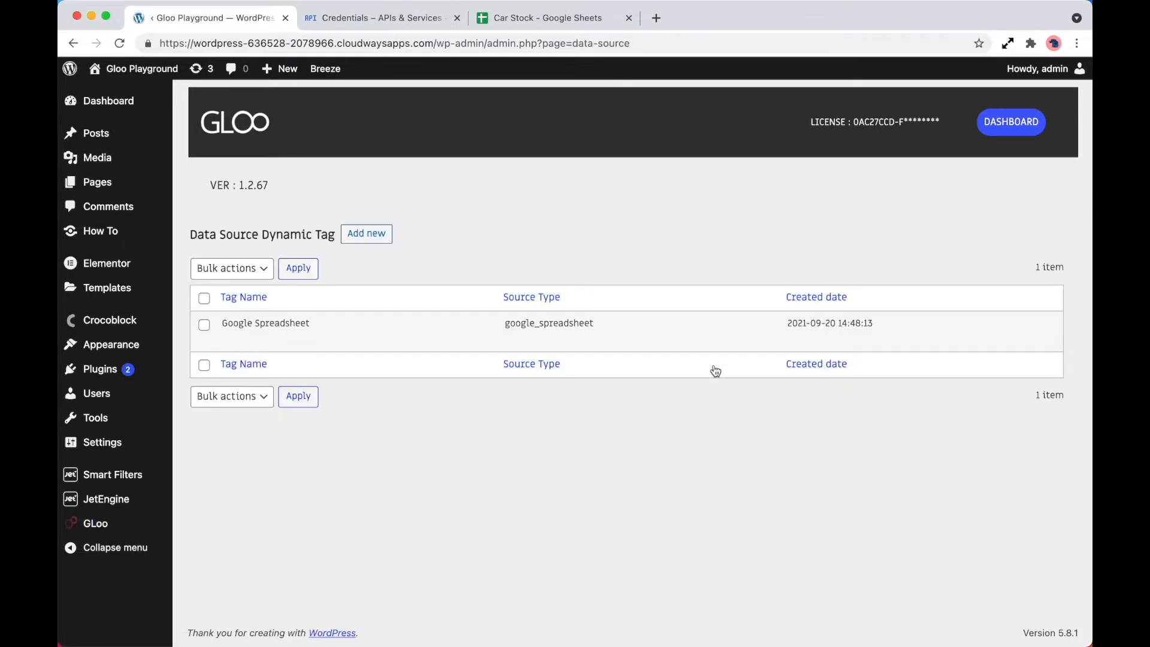
left_click(265, 322)
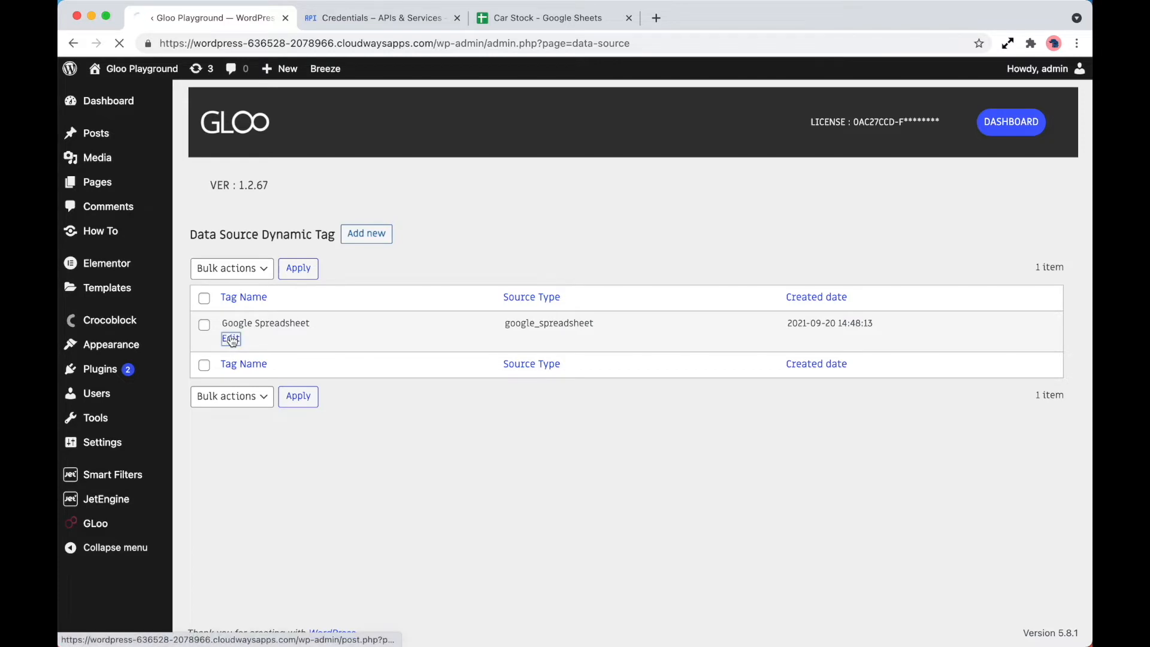
left_click(231, 339)
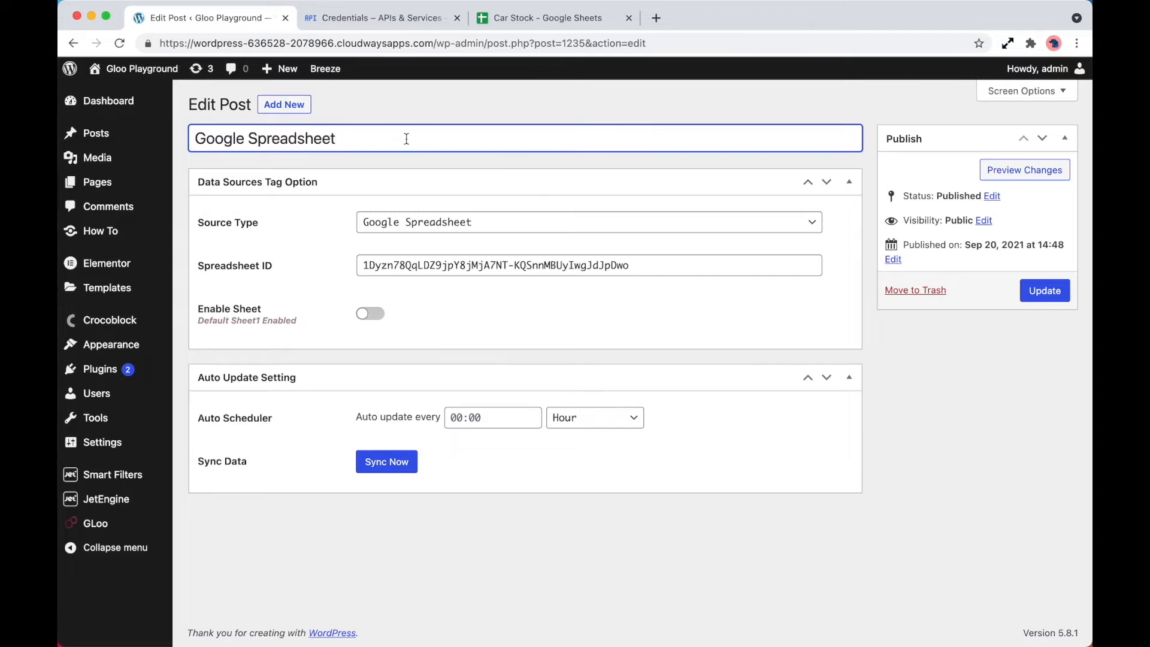
Step: Keep Google Spreadsheet as source type and take the Car Stock spreadsheet ID from the Sheets URL
left_click(587, 223)
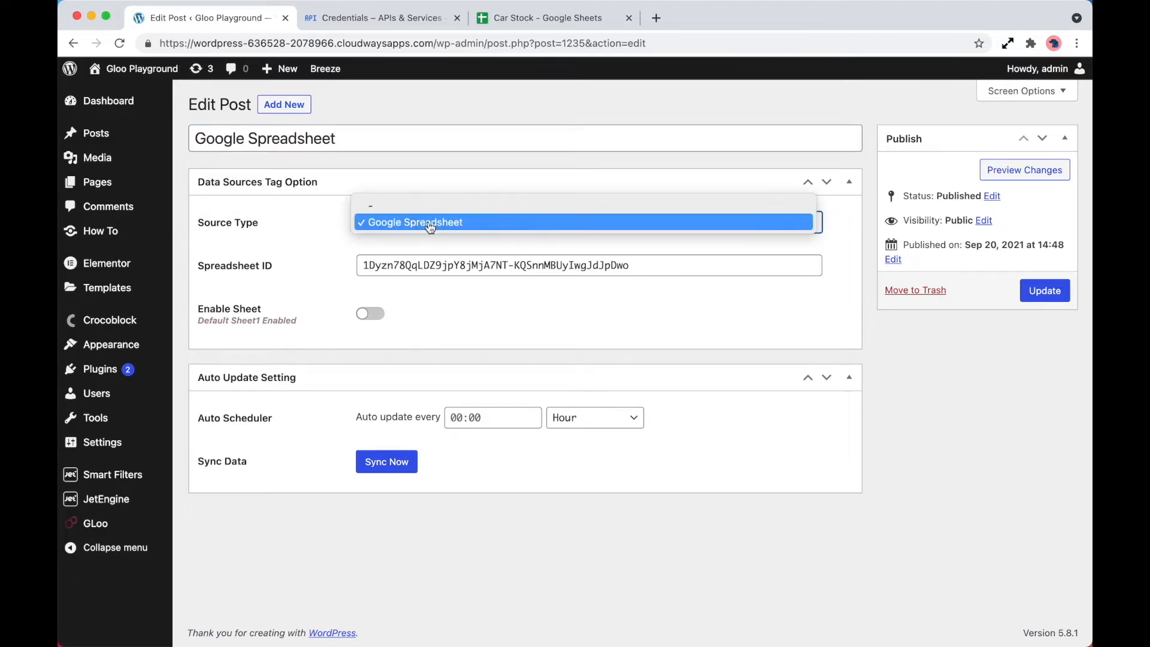
left_click(414, 223)
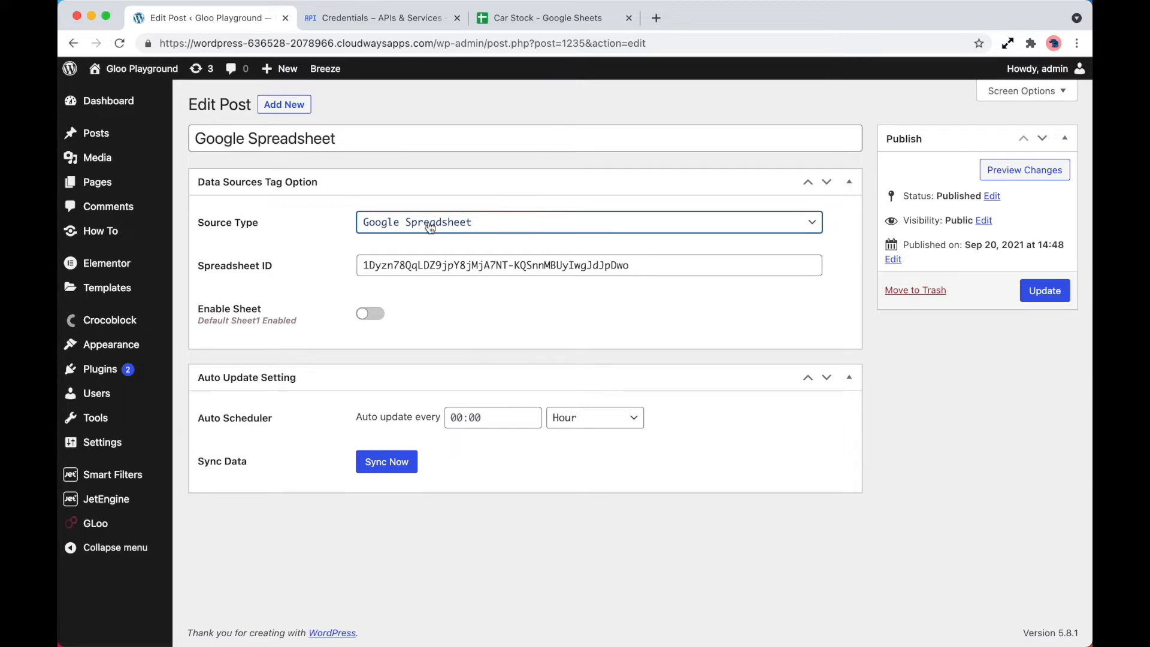
left_click(547, 18)
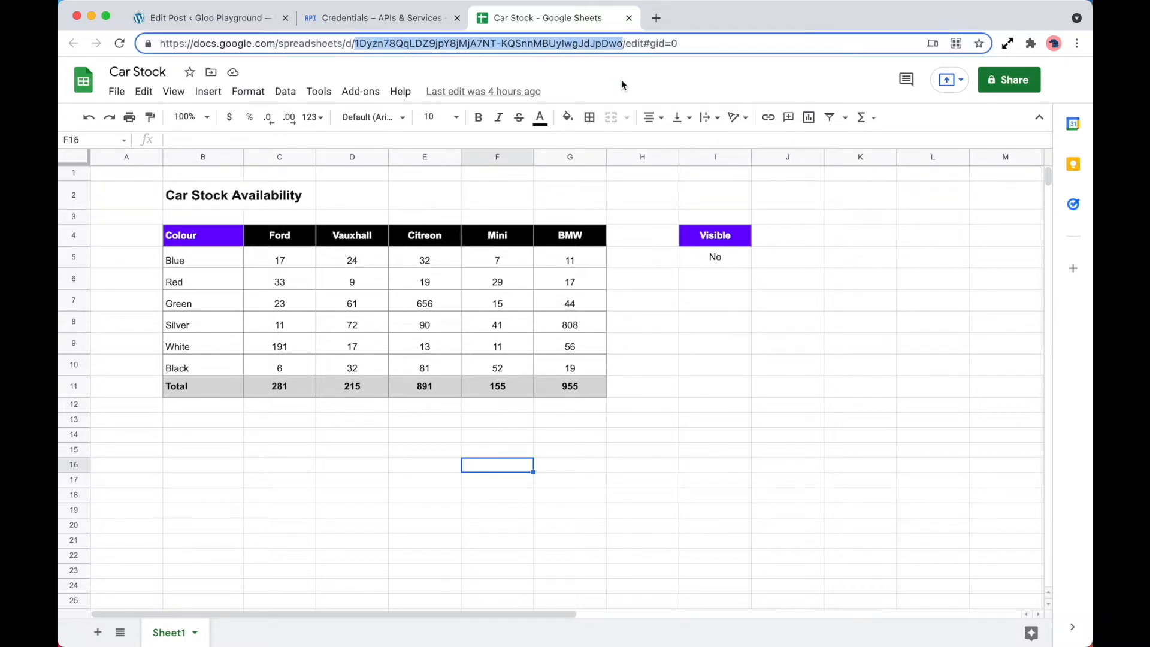
left_click(208, 18)
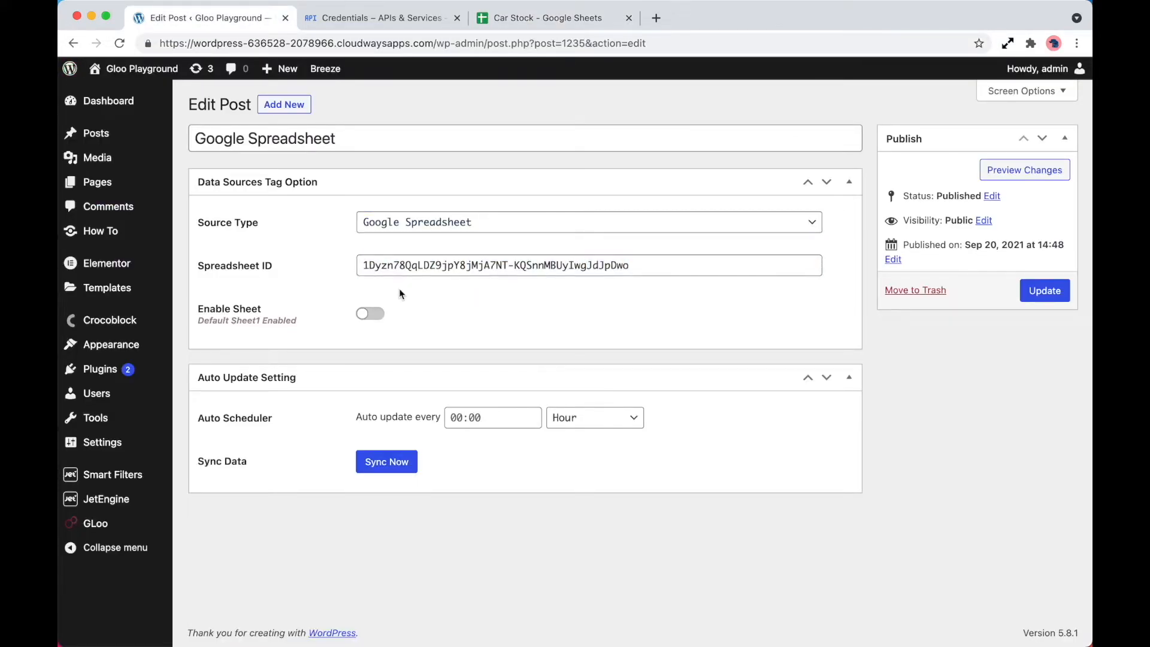
Step: Try the specific-sheet option with 'Sheet1', then leave it switched off
left_click(370, 313)
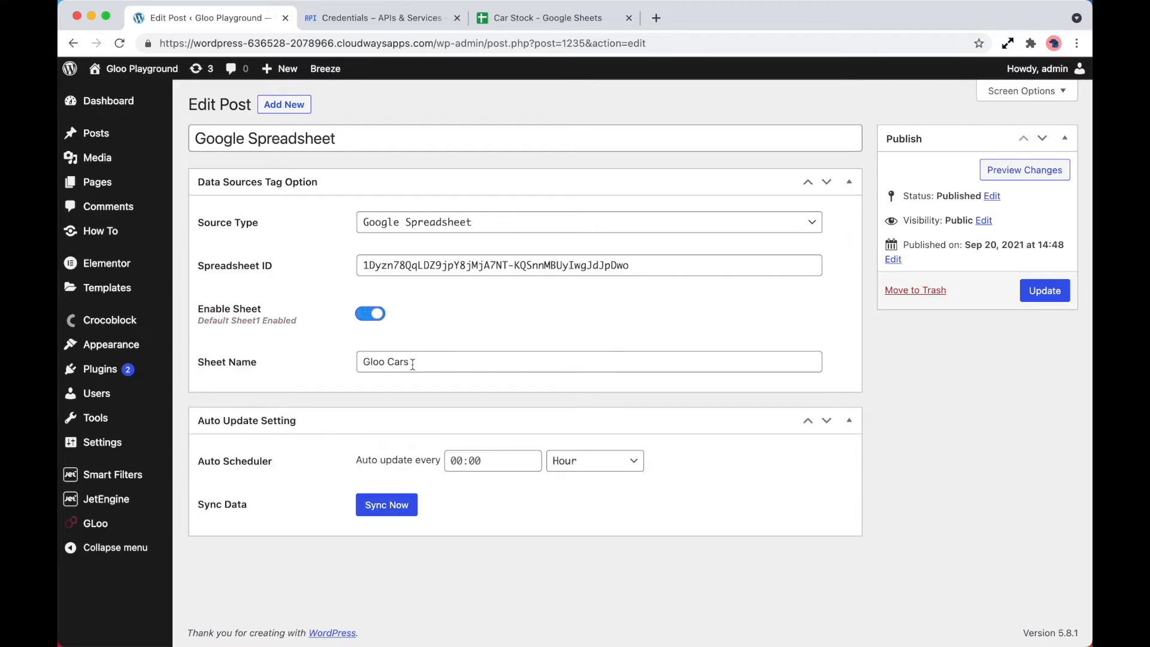
type("Sheet1")
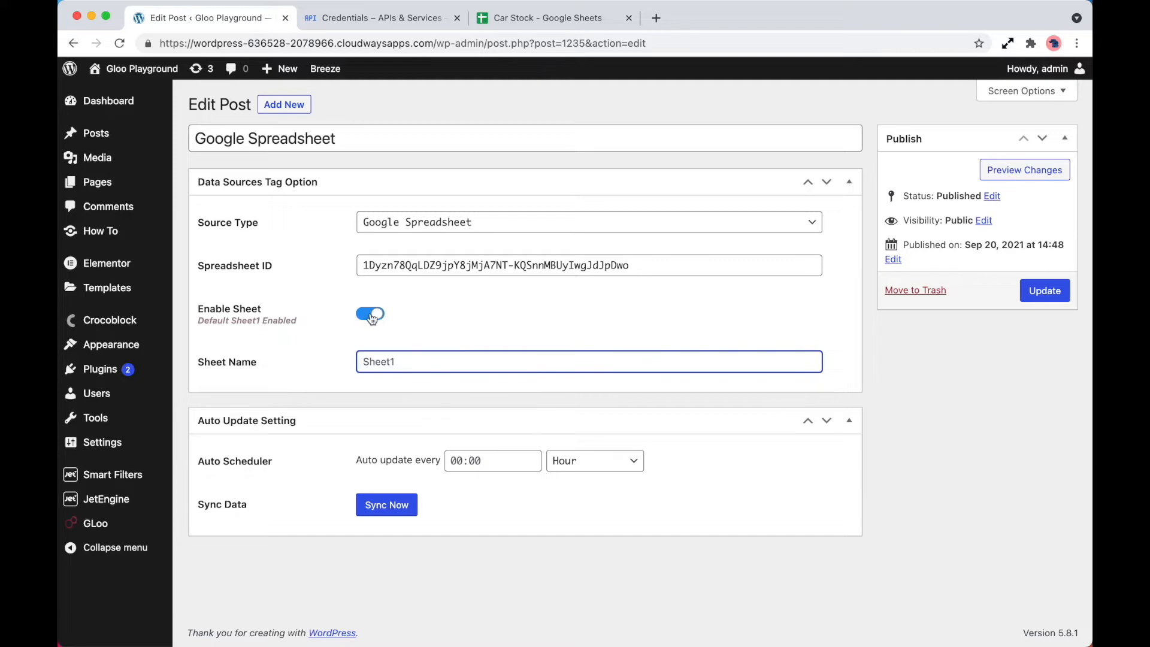
left_click(370, 313)
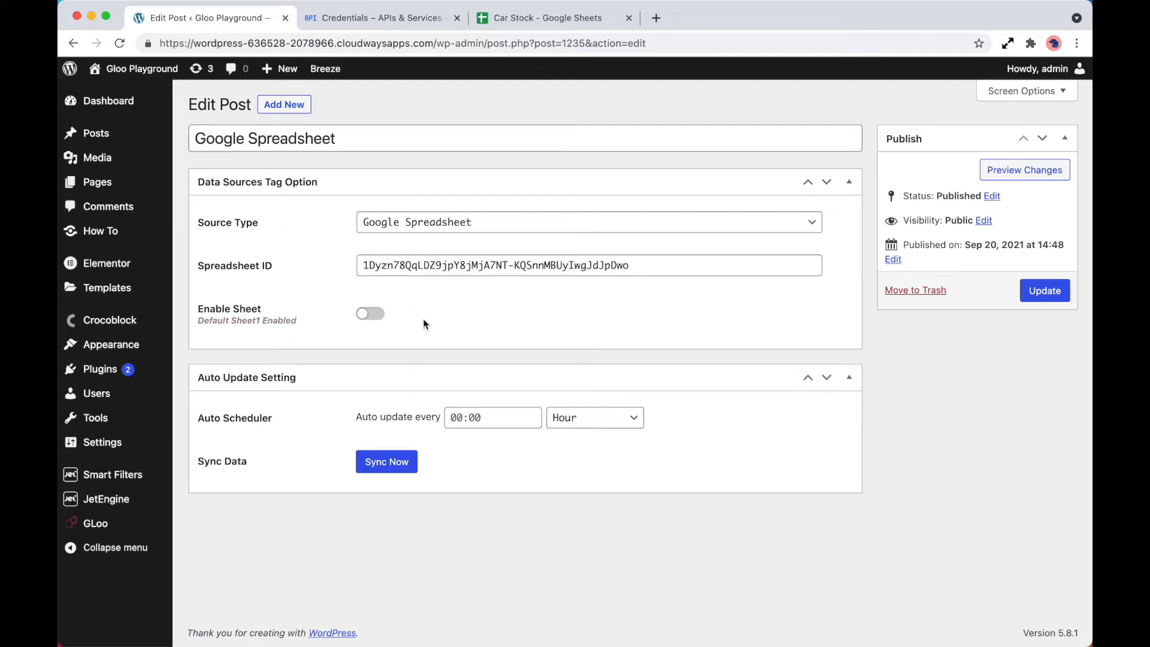
mouse_move(259, 390)
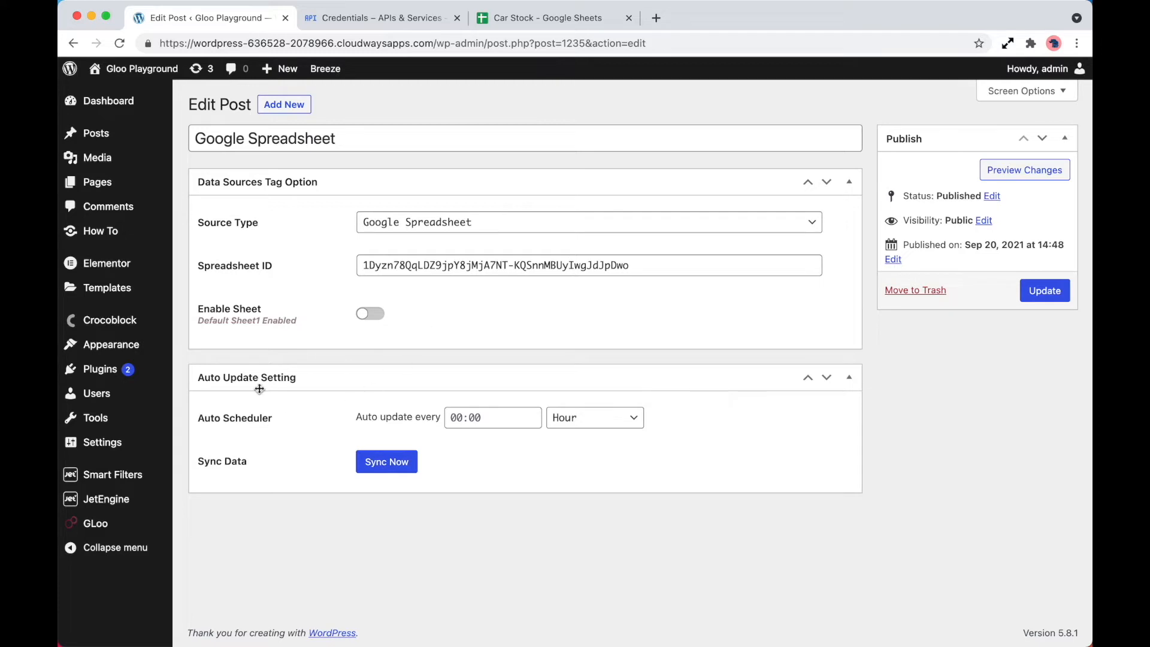
mouse_move(302, 375)
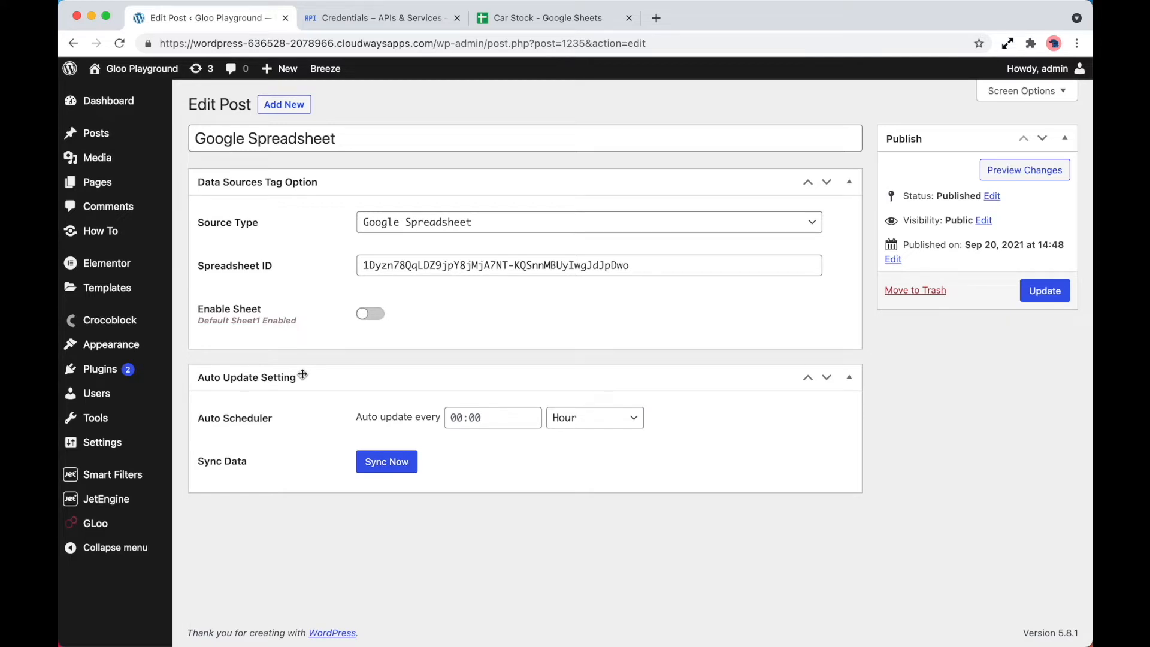
Step: Update the data source post so the spreadsheet data imports successfully
left_click(594, 416)
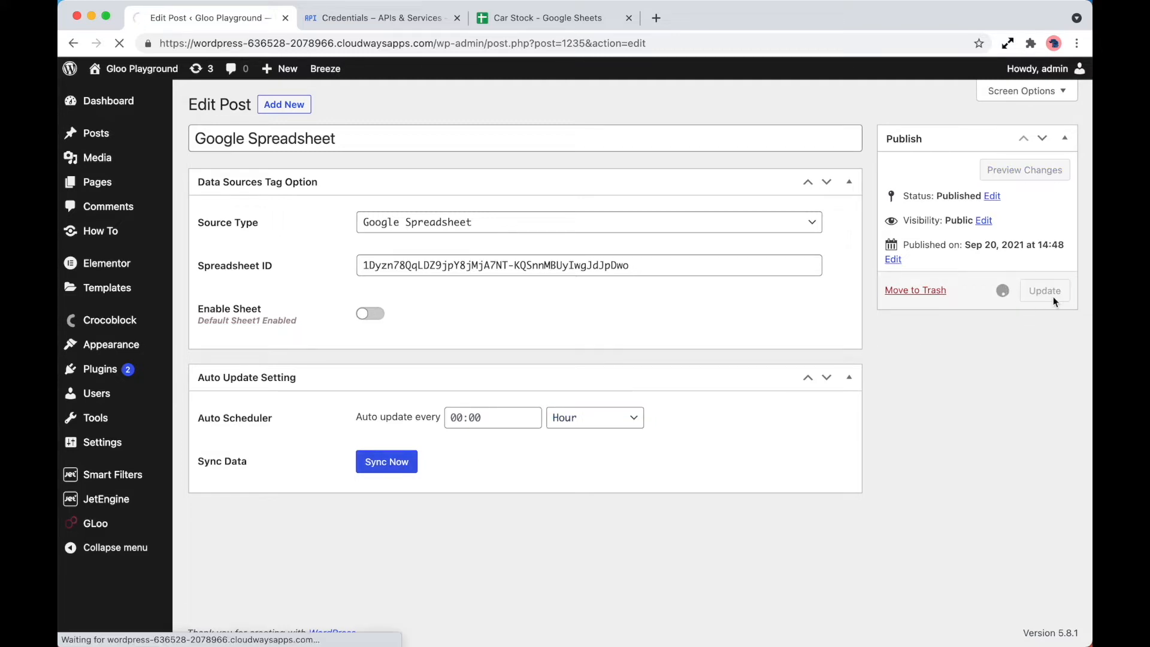
left_click(1044, 290)
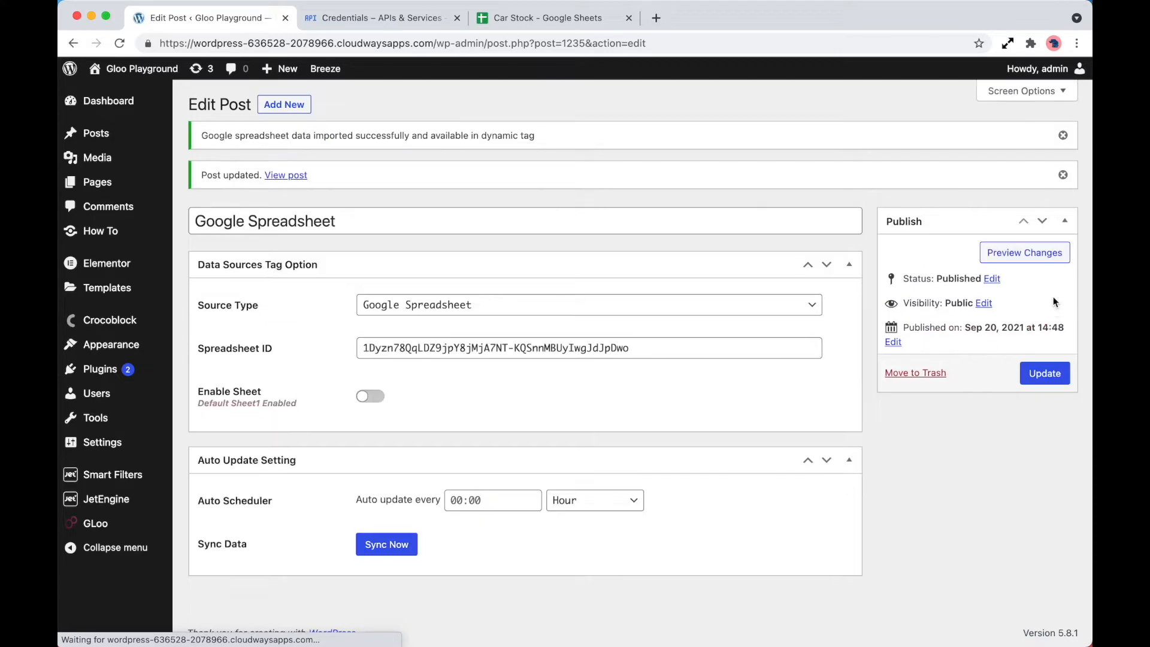
left_click(1024, 253)
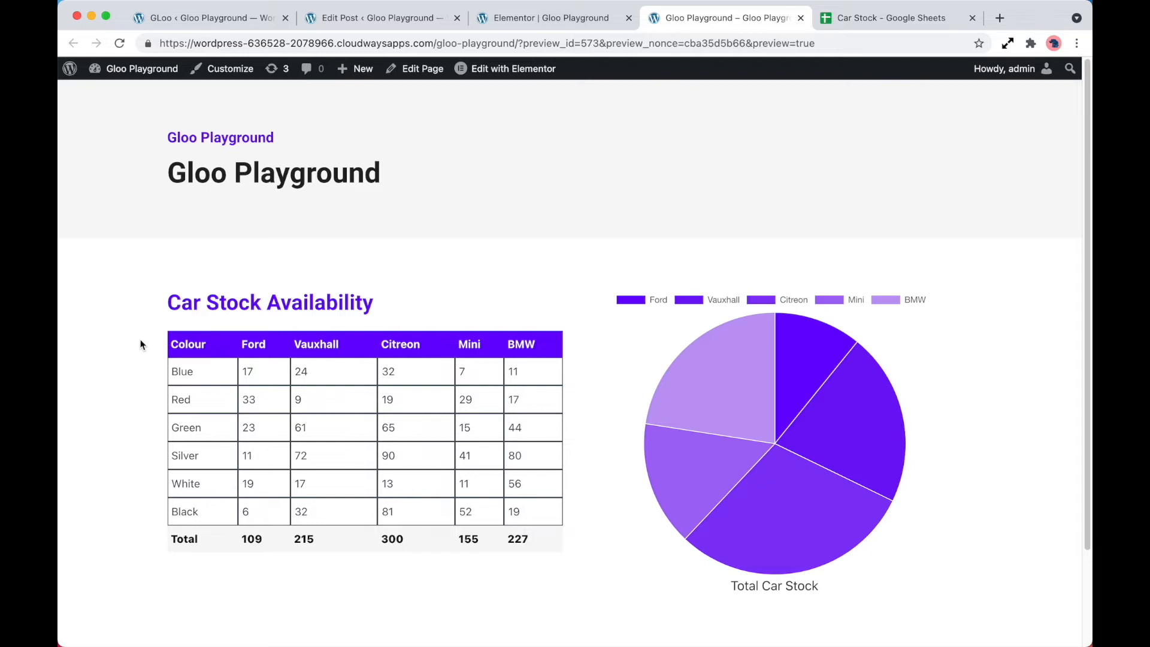
mouse_move(163, 349)
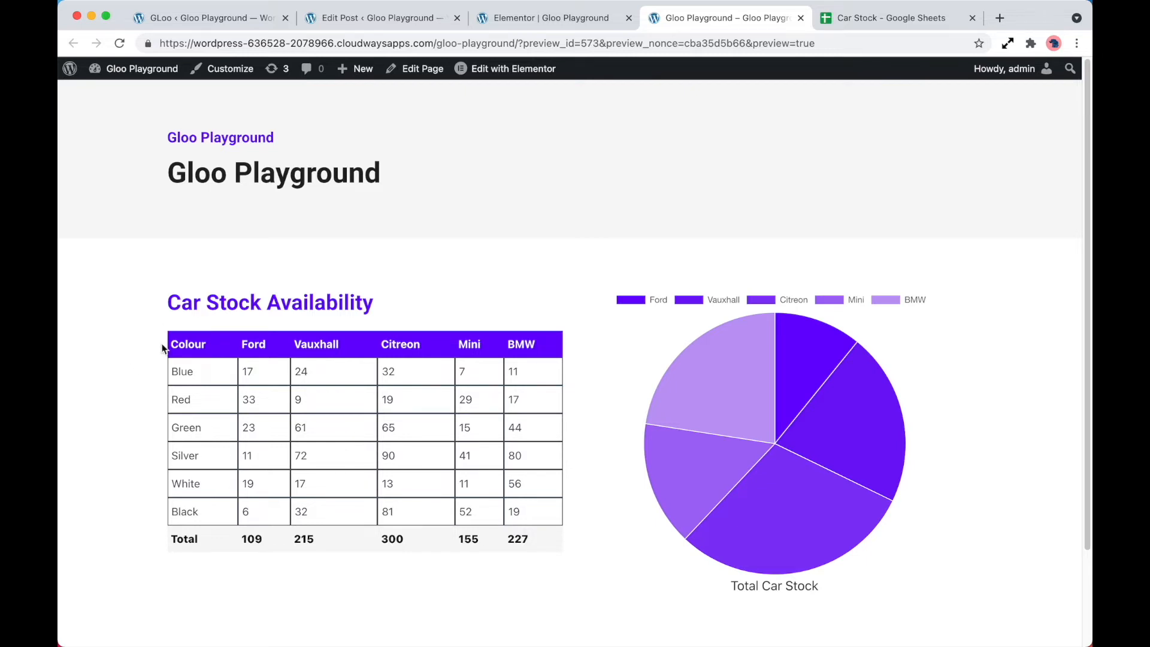
Step: Scroll the Gloo Playground preview to the Car Stock table and pie chart
scroll("down", 3)
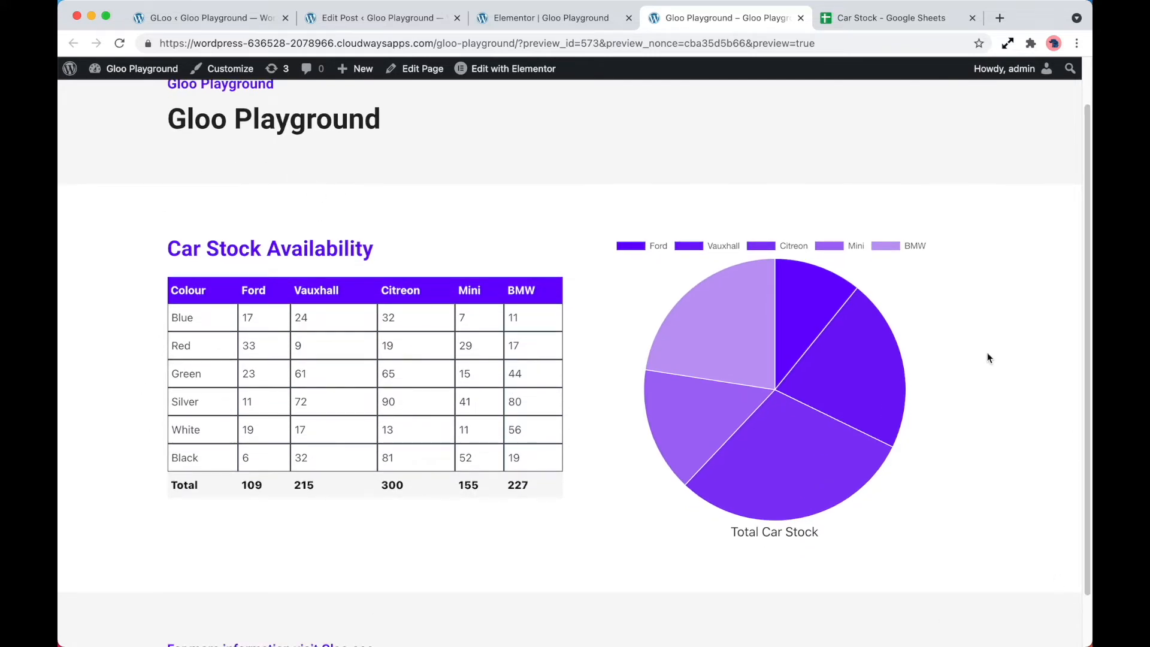
mouse_move(955, 328)
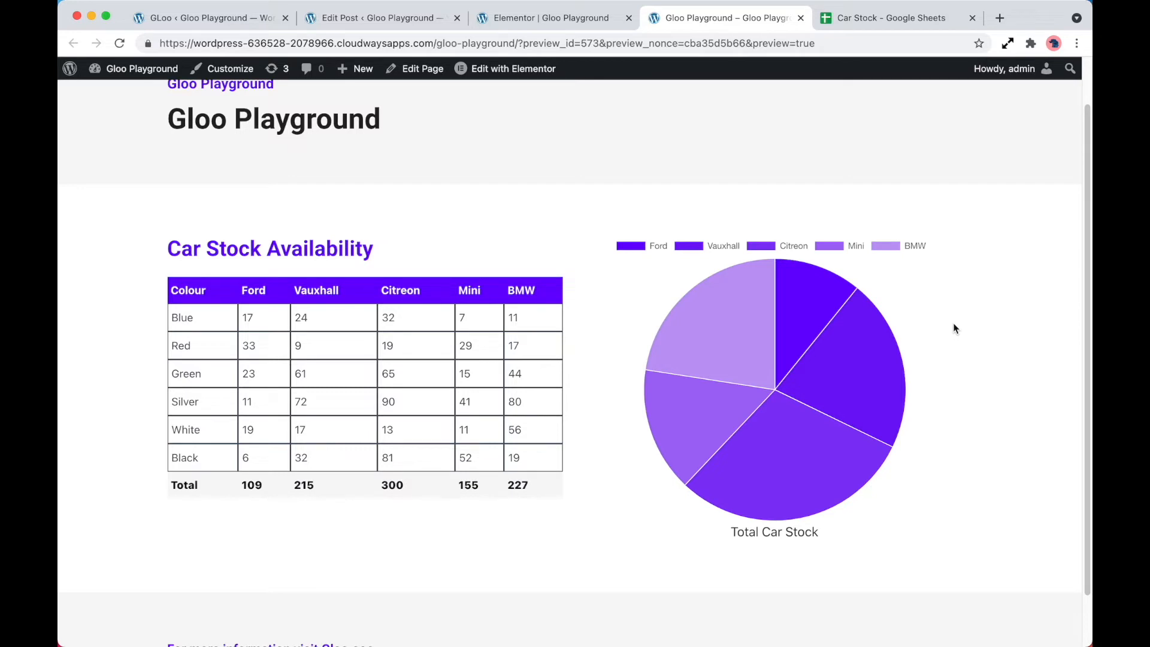
mouse_move(233, 403)
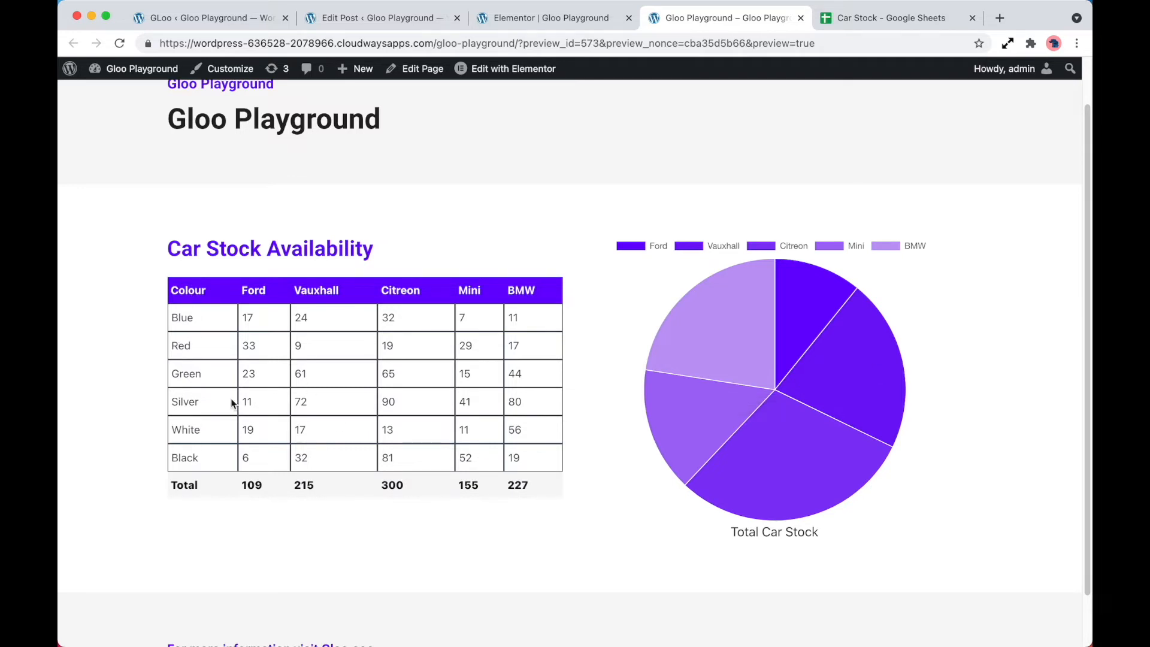
double_click(183, 486)
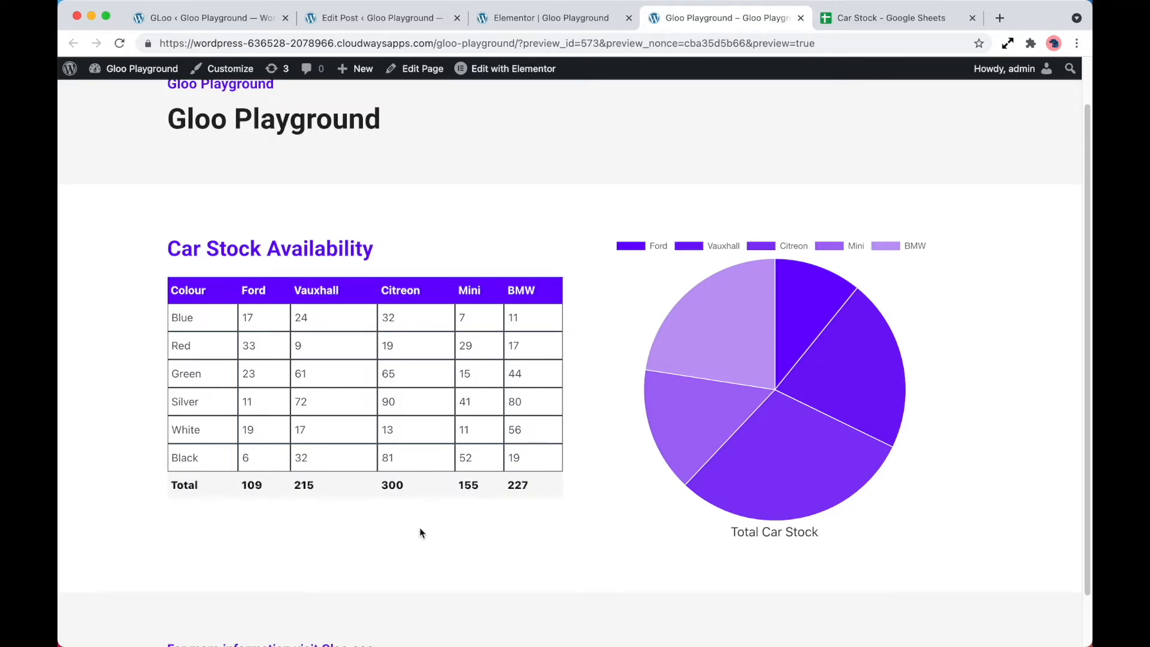
mouse_move(854, 57)
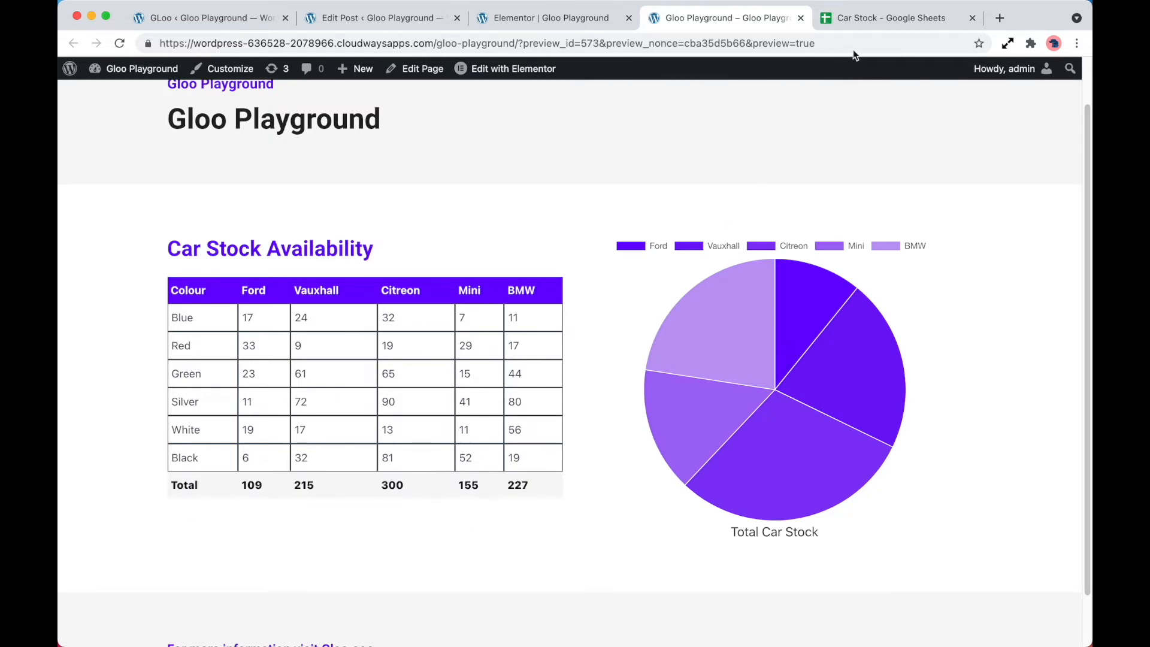
Step: Compare the Car Stock sheet's Visible Yes and totals 109, 215, 300, 155, 227 with the preview
left_click(888, 18)
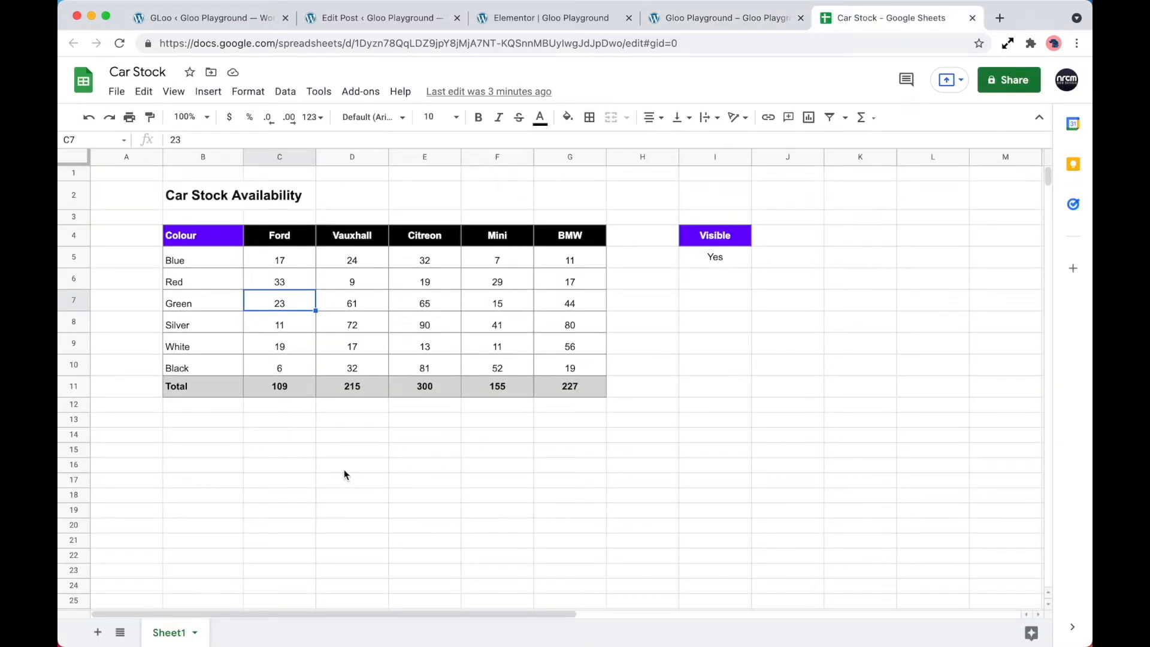
mouse_move(420, 433)
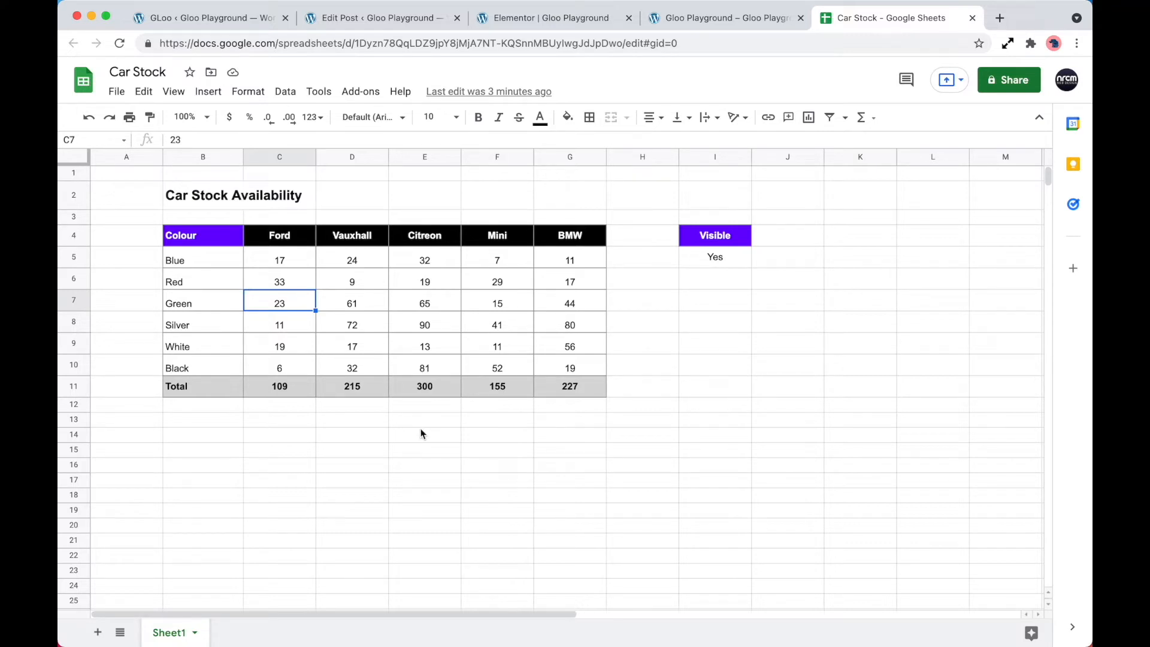
mouse_move(400, 428)
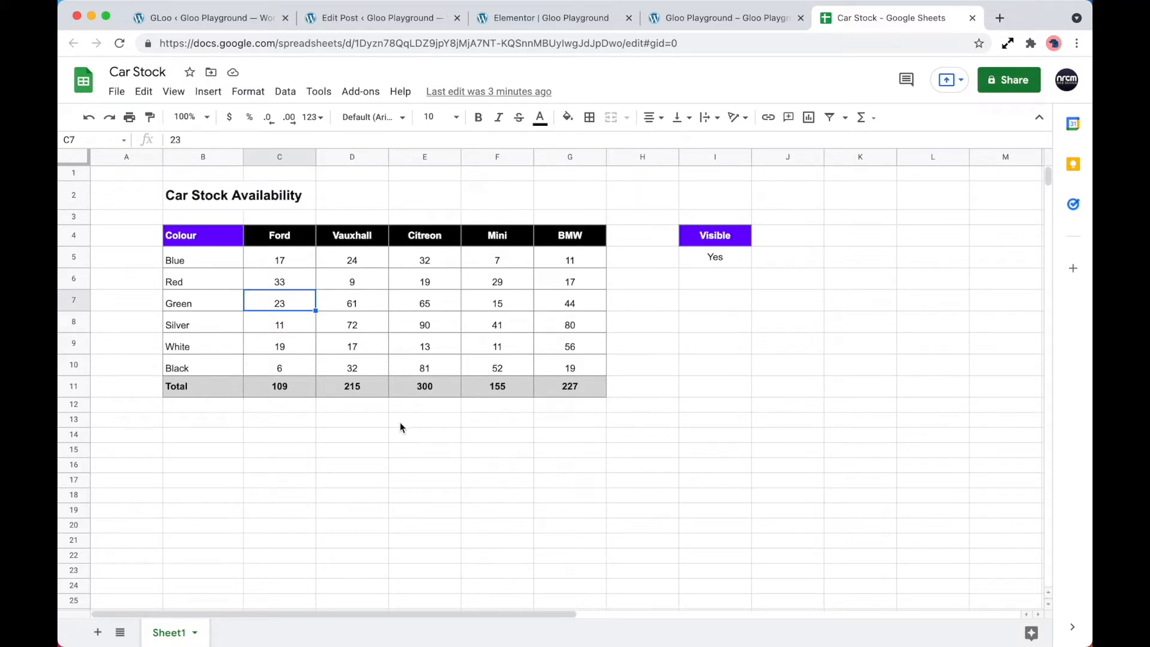
mouse_move(380, 464)
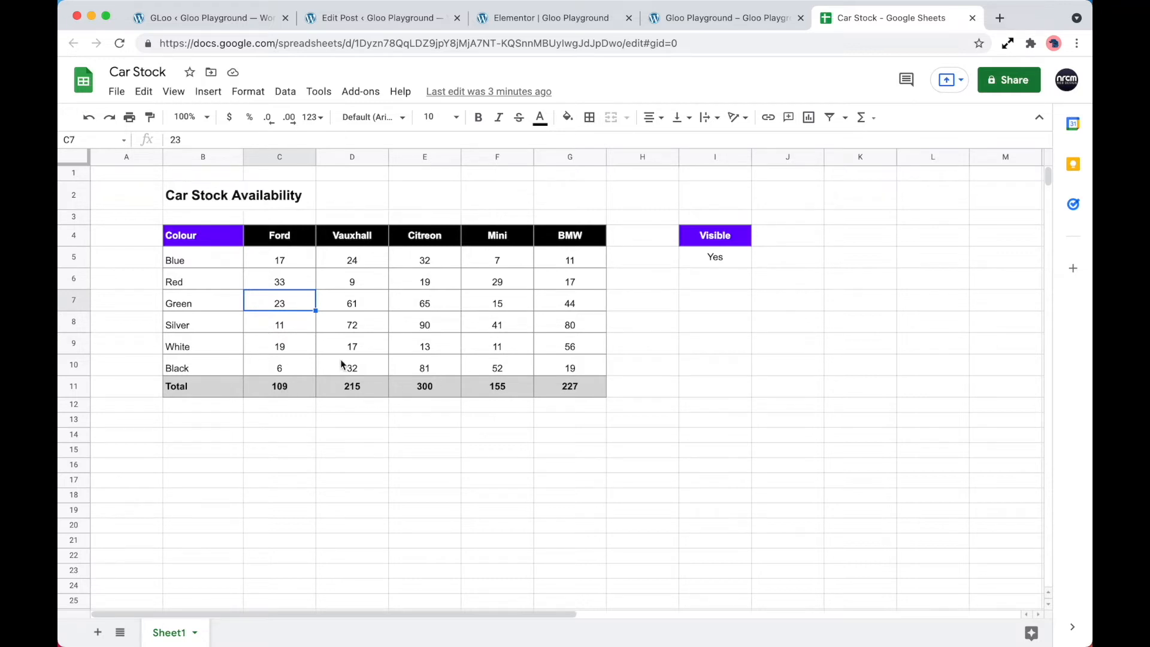
mouse_move(249, 279)
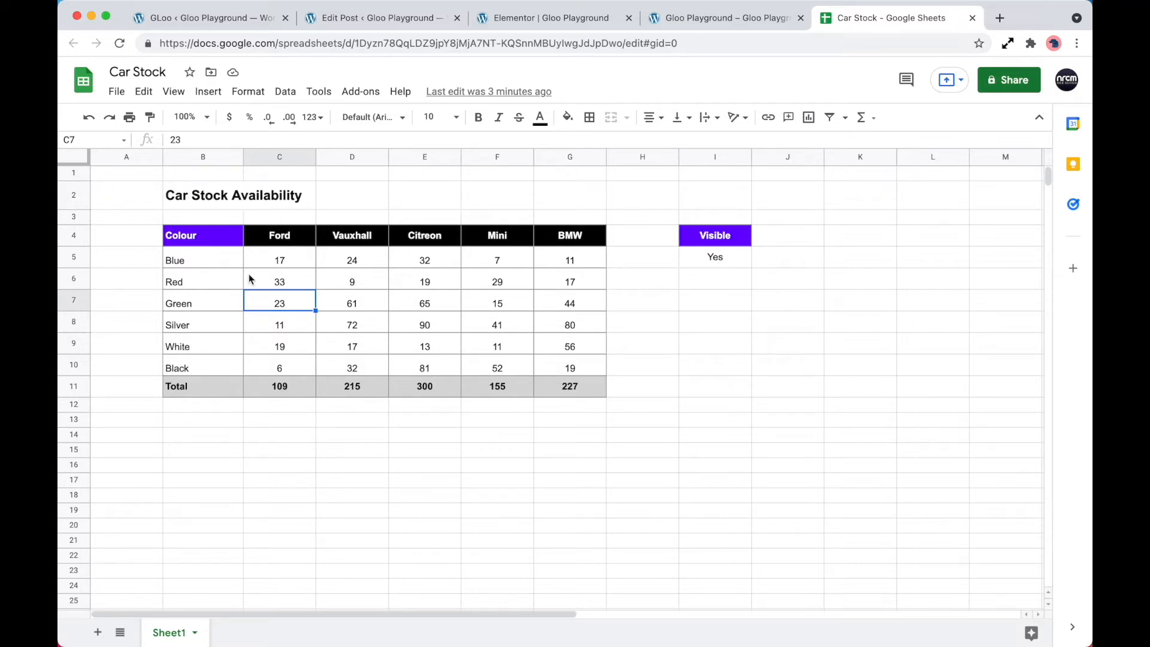
mouse_move(217, 275)
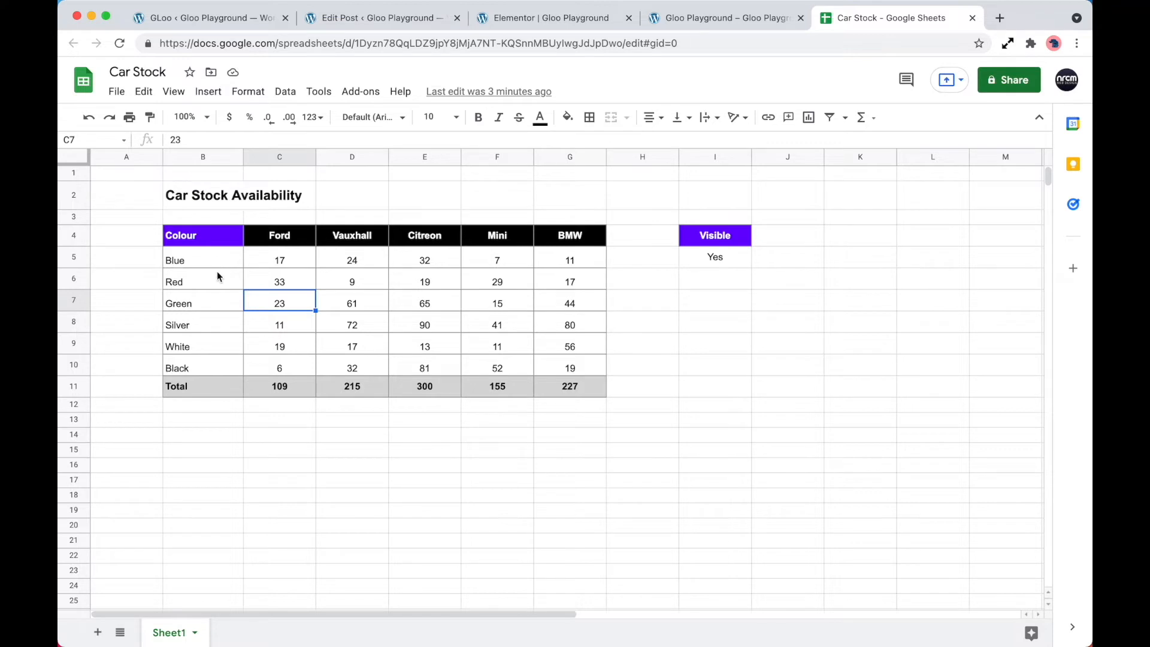
mouse_move(288, 360)
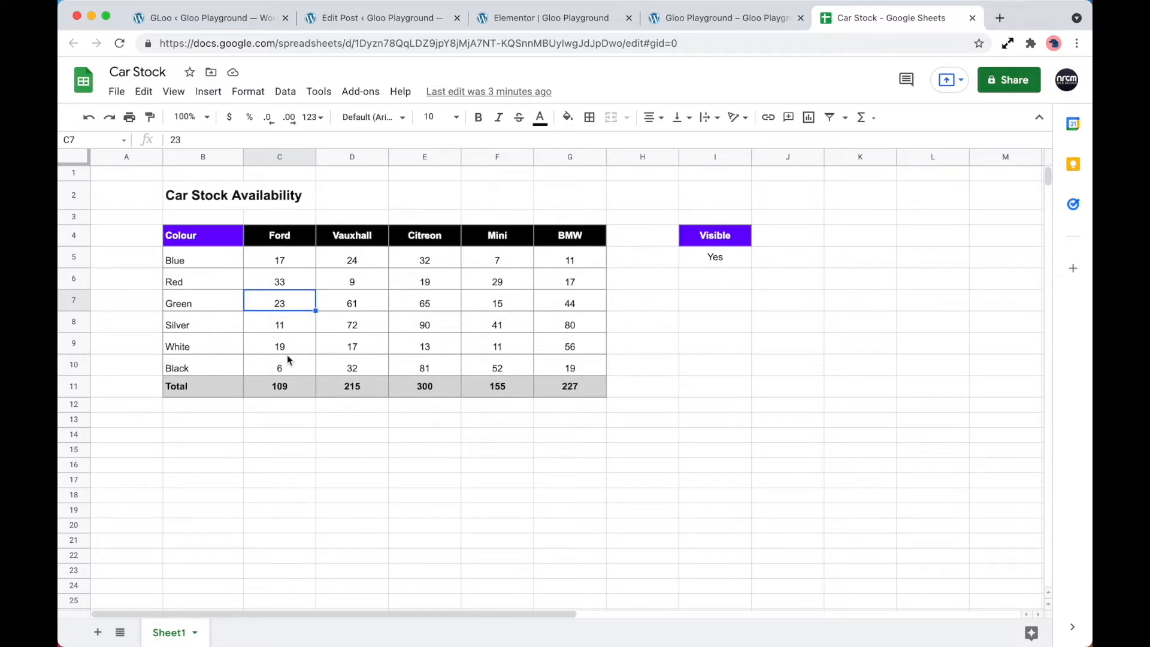
mouse_move(668, 42)
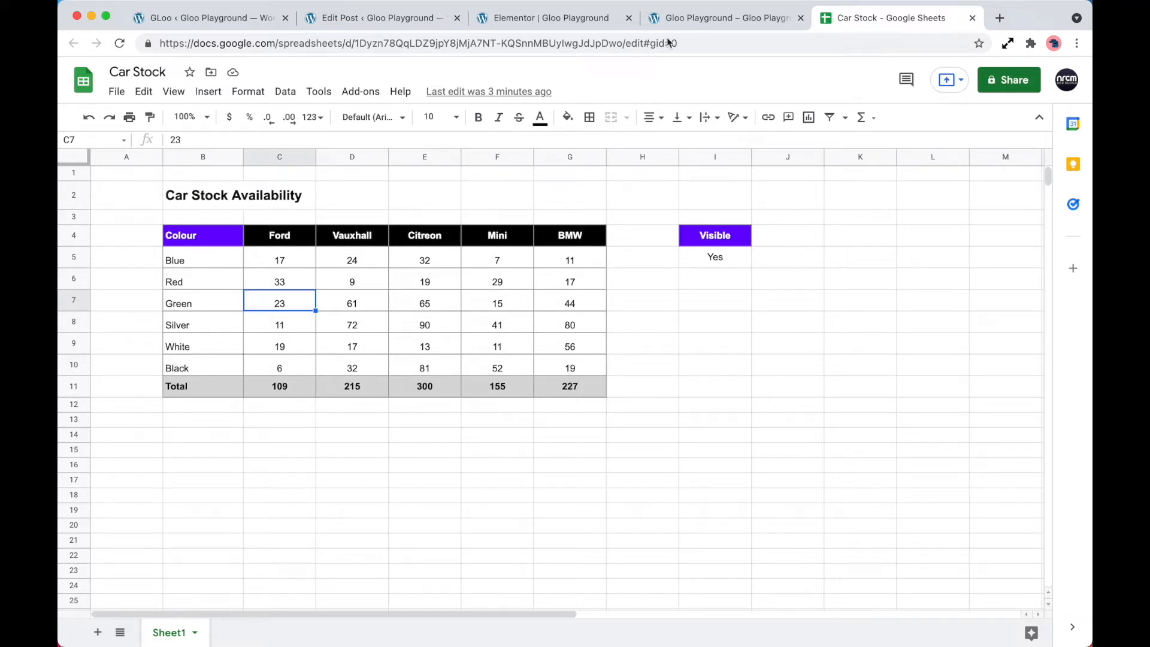
left_click(722, 18)
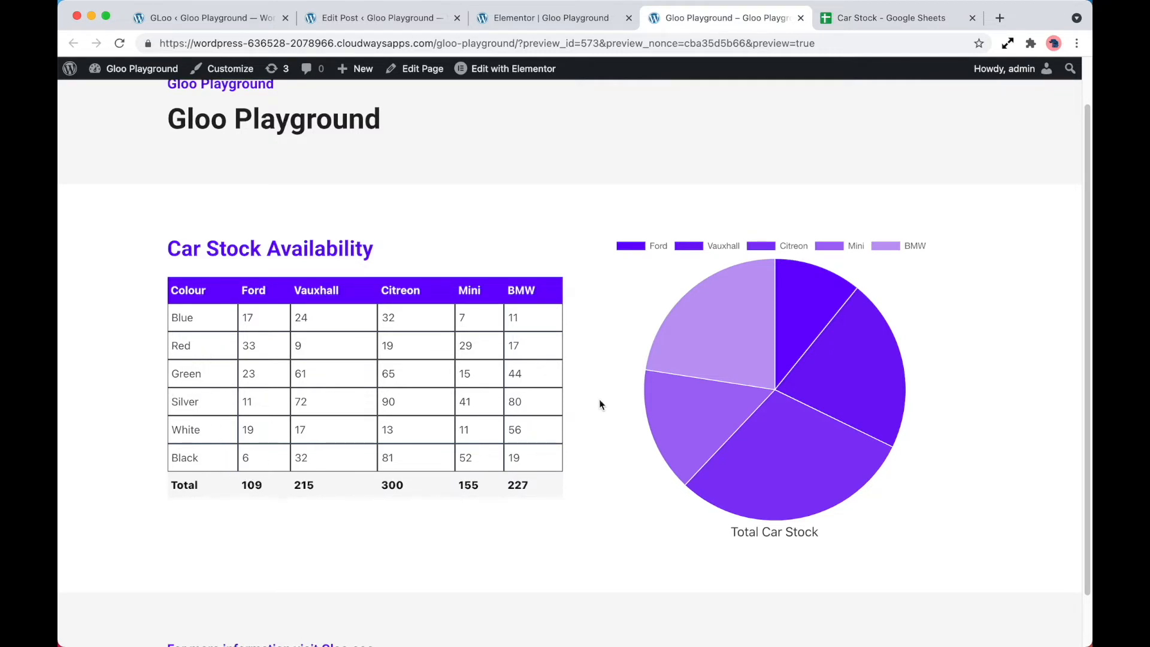
mouse_move(768, 319)
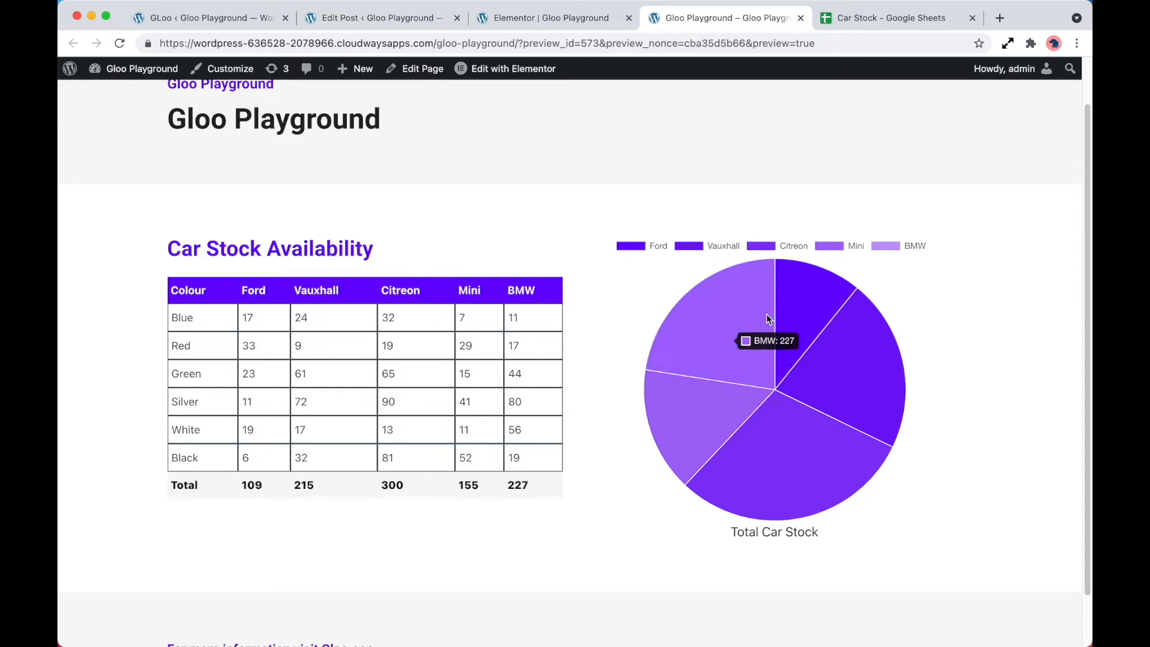
mouse_move(360, 495)
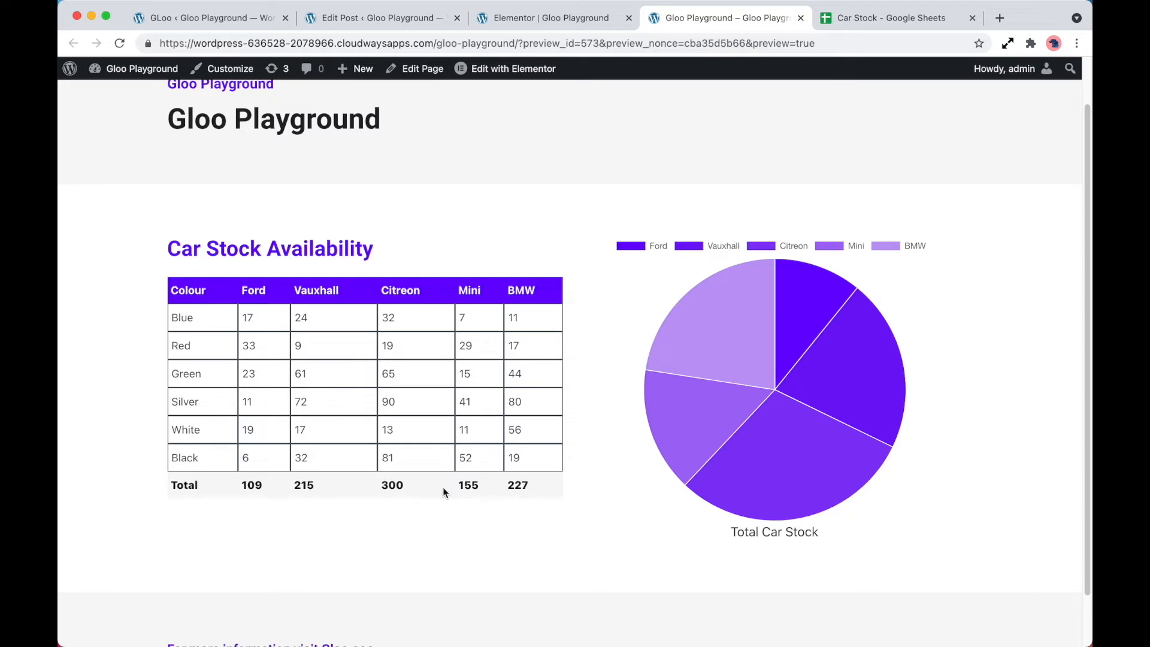
mouse_move(509, 231)
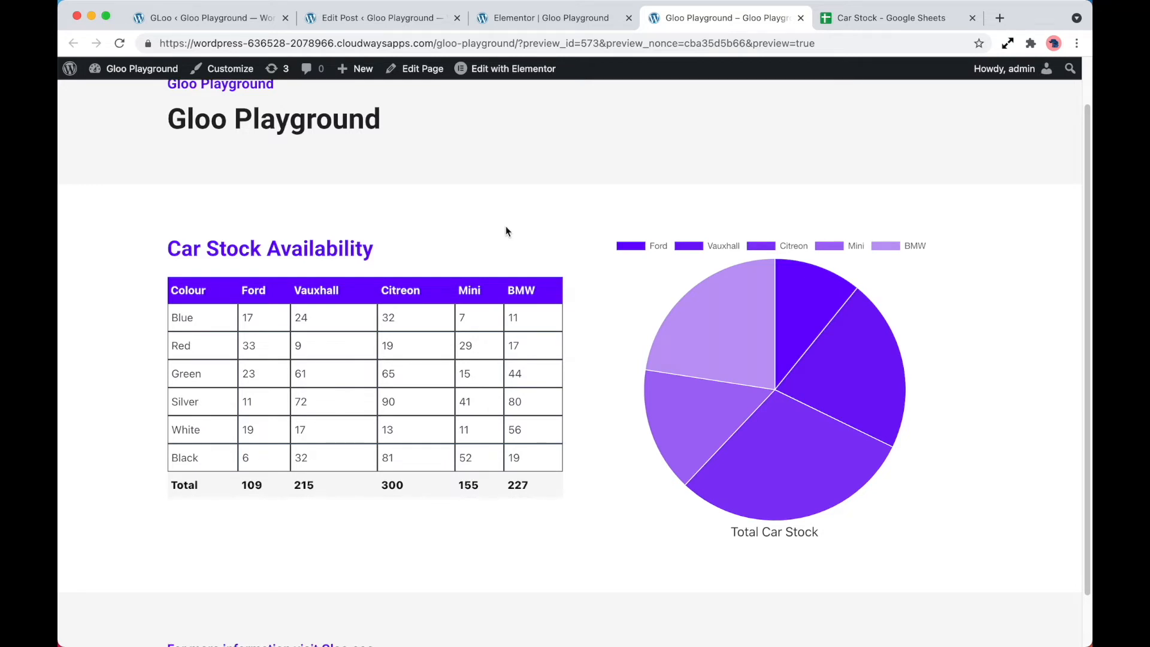
Step: Bring the Gloo Playground page up in the Elementor editor
left_click(550, 18)
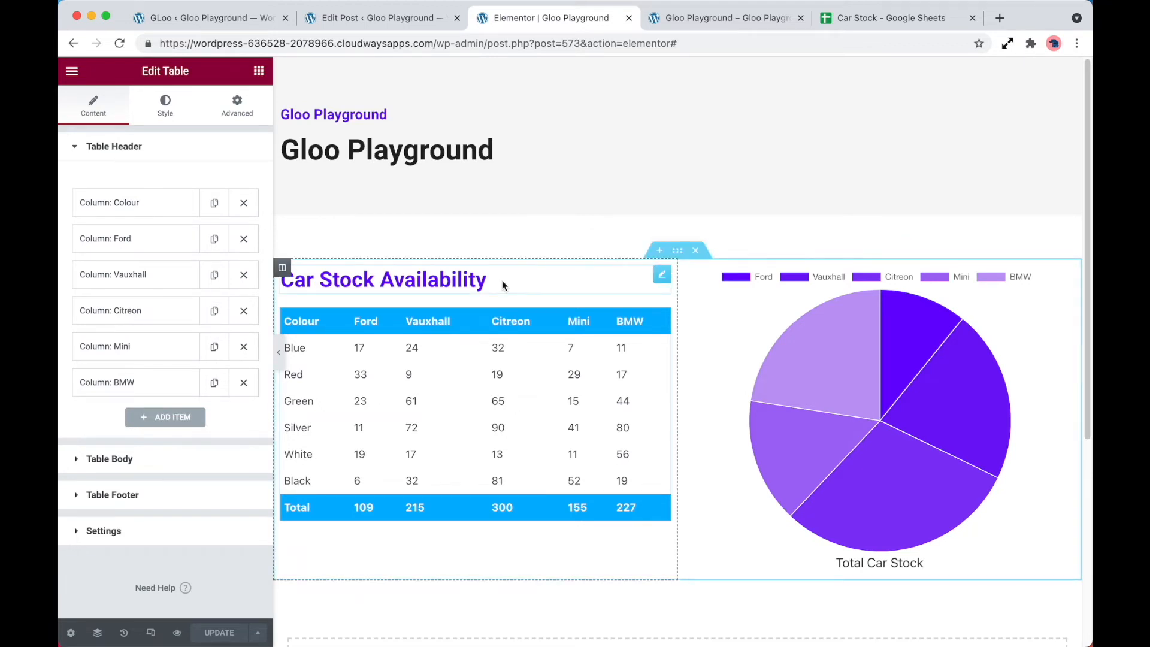
left_click(382, 279)
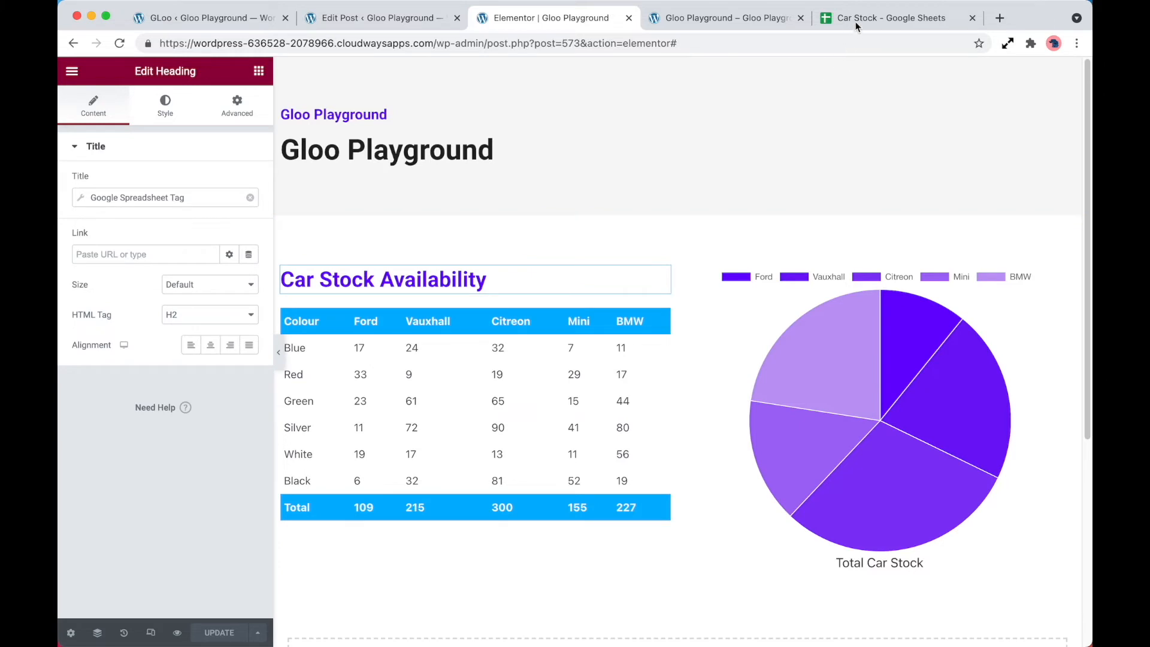
left_click(884, 18)
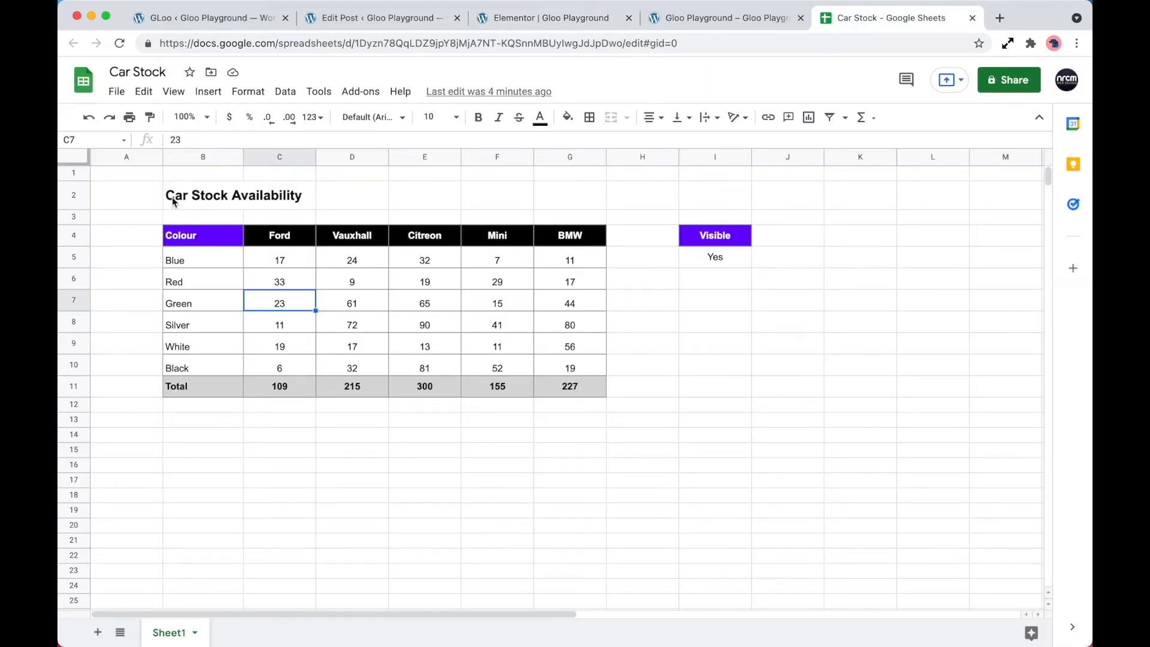
left_click(73, 195)
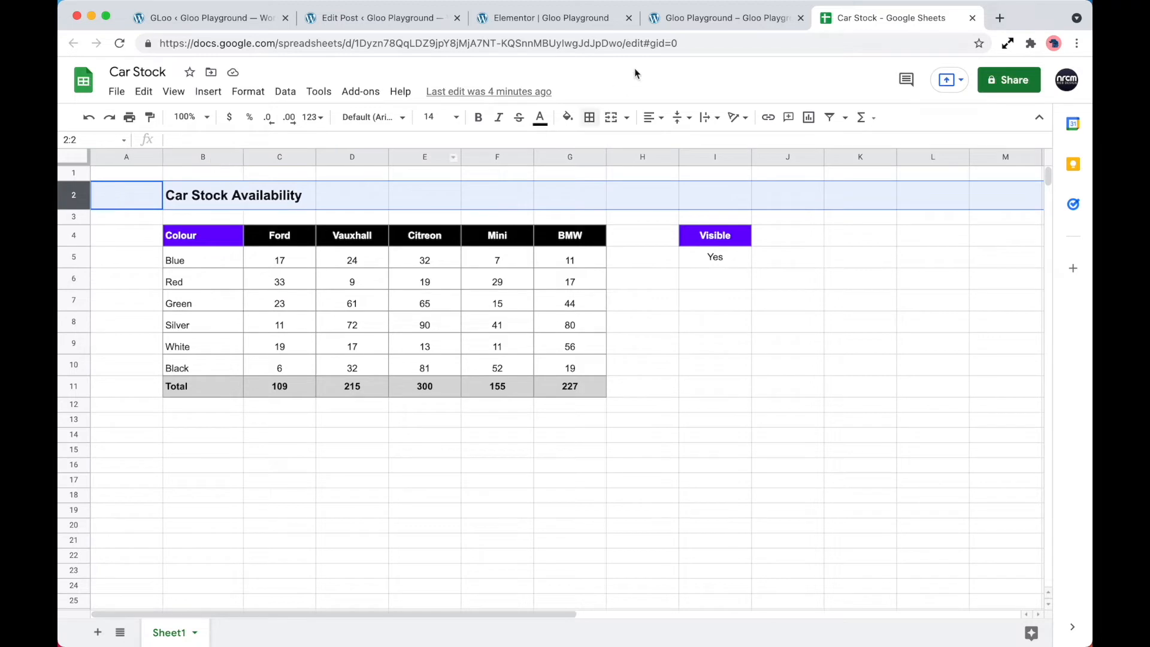
left_click(546, 18)
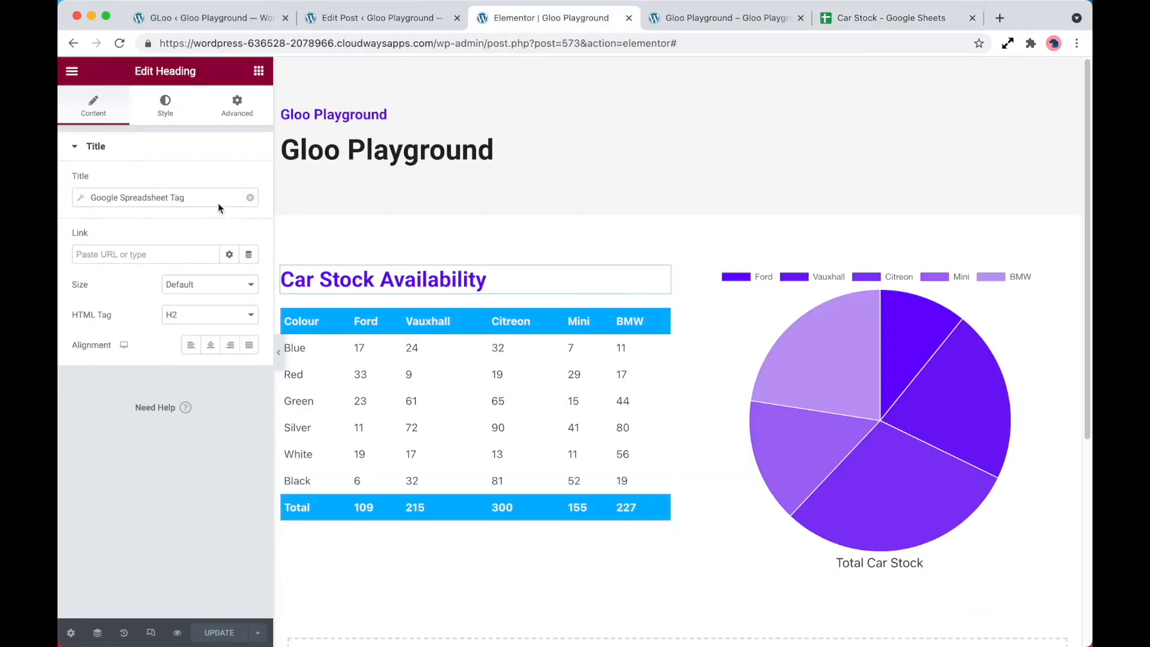
left_click(132, 197)
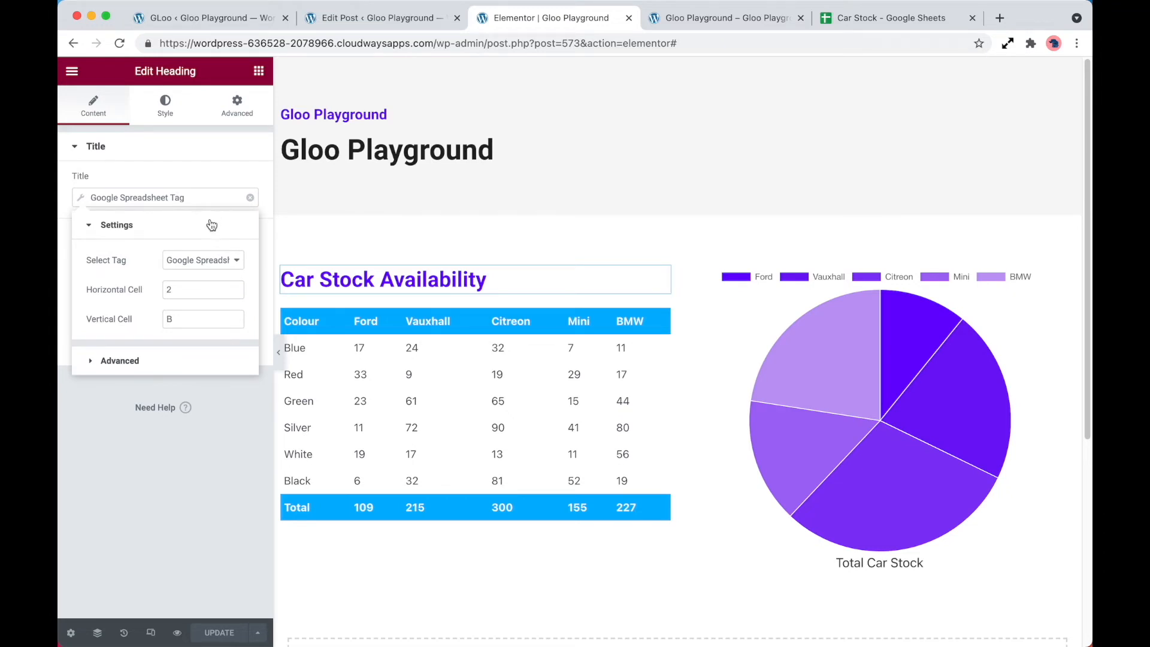
left_click(201, 260)
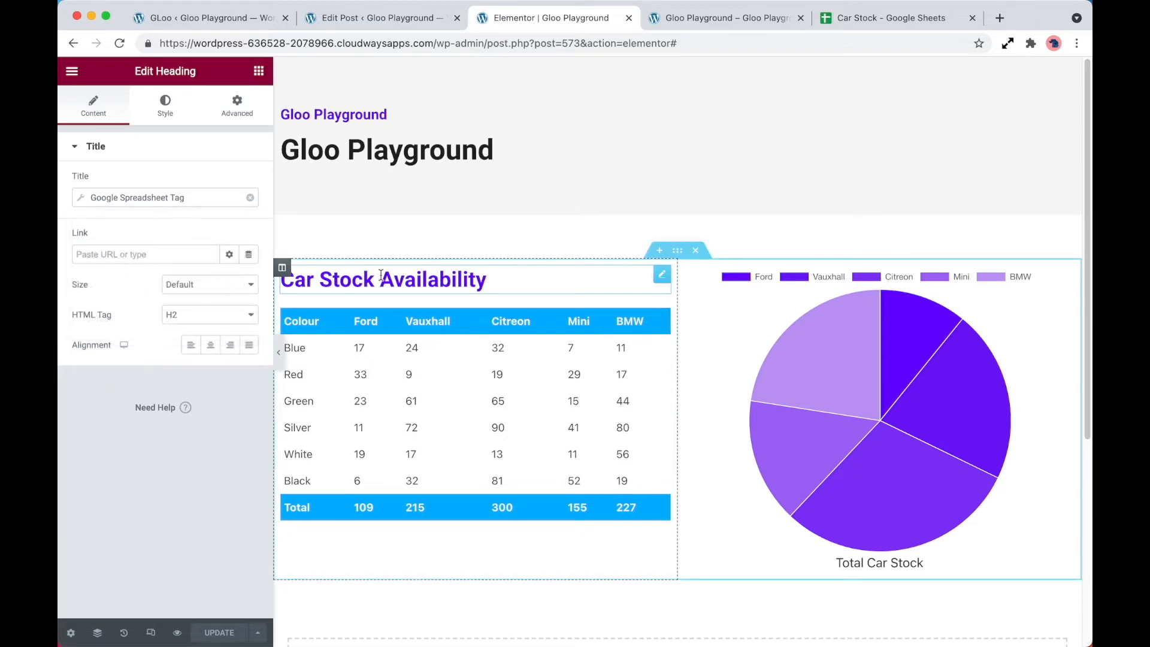
left_click(887, 18)
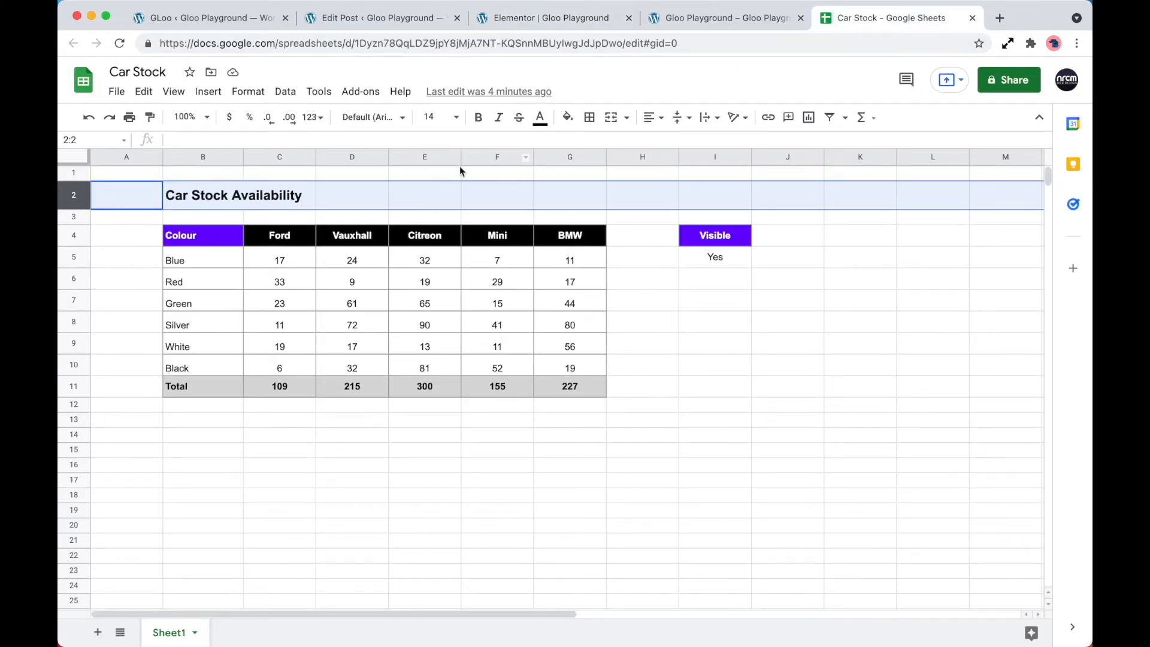
left_click(546, 18)
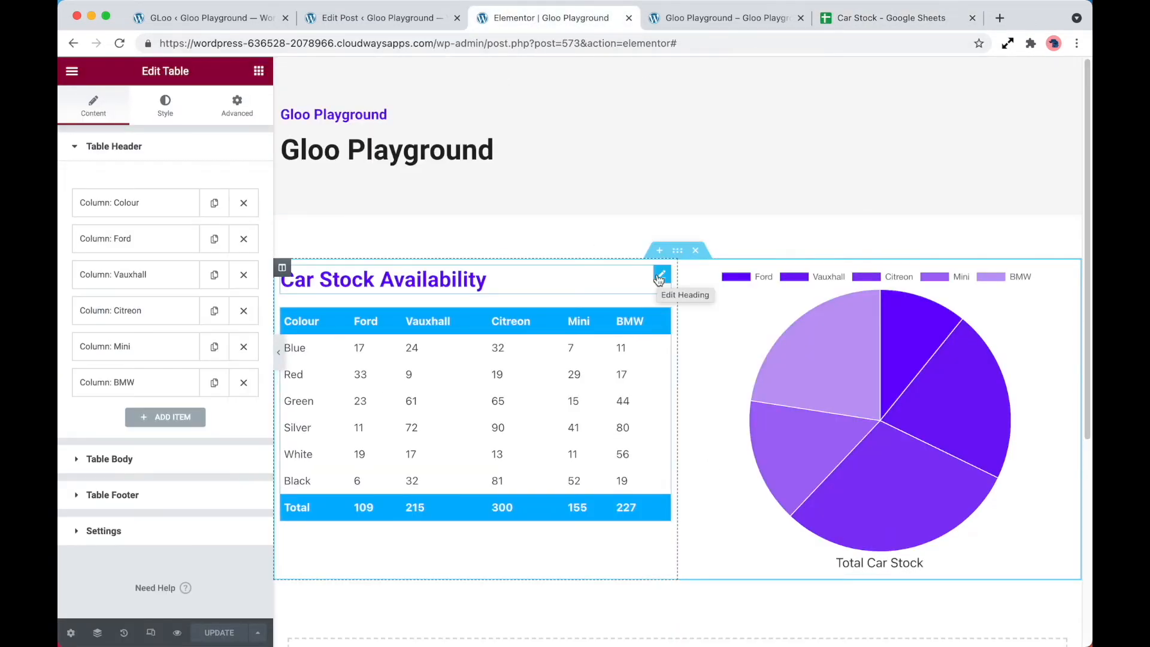
mouse_move(662, 321)
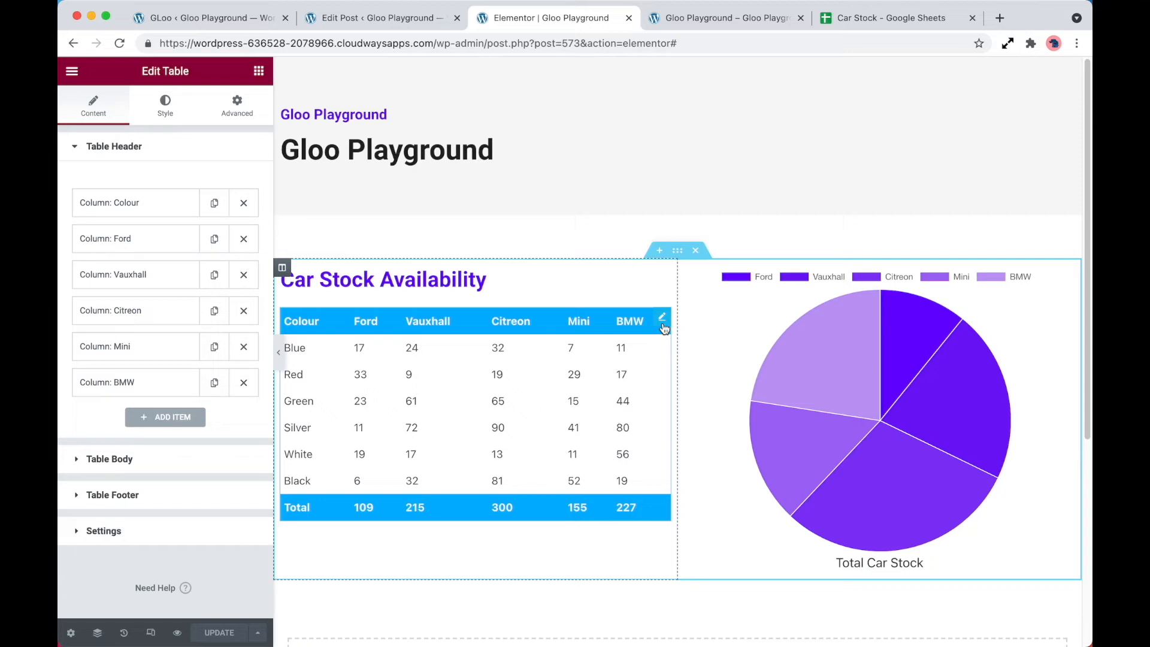
Step: Show the Colour header column's text comes from a Google Spreadsheet tag, then view the Car Stock sheet
left_click(113, 146)
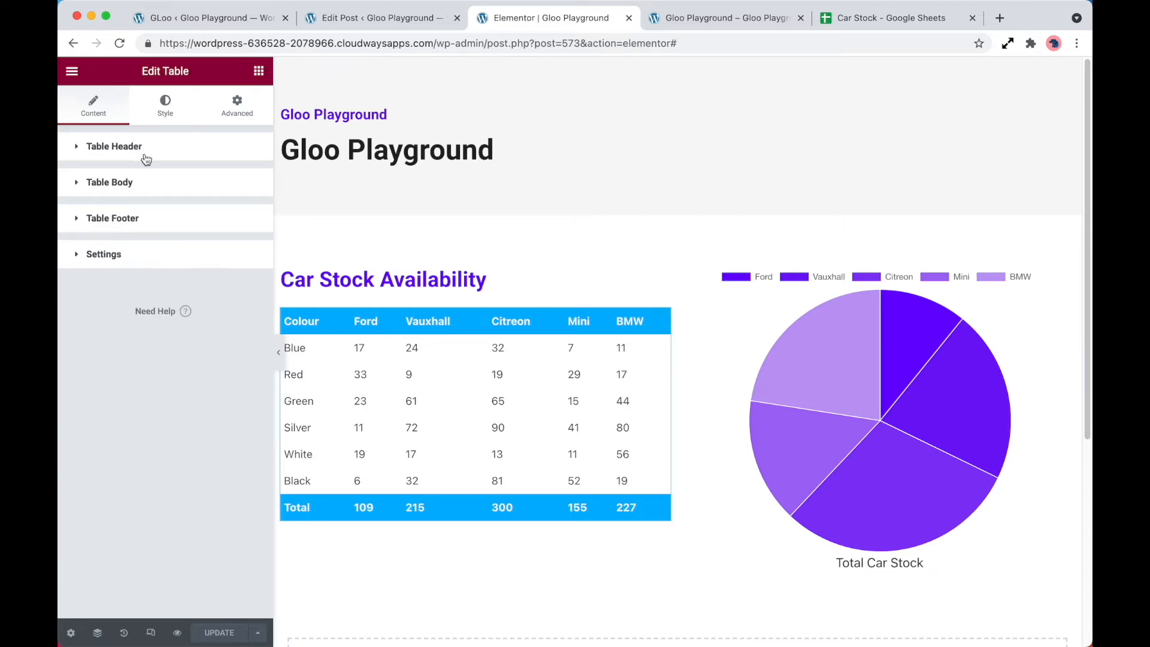
mouse_move(141, 155)
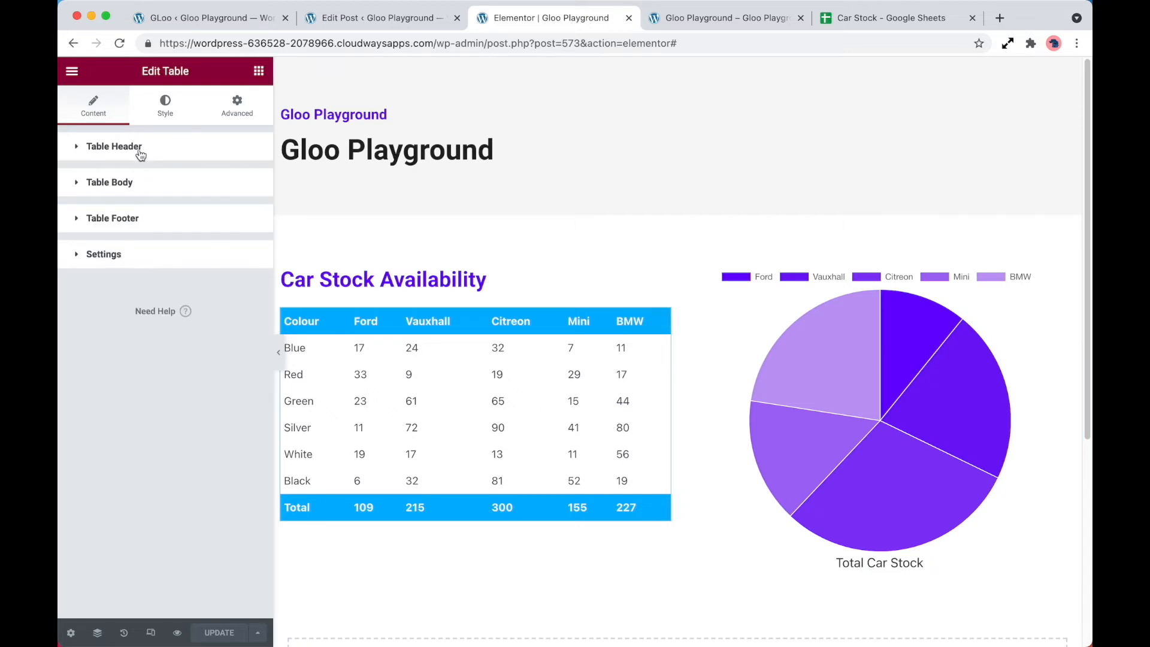
left_click(113, 146)
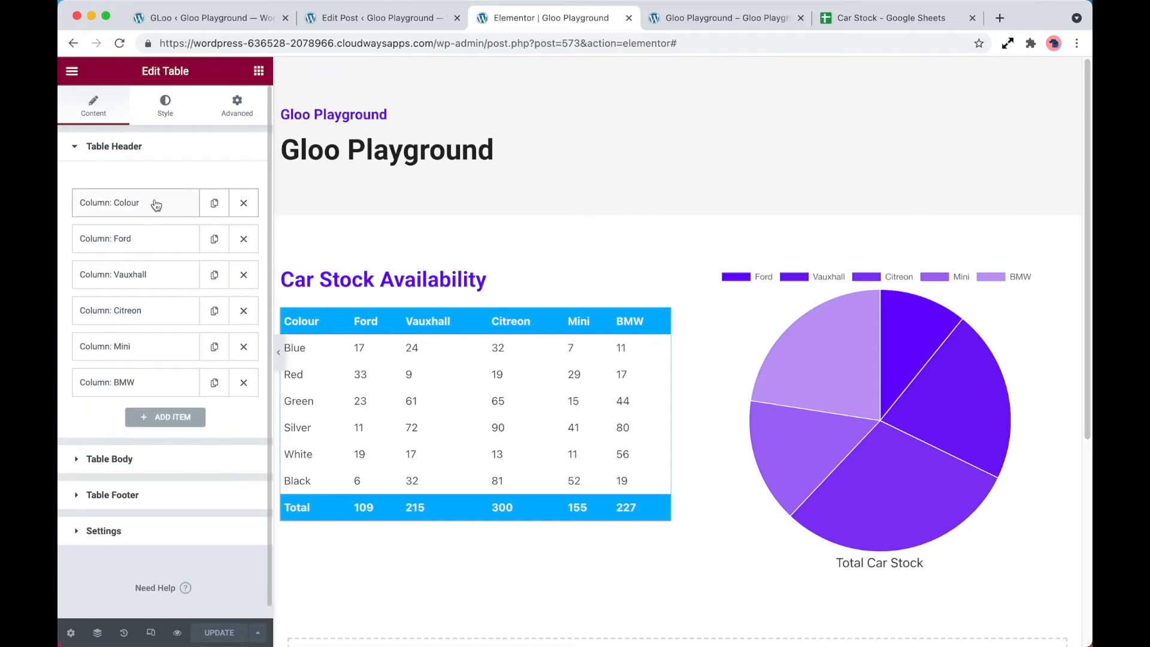
mouse_move(154, 397)
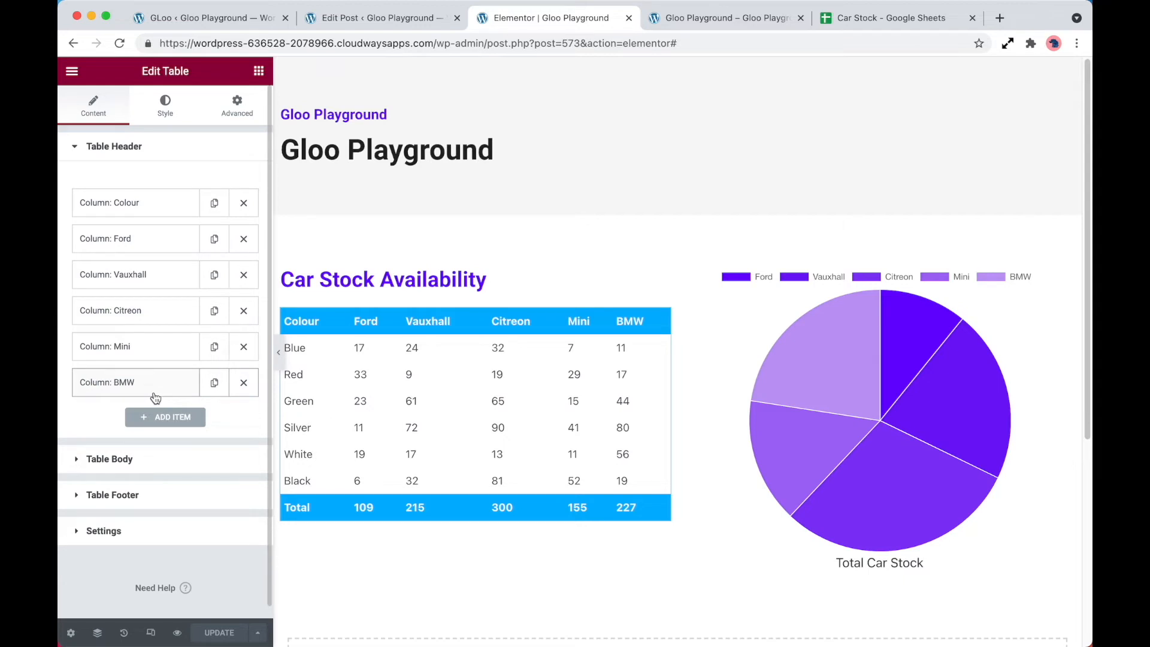
mouse_move(135, 202)
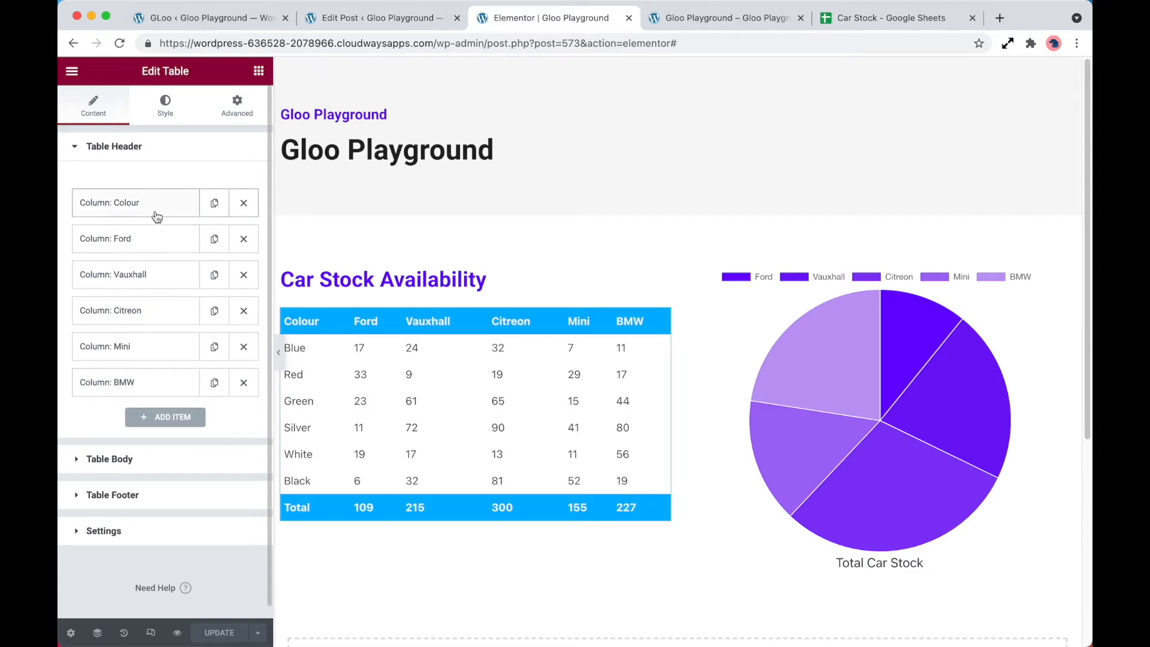
mouse_move(151, 382)
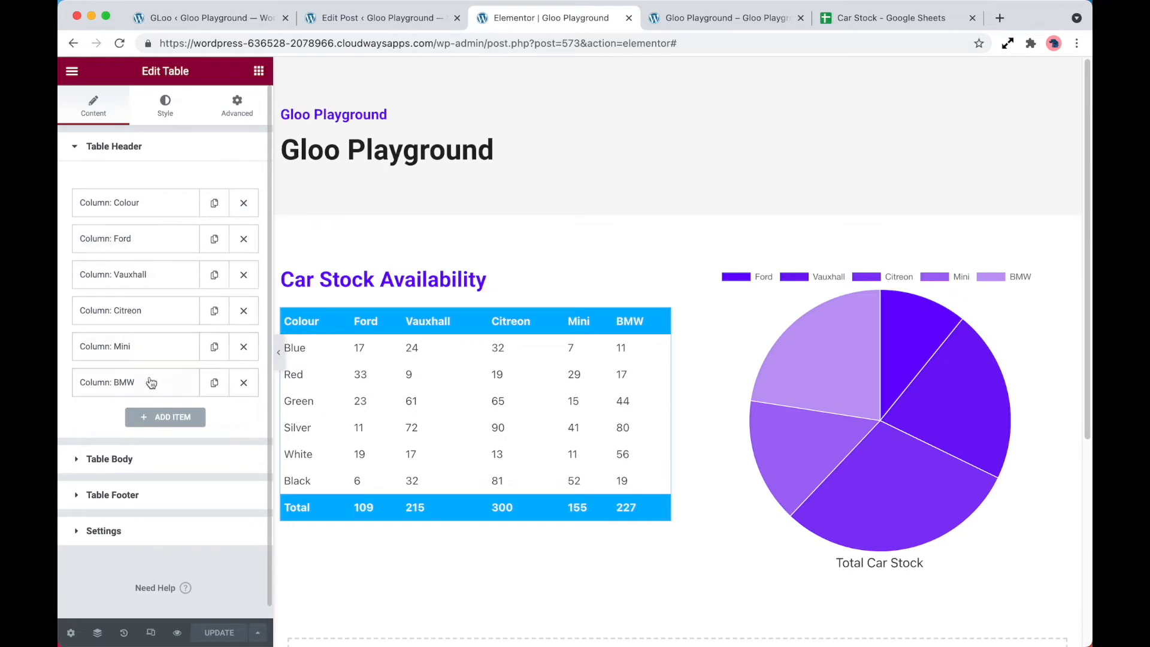
left_click(135, 202)
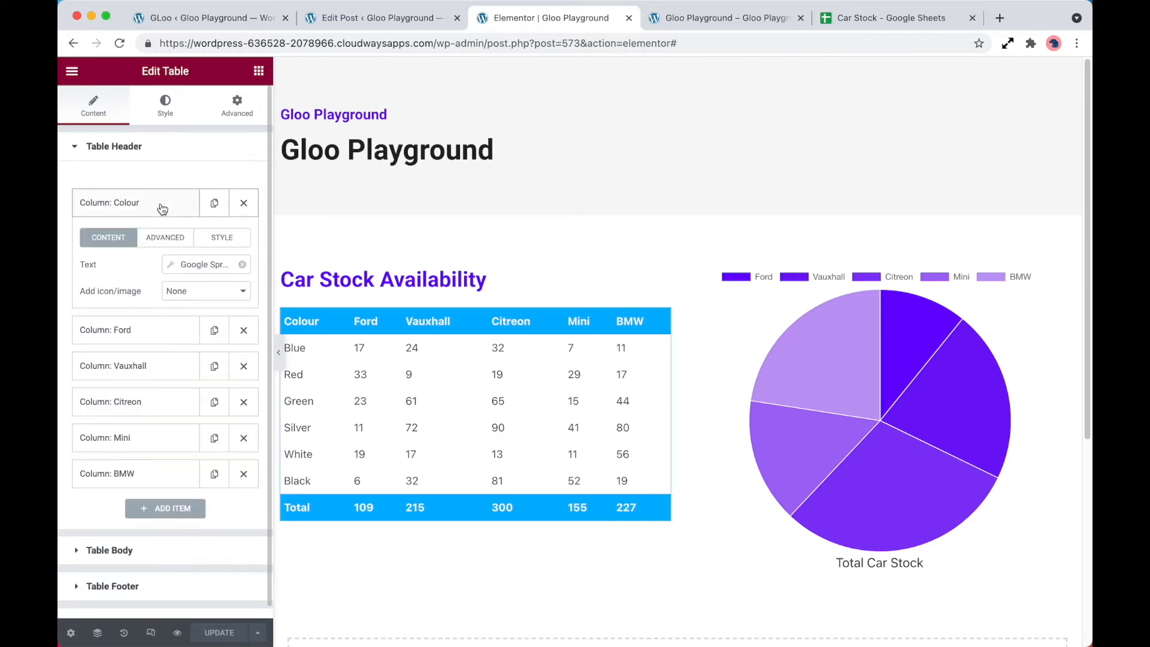
left_click(383, 279)
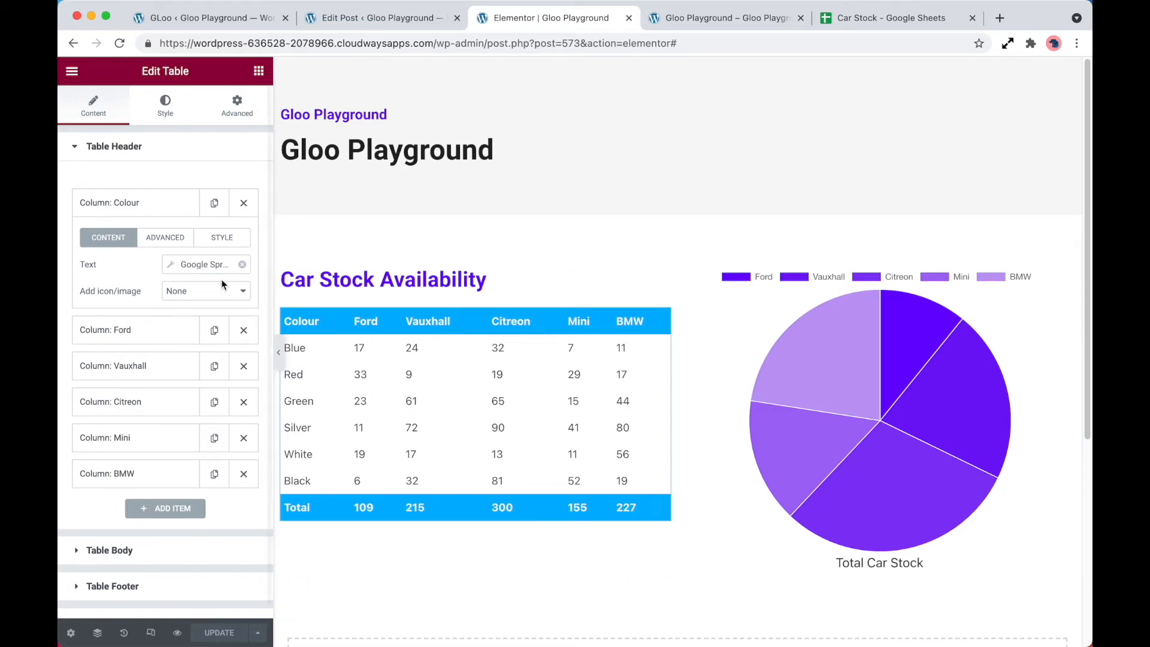
left_click(200, 263)
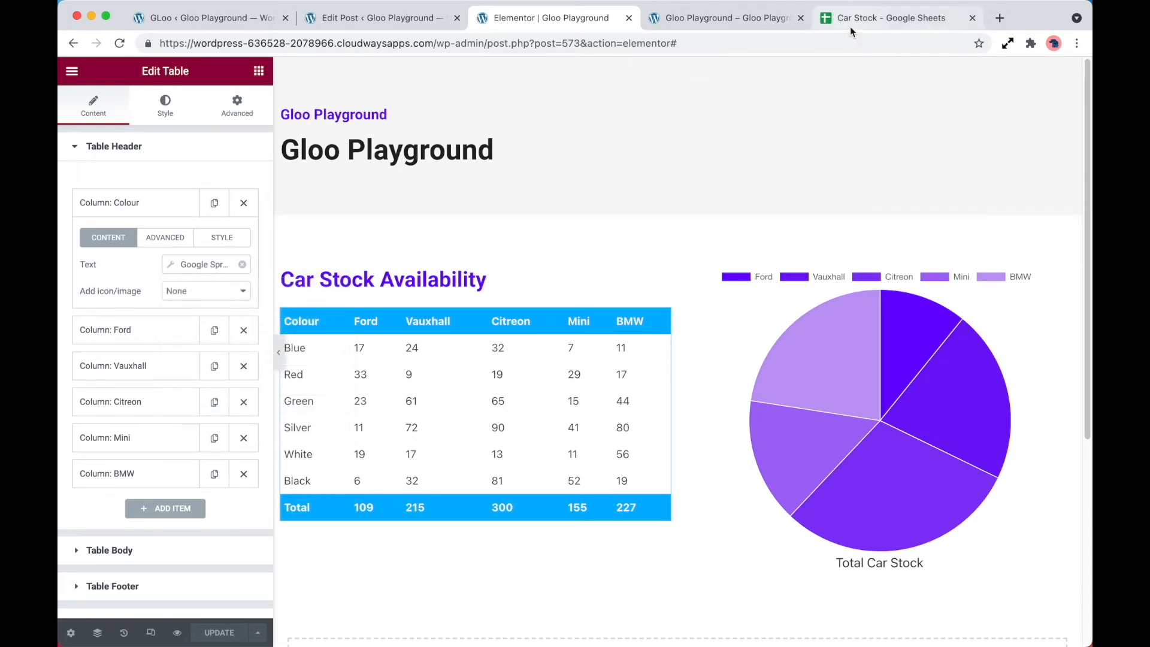
left_click(888, 18)
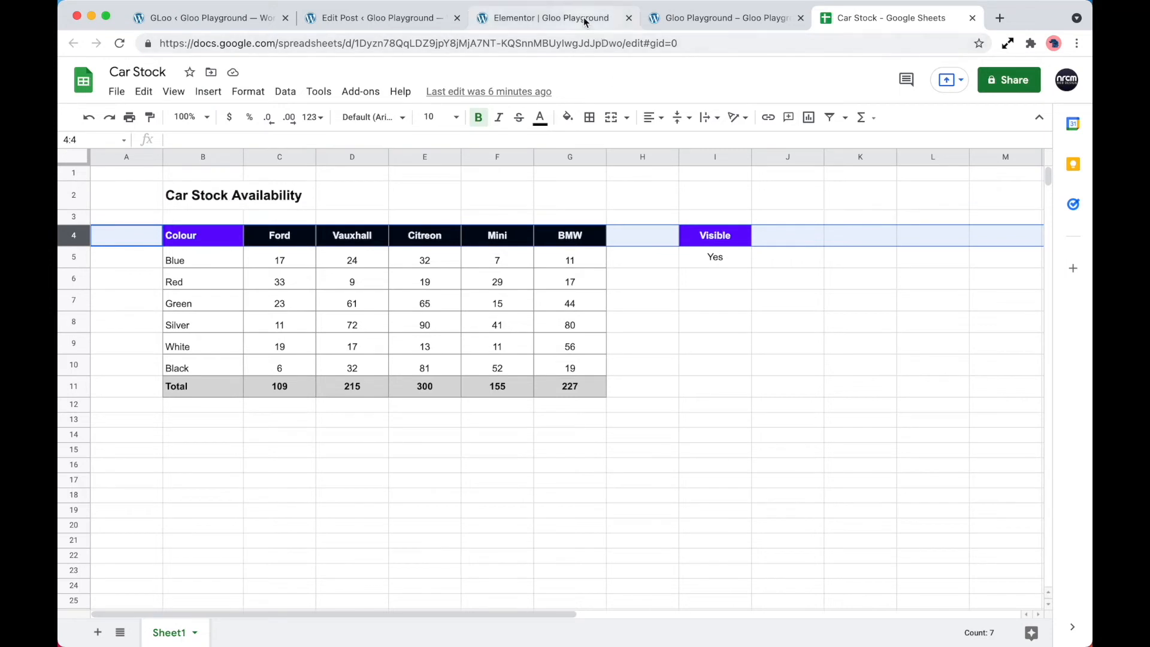
Step: Reveal the Ford total of 109 is =sum(C5:C10) in Sheets, then return to the Elementor editor
left_click(550, 18)
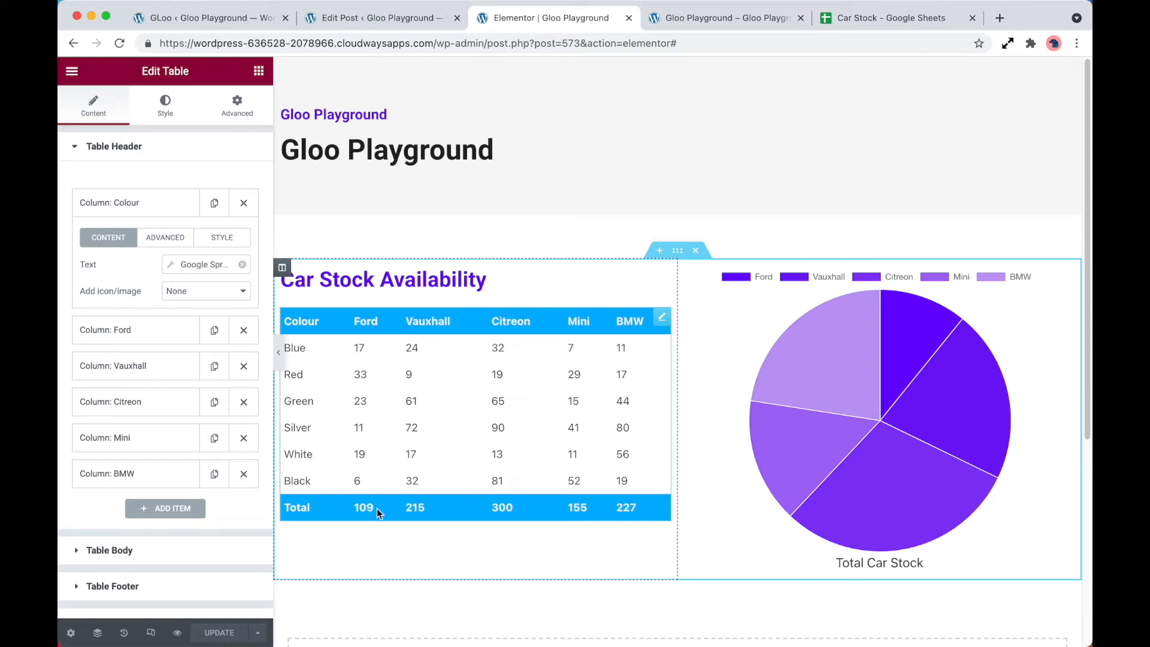
mouse_move(502, 519)
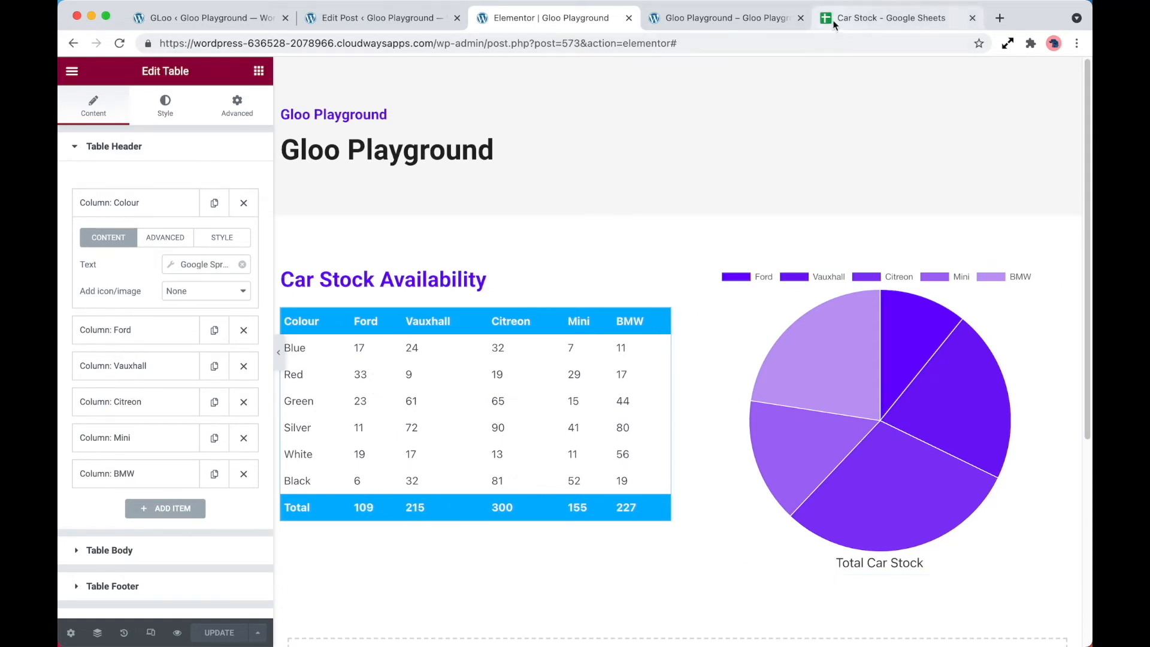
left_click(890, 18)
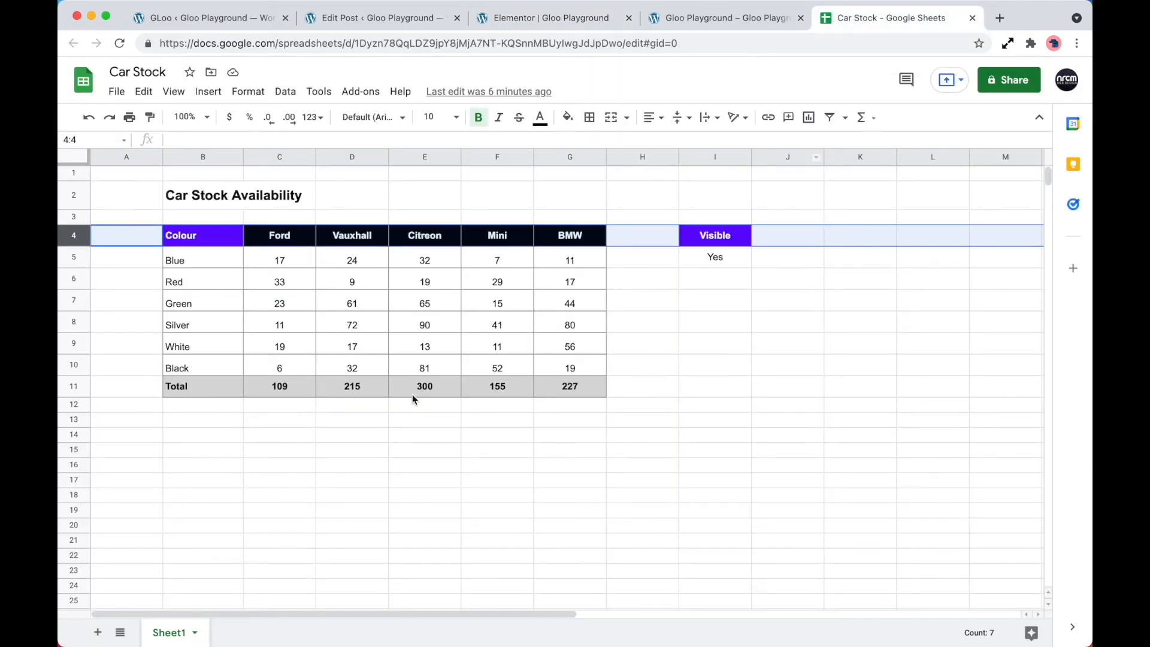
left_click(279, 386)
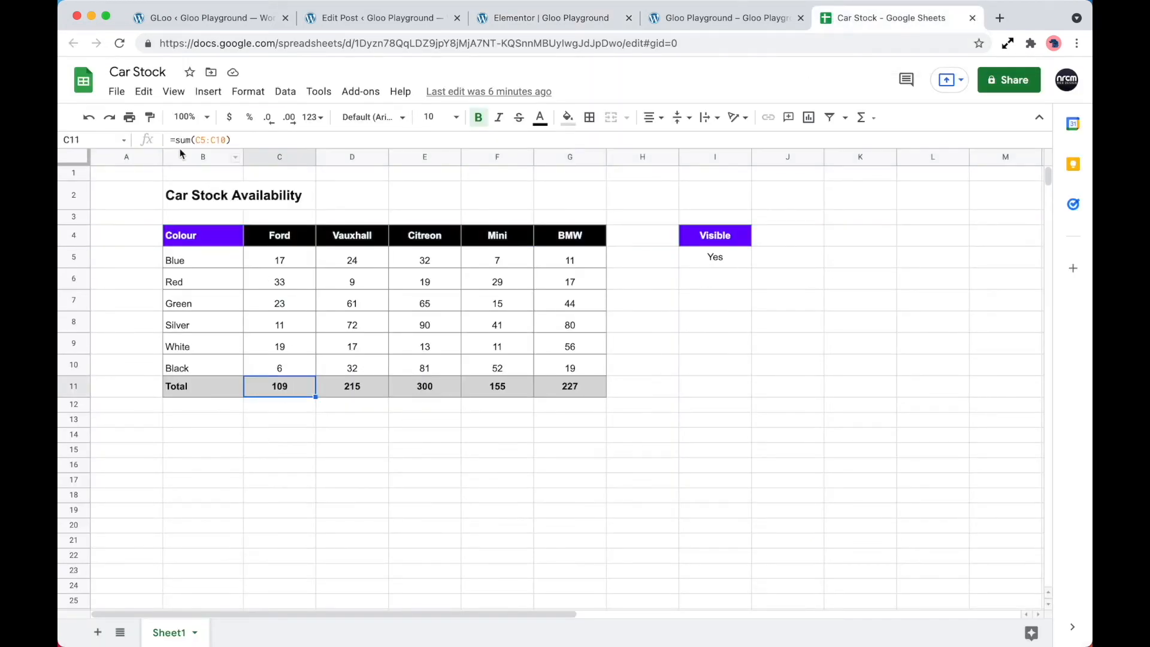
mouse_move(328, 390)
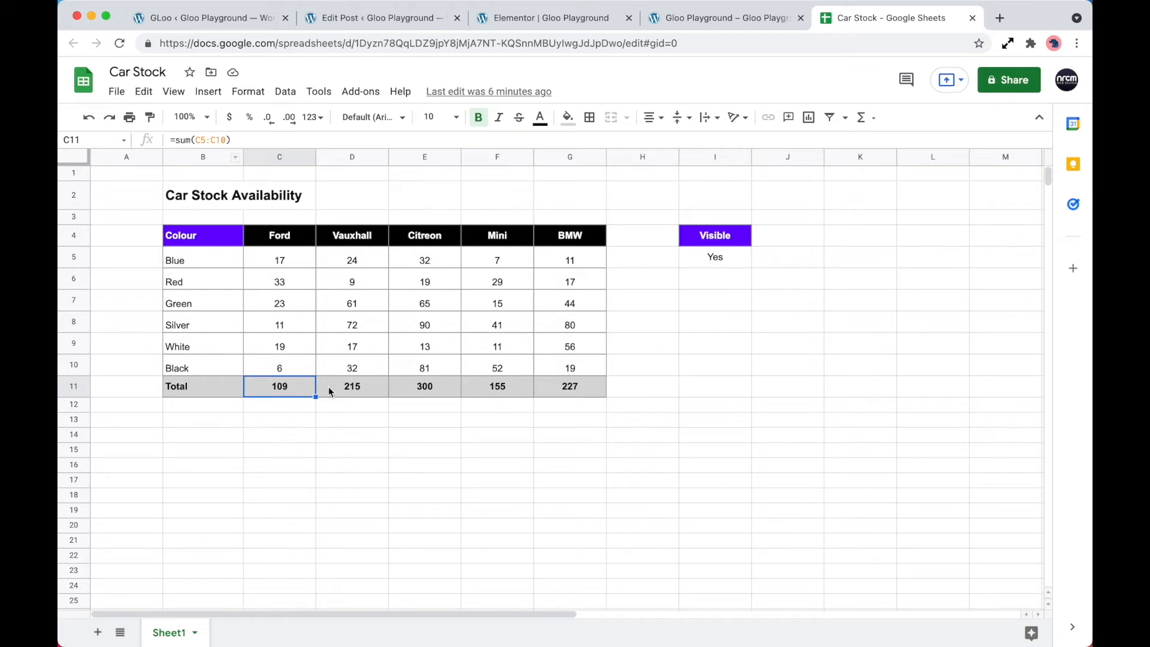
mouse_move(504, 279)
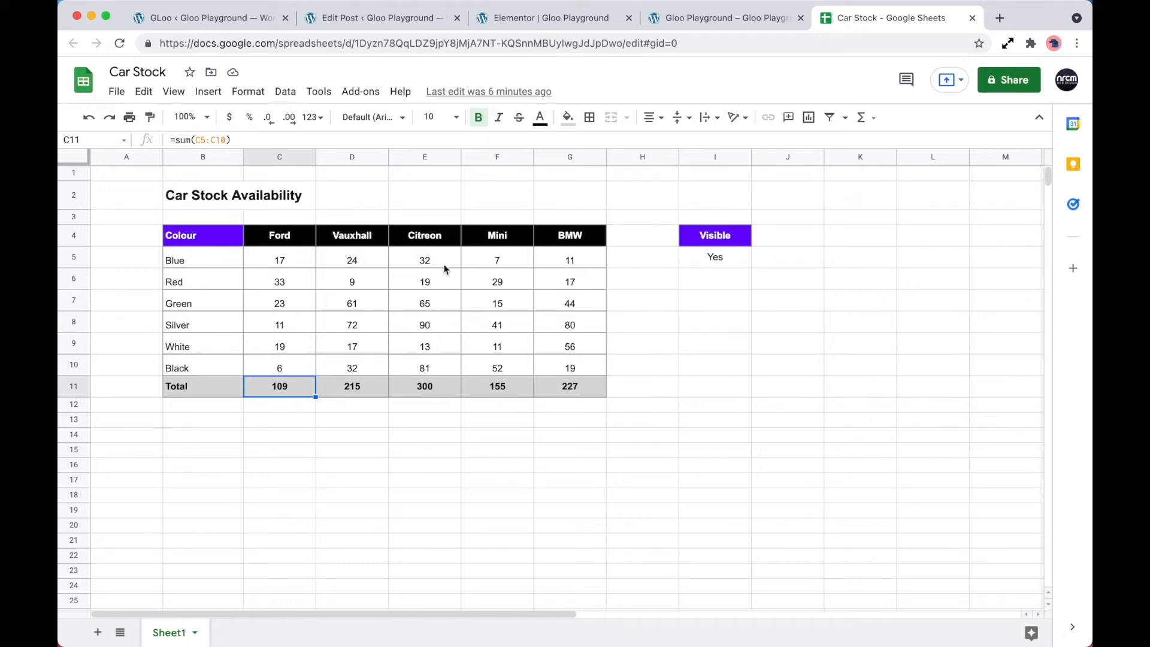
left_click(549, 18)
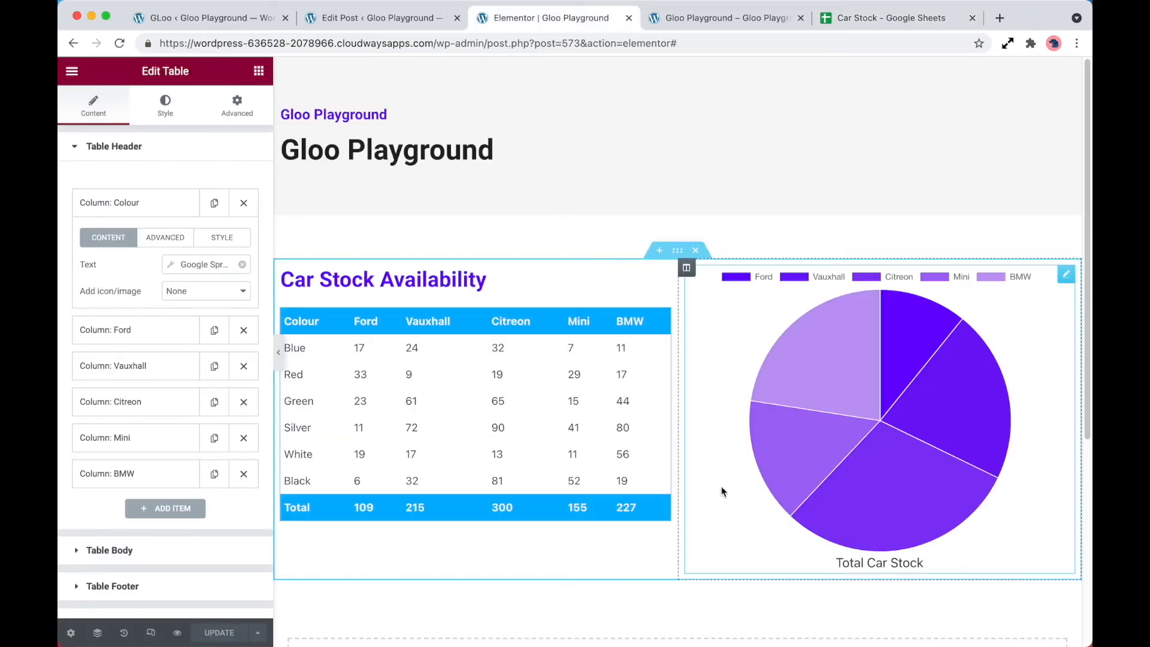
mouse_move(718, 489)
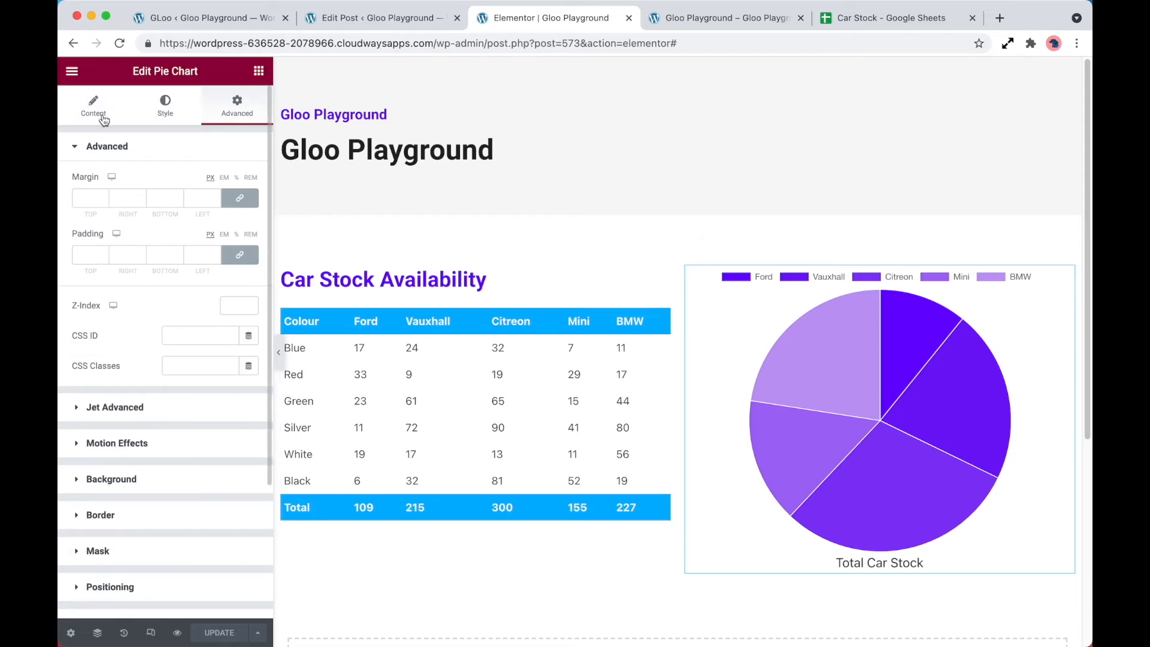
left_click(93, 105)
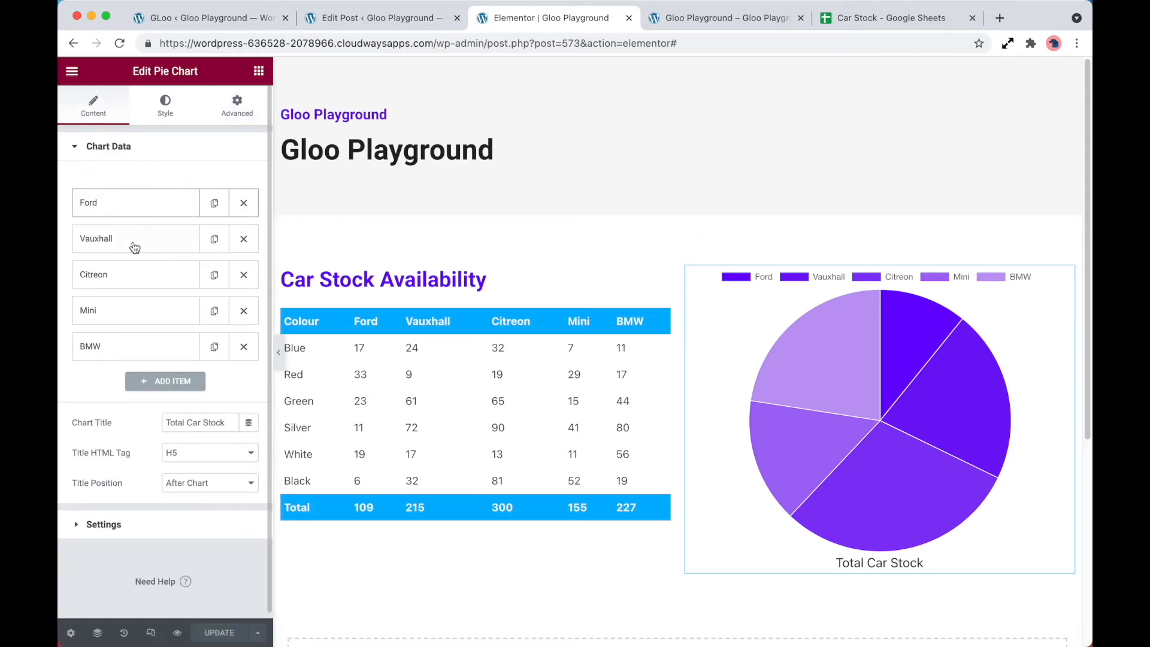
left_click(135, 202)
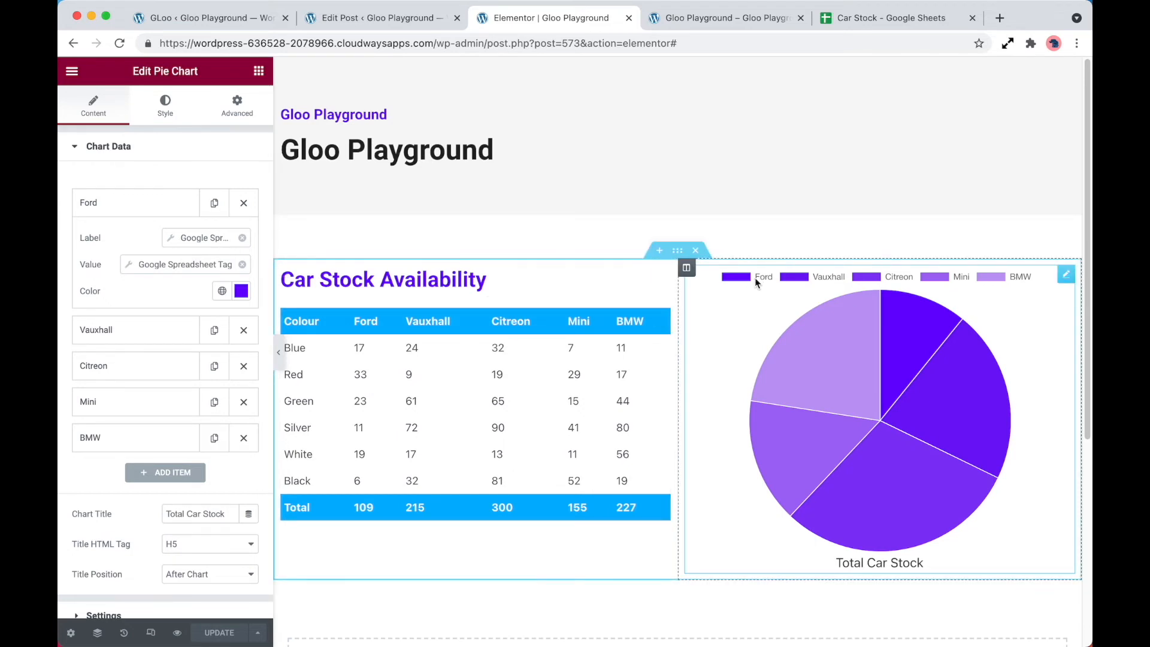
mouse_move(870, 511)
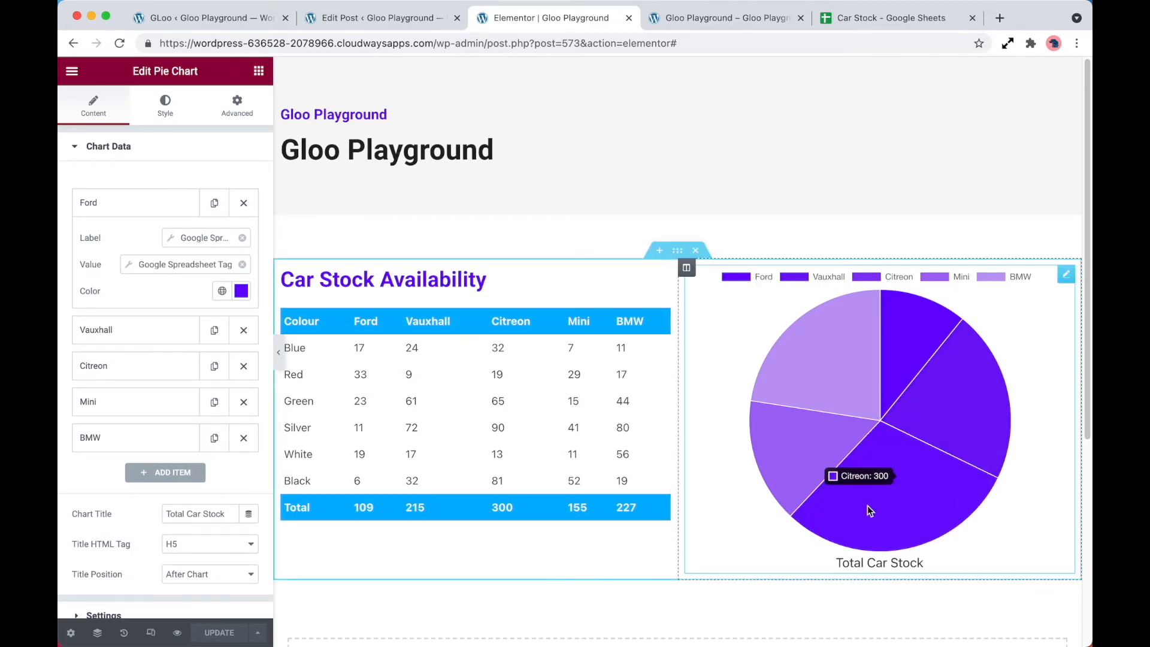
mouse_move(849, 370)
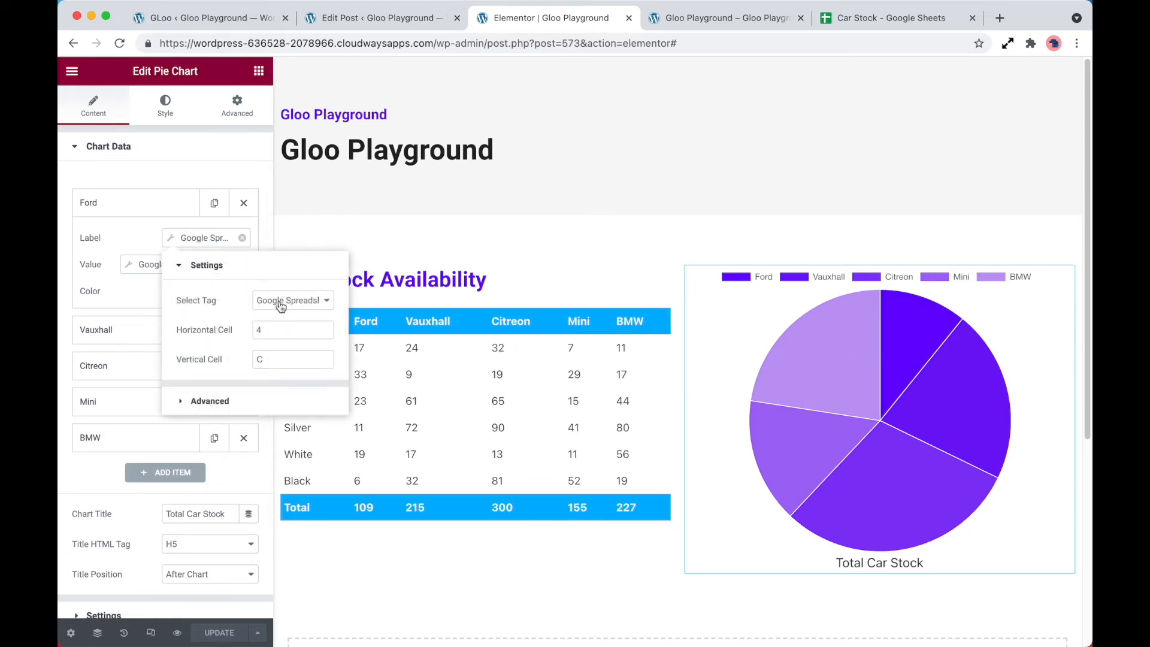
left_click(291, 299)
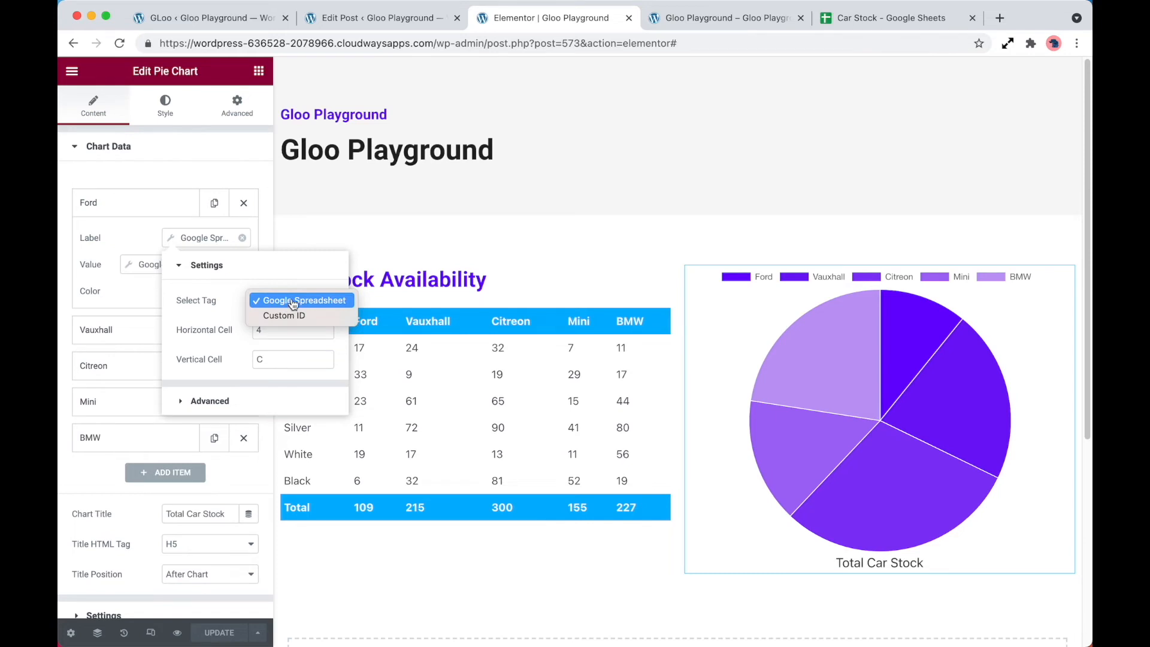
left_click(304, 299)
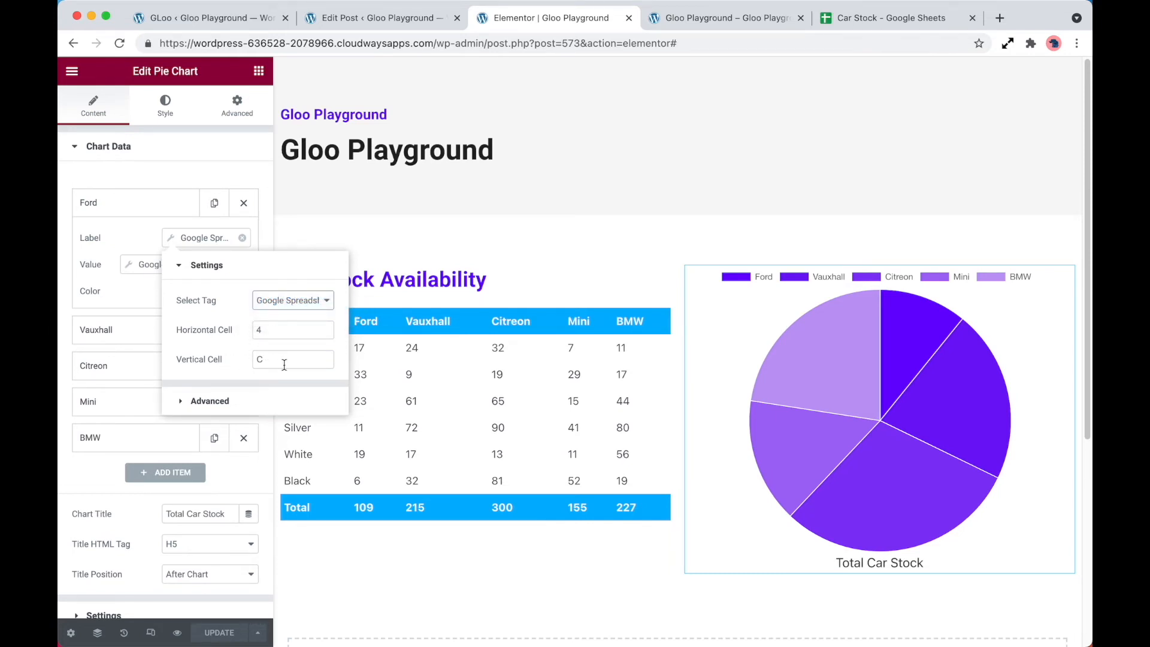
left_click(135, 203)
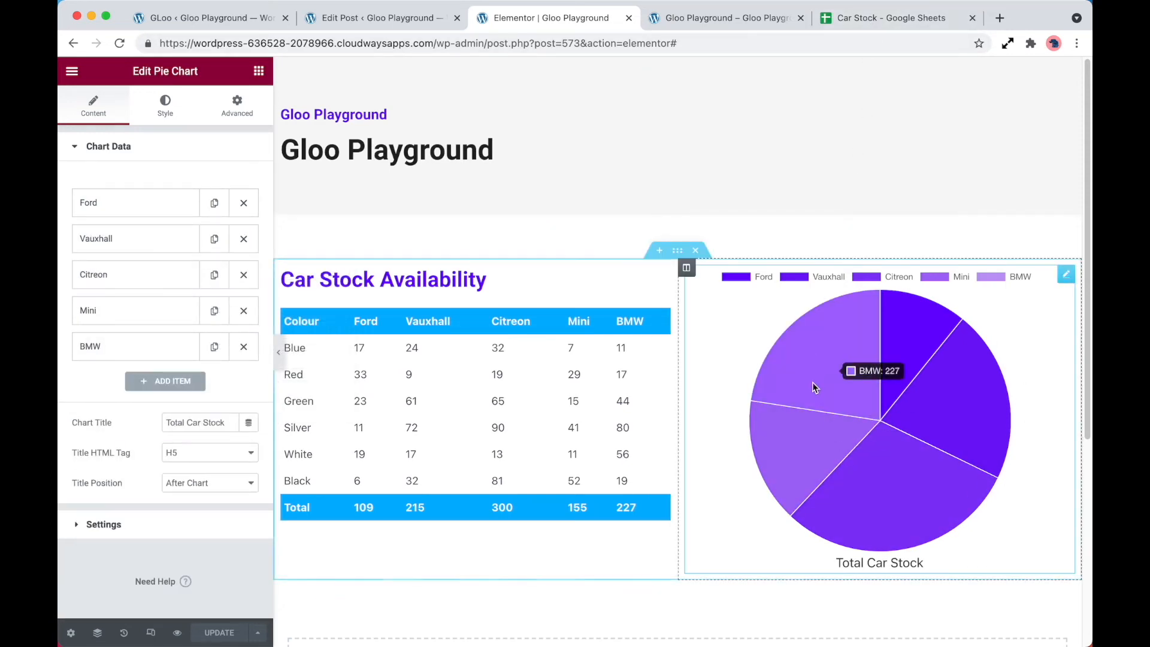
mouse_move(648, 299)
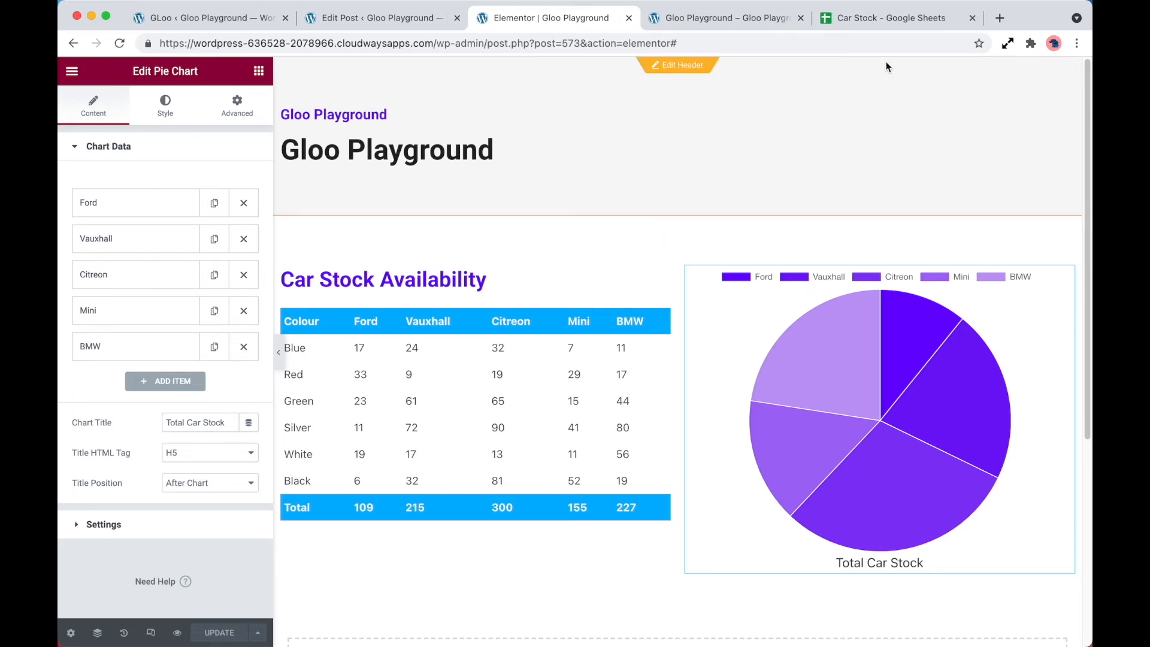
left_click(888, 18)
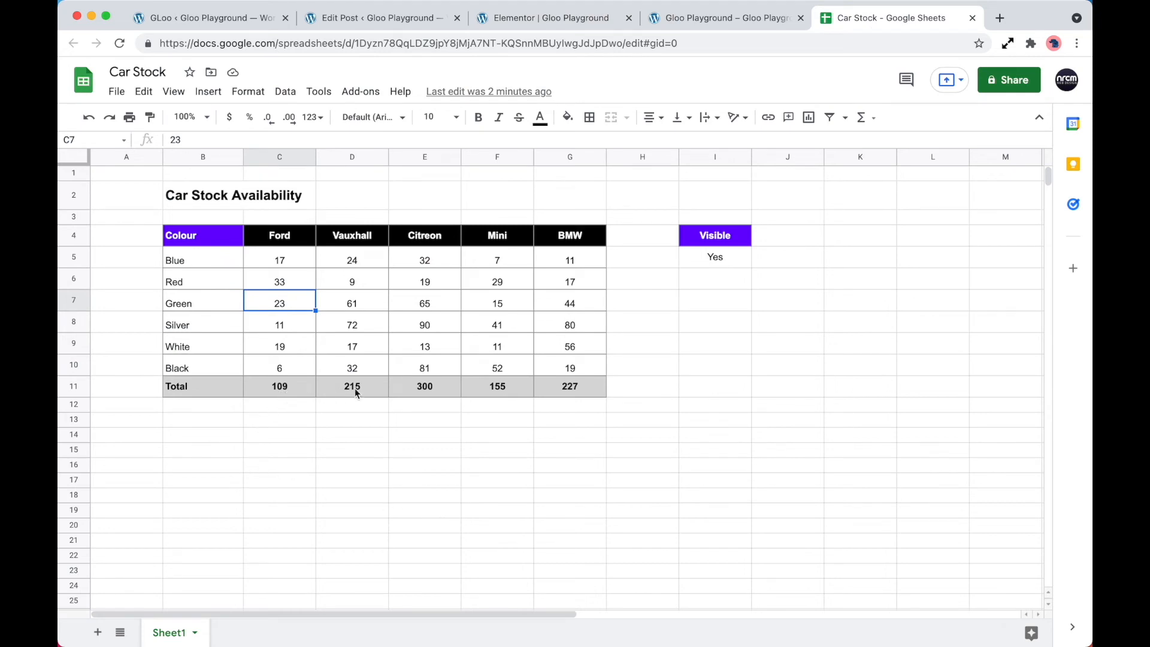
mouse_move(279, 344)
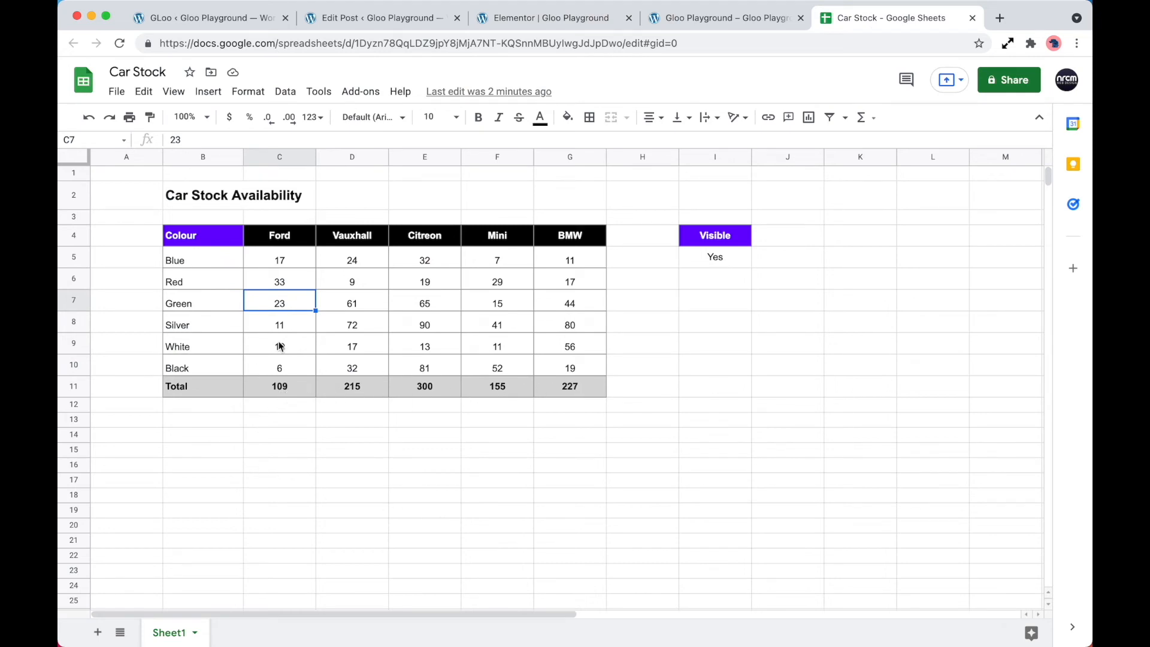
Step: Enter 191 for White Ford in the Car Stock sheet and go to Gloo's spreadsheet data source
type("191")
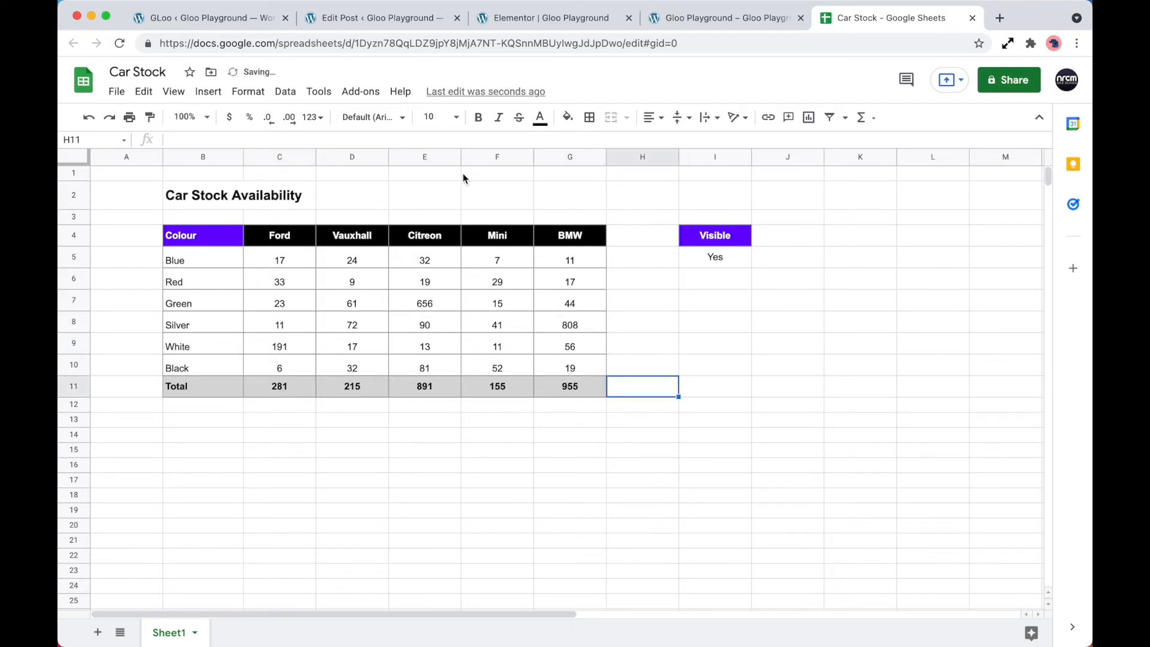
left_click(378, 18)
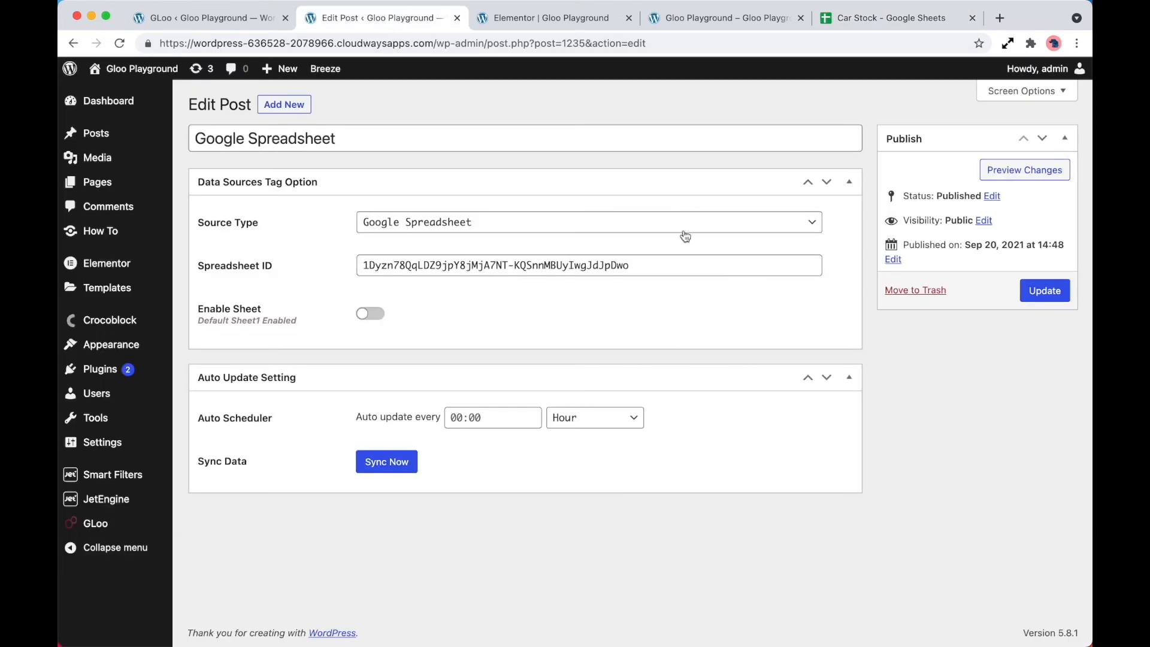
mouse_move(381, 400)
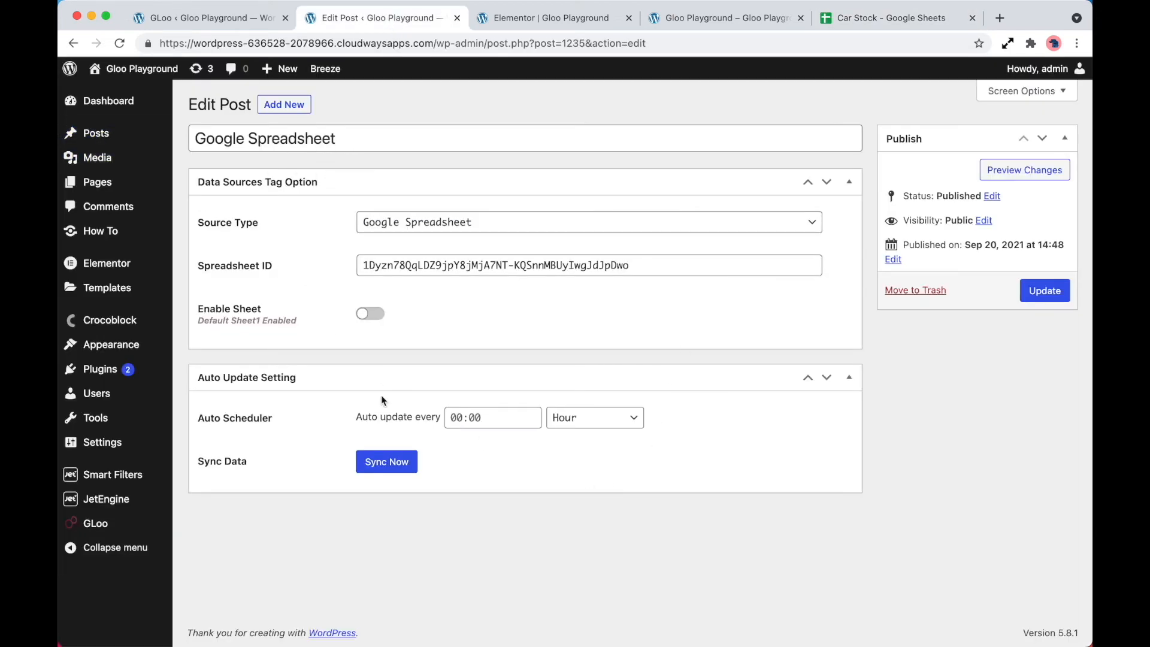
Step: Sync the spreadsheet data now and check the live page shows totals 281, 891 and 955
left_click(386, 461)
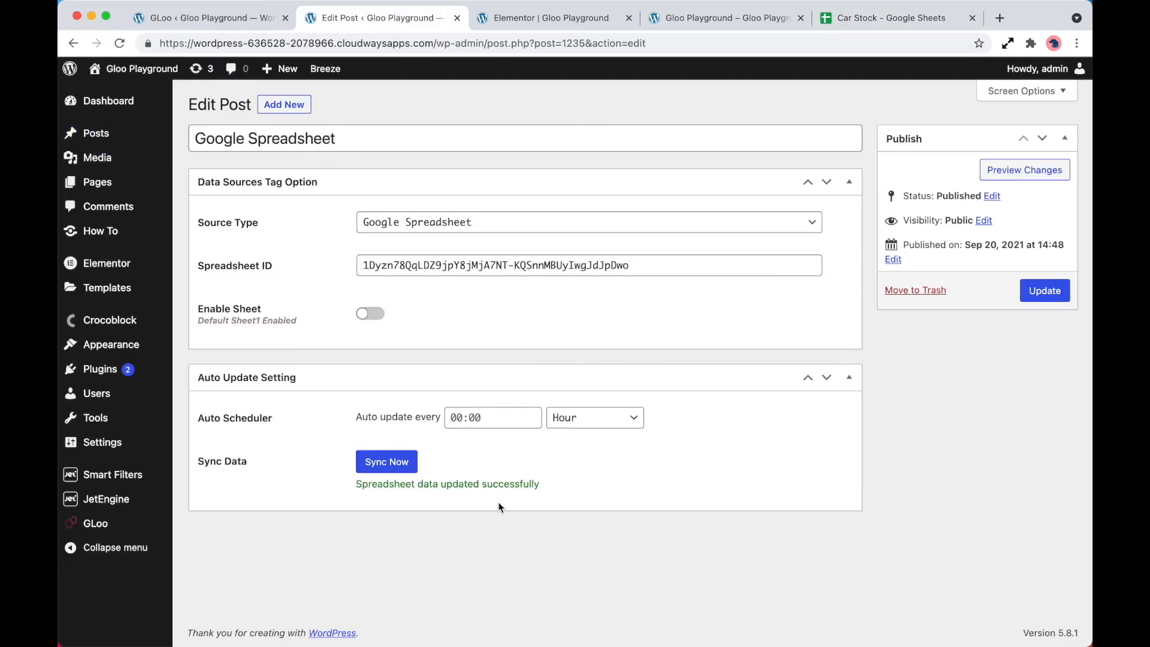
left_click(722, 18)
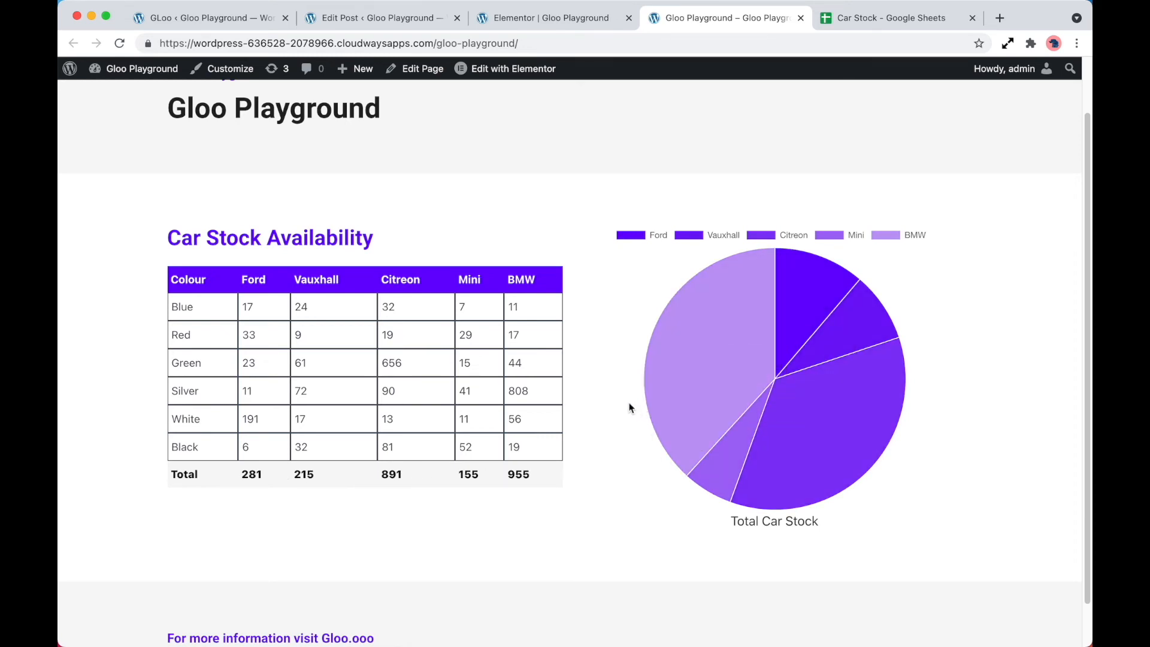
mouse_move(875, 27)
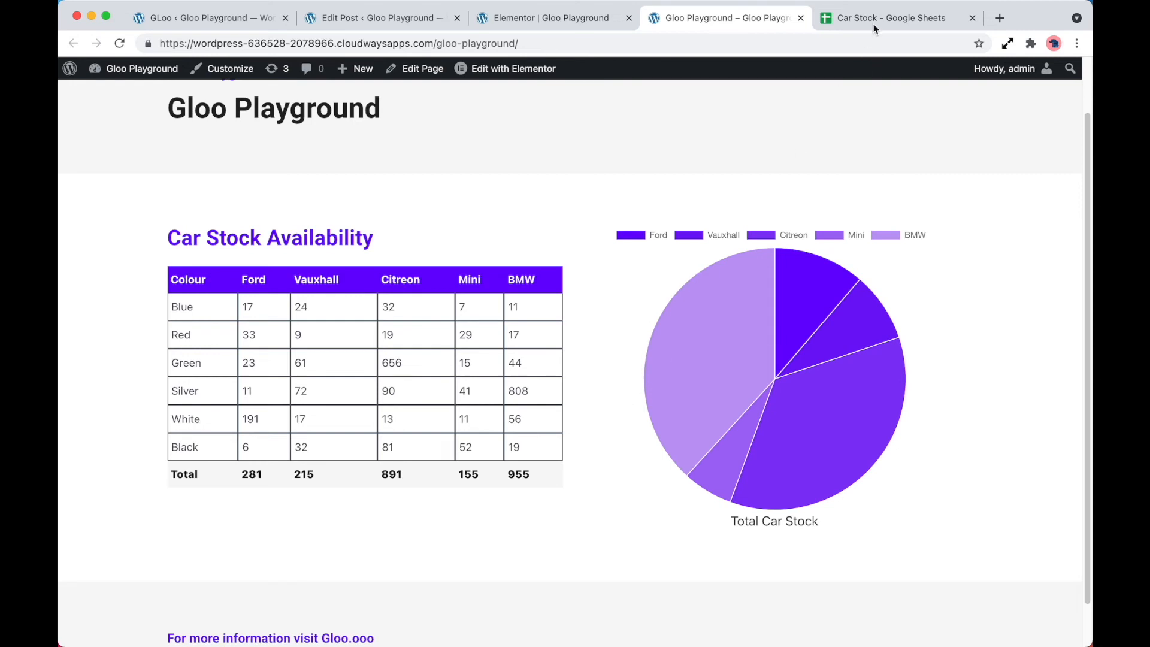
left_click(887, 18)
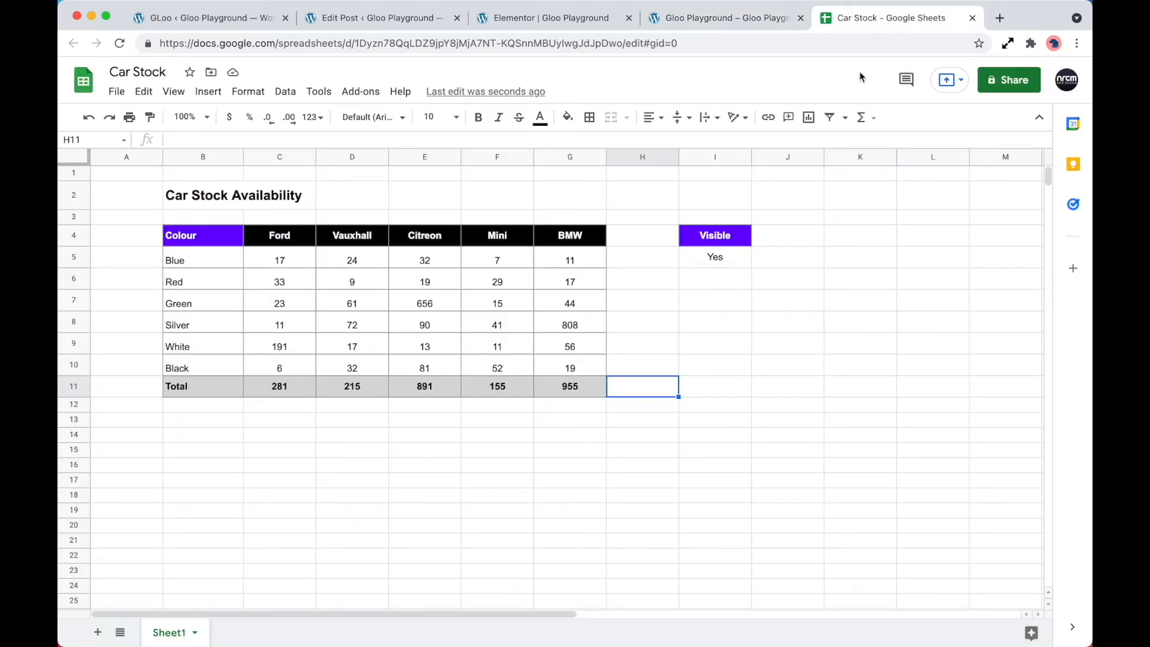
mouse_move(743, 265)
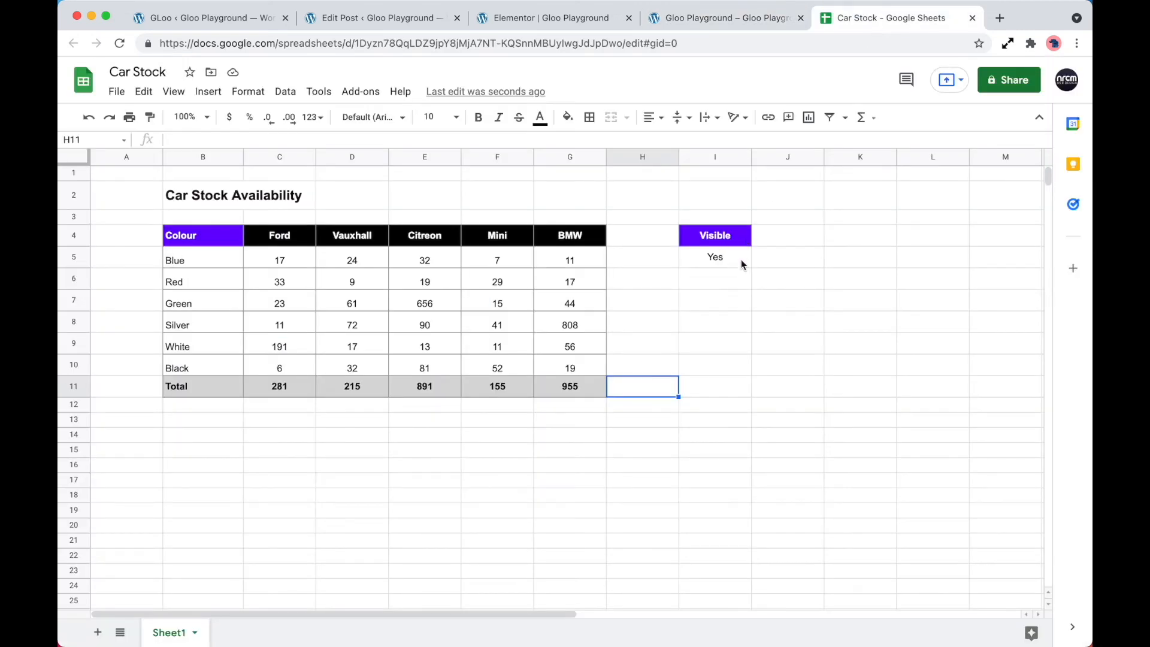
left_click(714, 256)
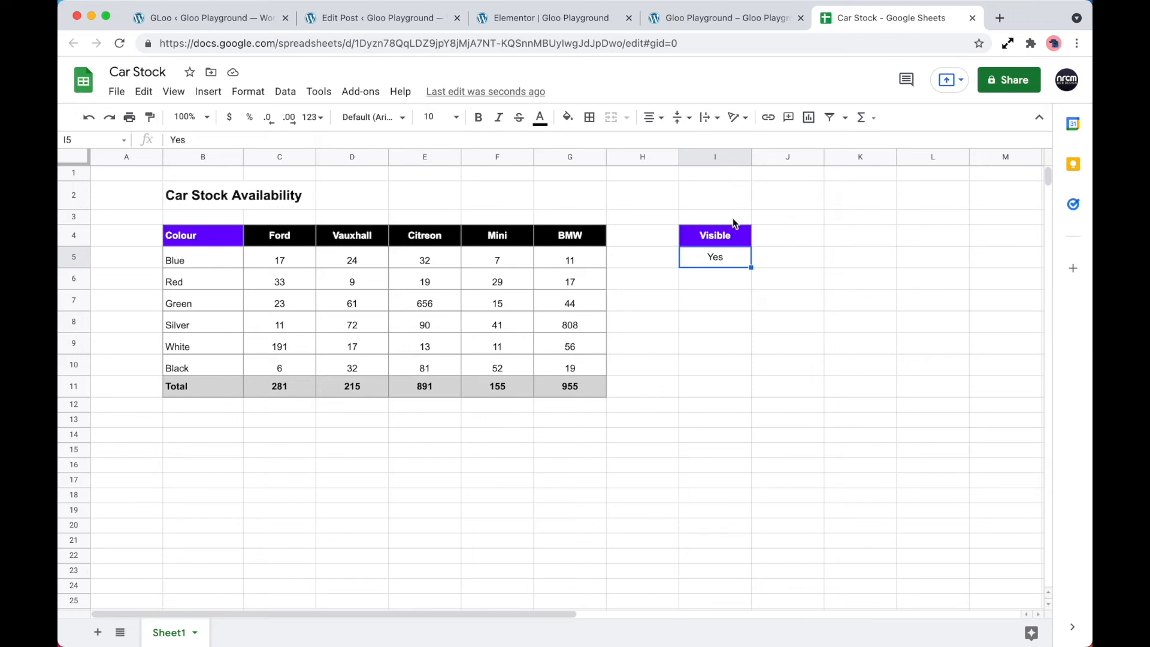
mouse_move(735, 264)
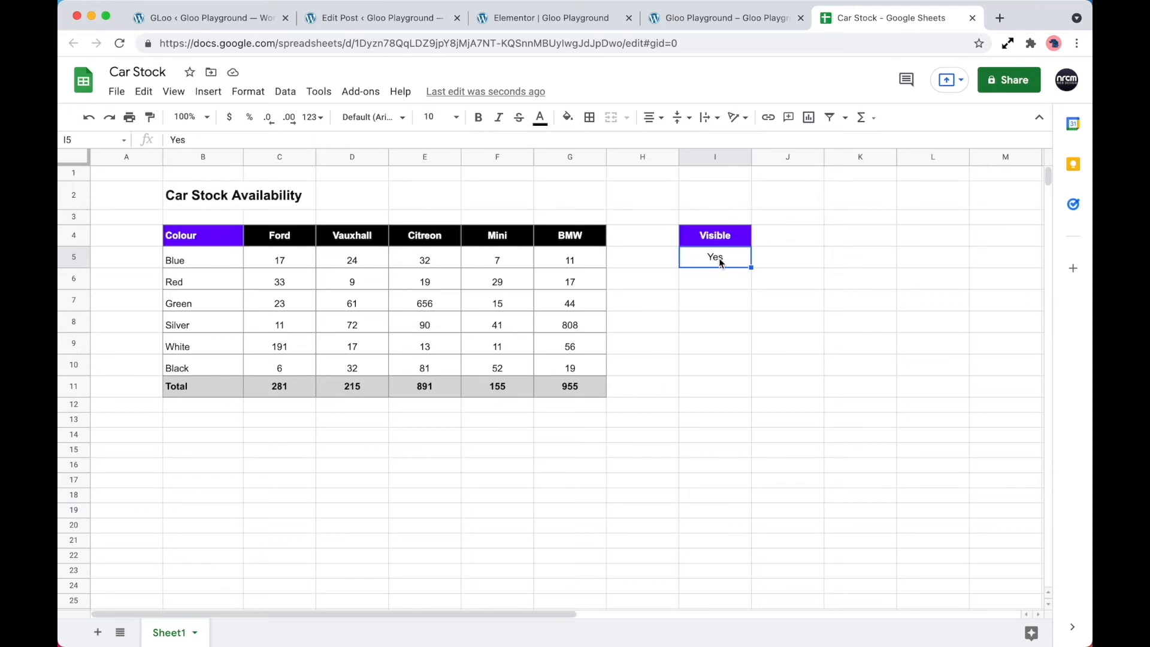
left_click(547, 18)
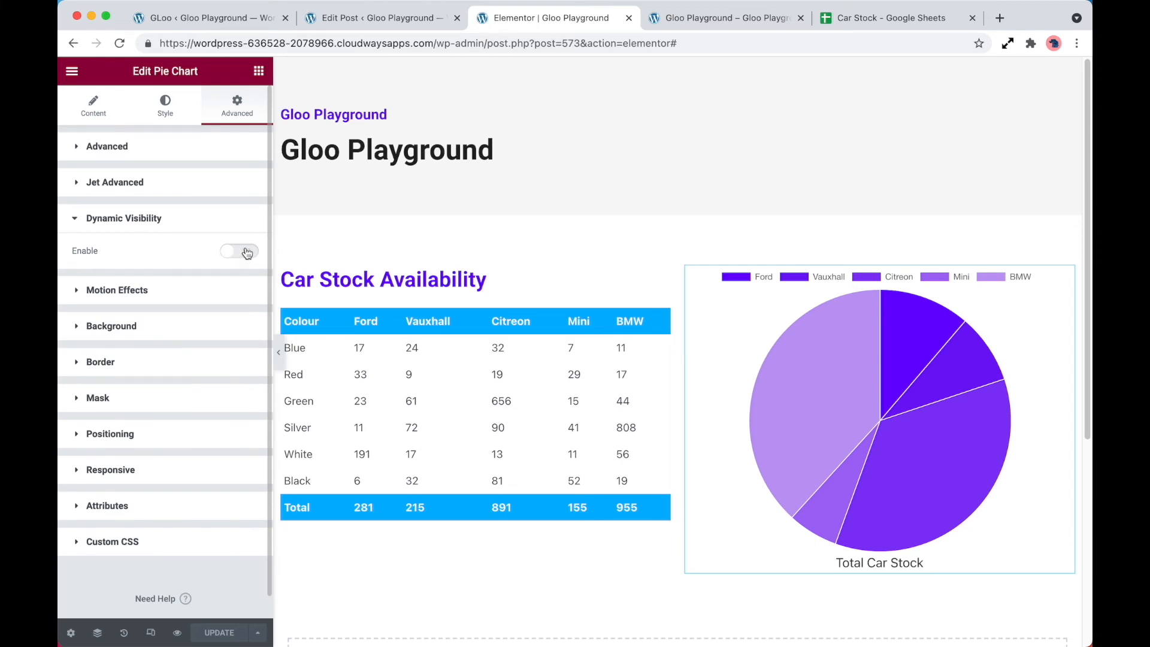
Step: Enable dynamic visibility on the pie chart with an Equal condition fed by the Google Spreadsheet tag
left_click(239, 250)
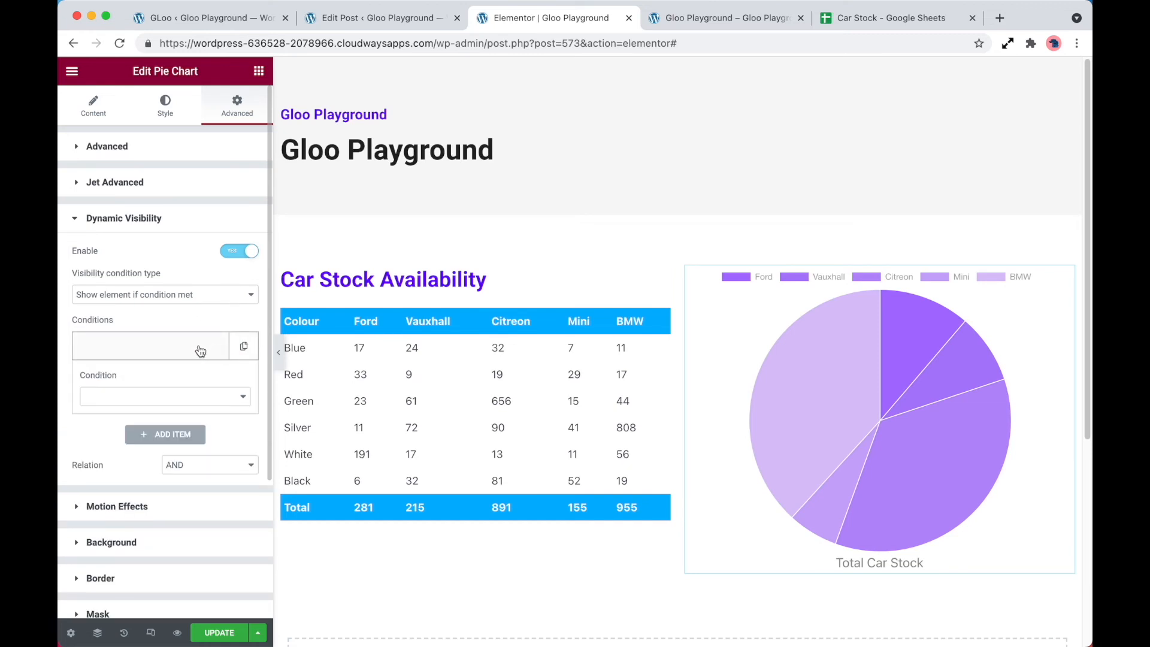
left_click(164, 397)
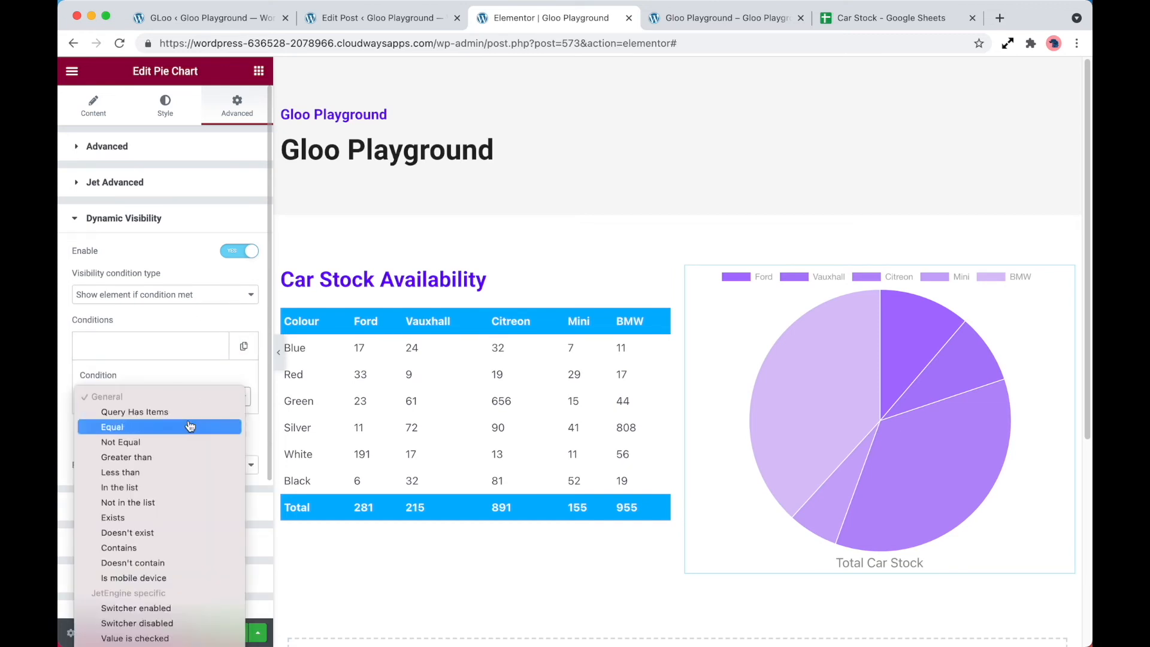
left_click(111, 426)
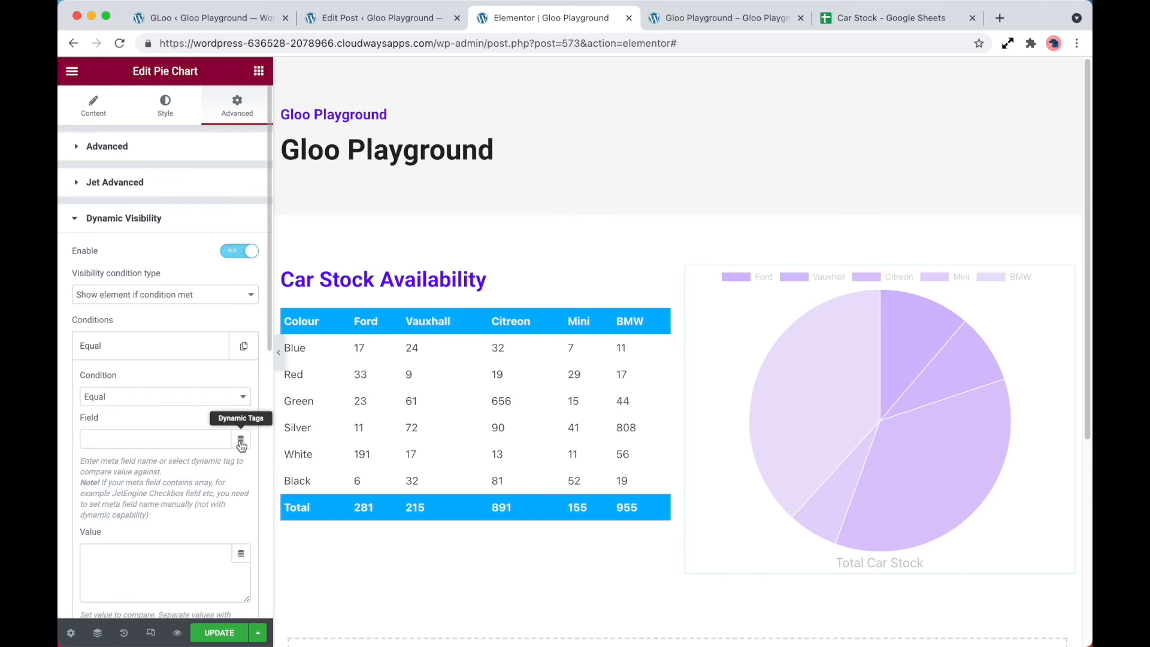
left_click(241, 439)
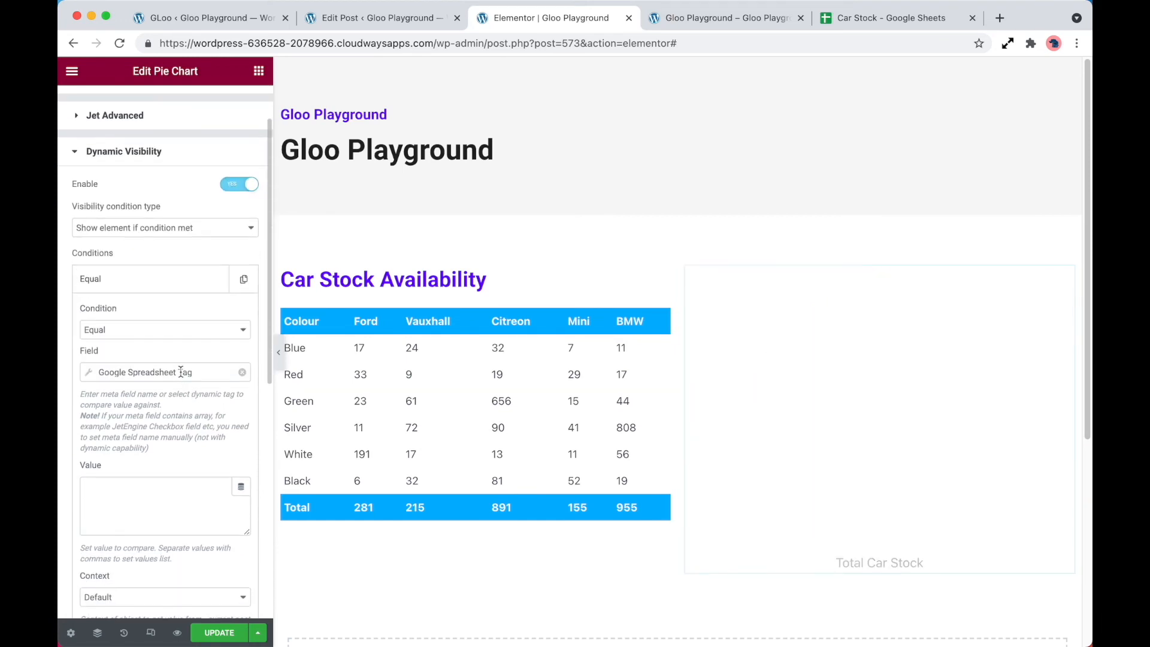
left_click(162, 371)
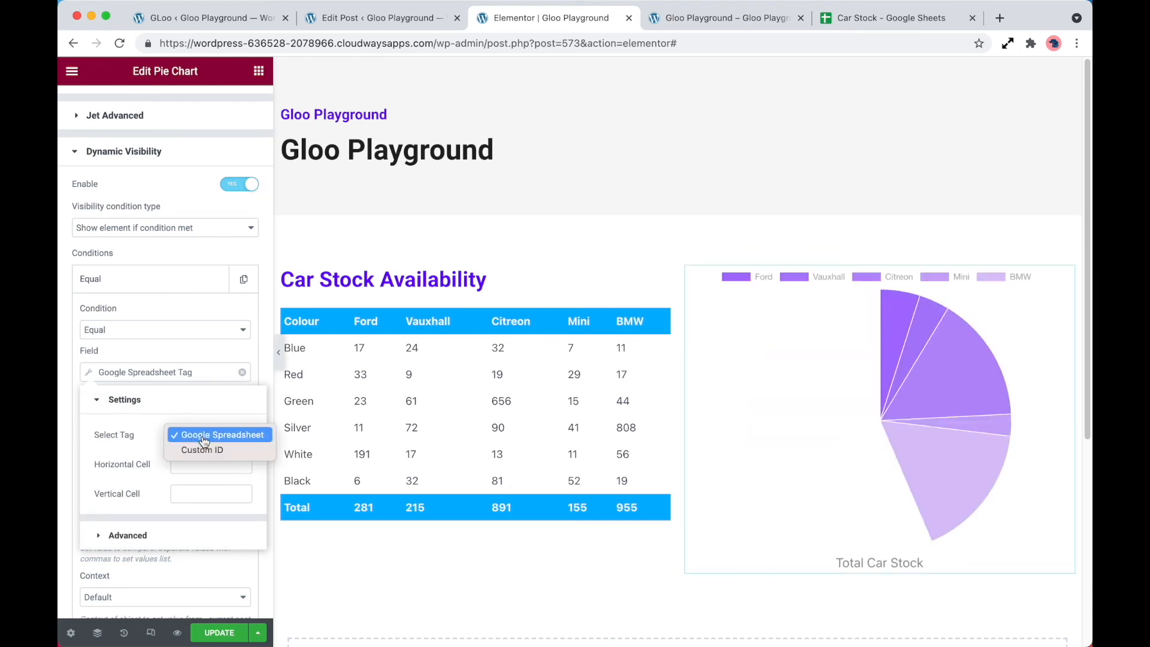
left_click(224, 433)
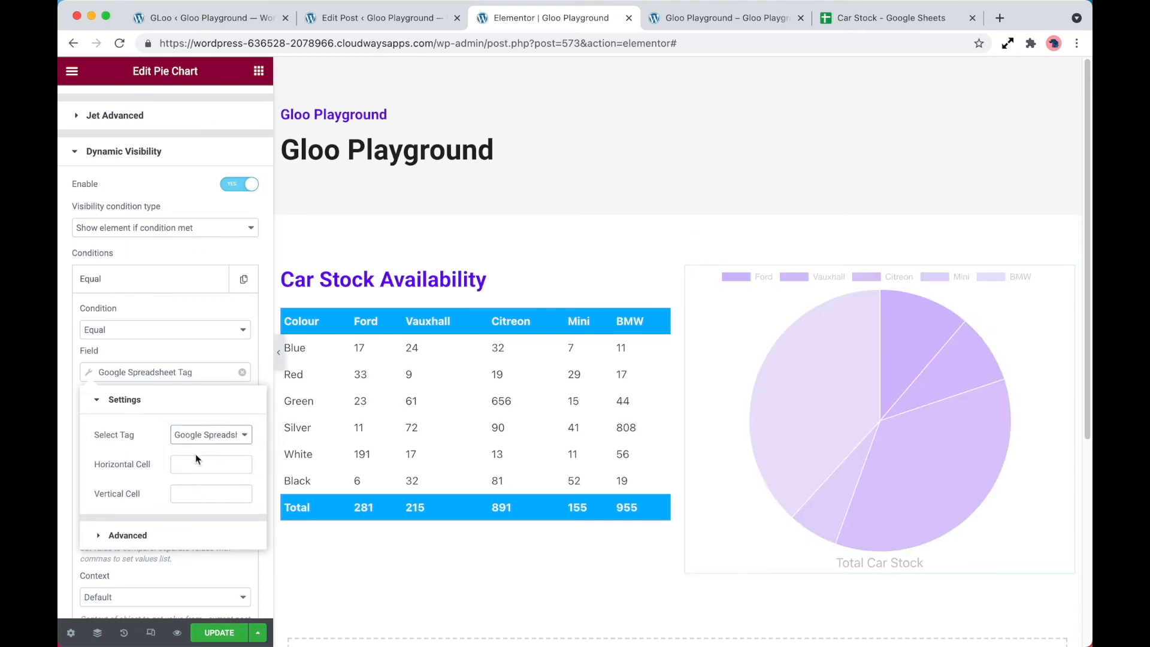
Step: Point the tag at cell row 5 and set the condition value to Yes, then check the live page
left_click(884, 18)
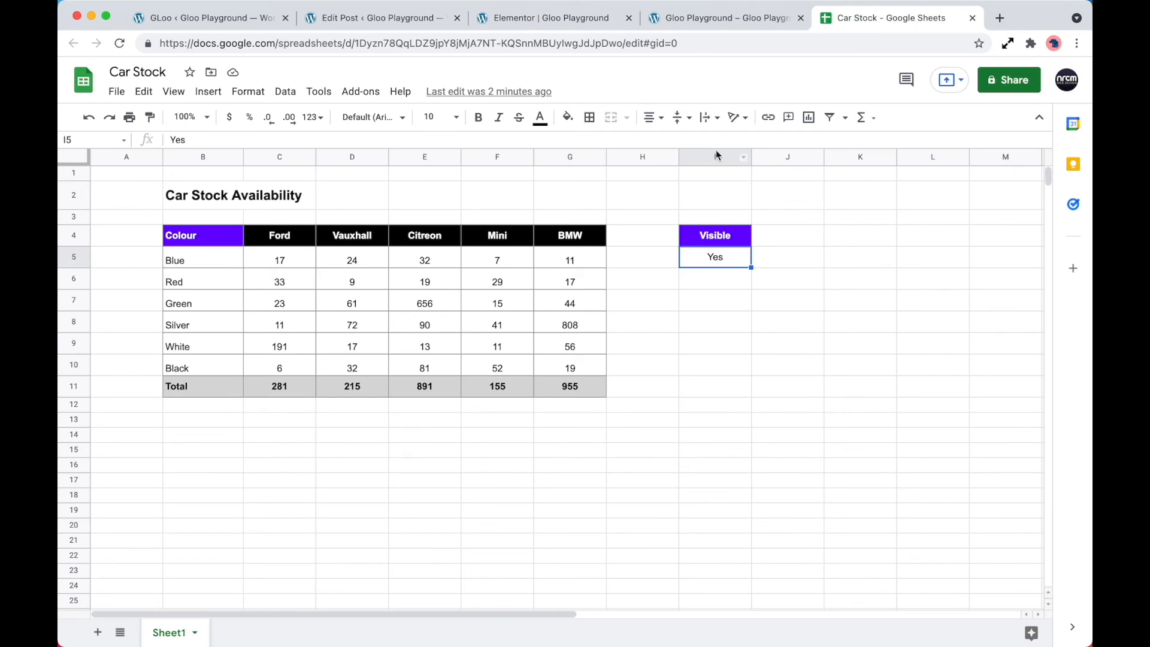
left_click(546, 18)
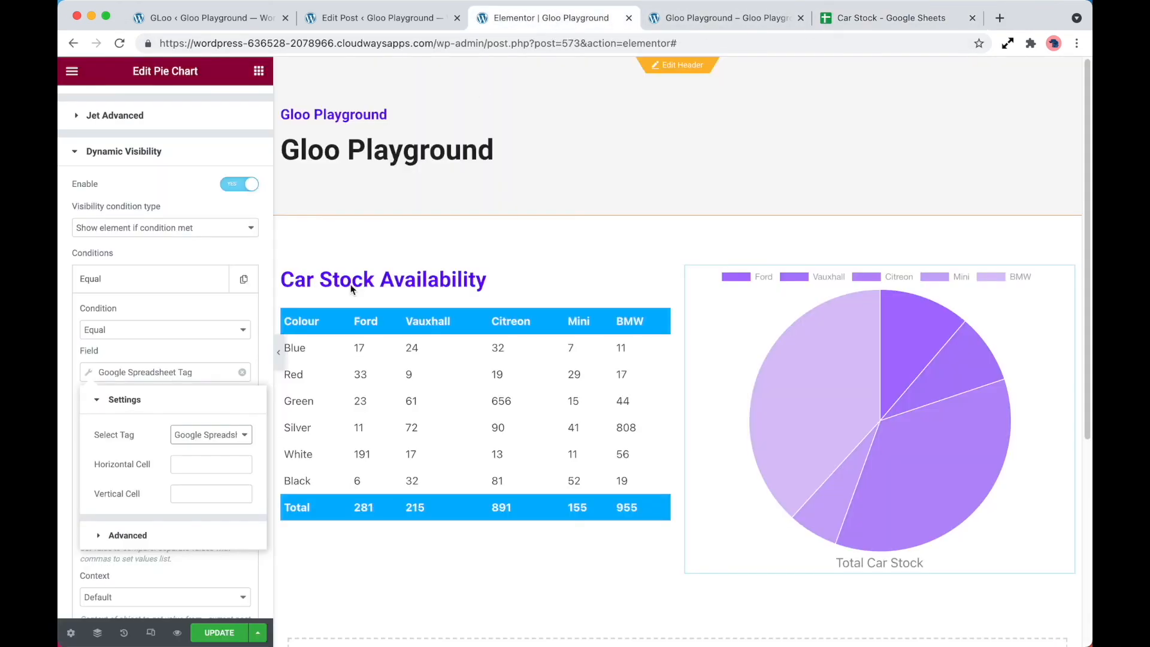
left_click(211, 465)
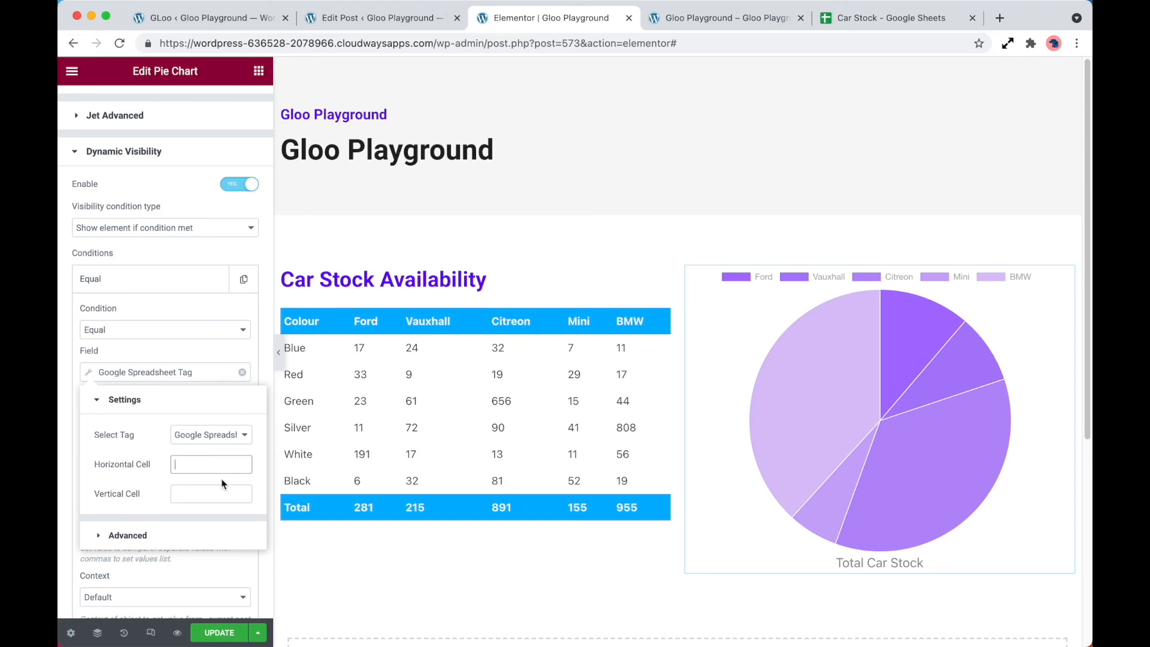
type("5")
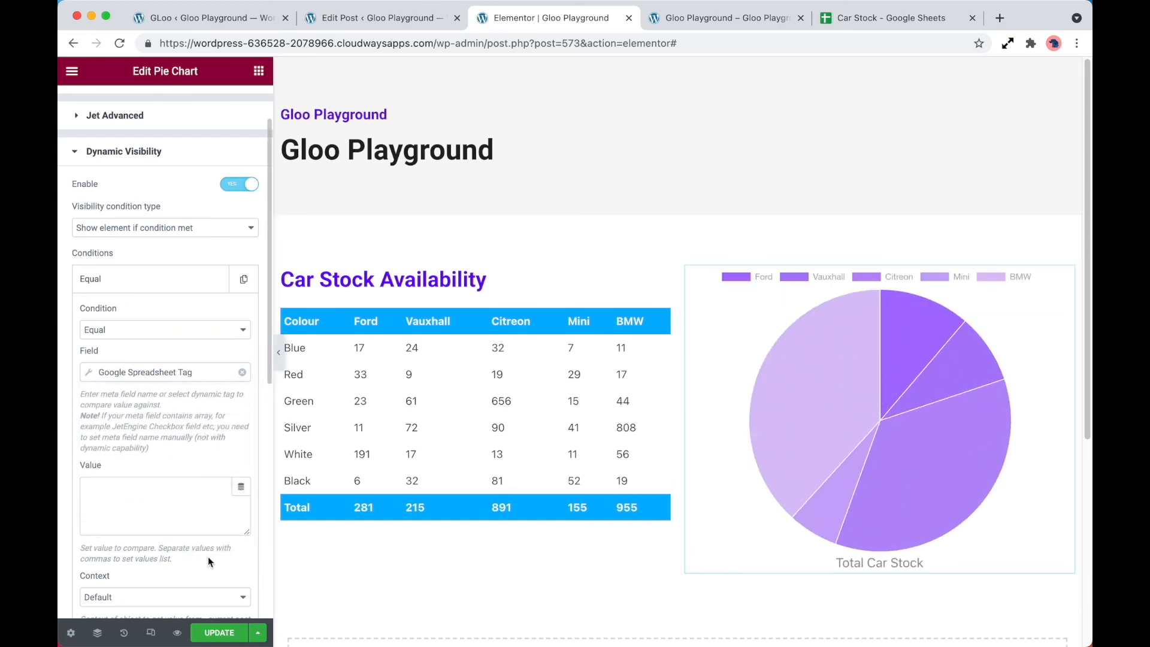
type("Y")
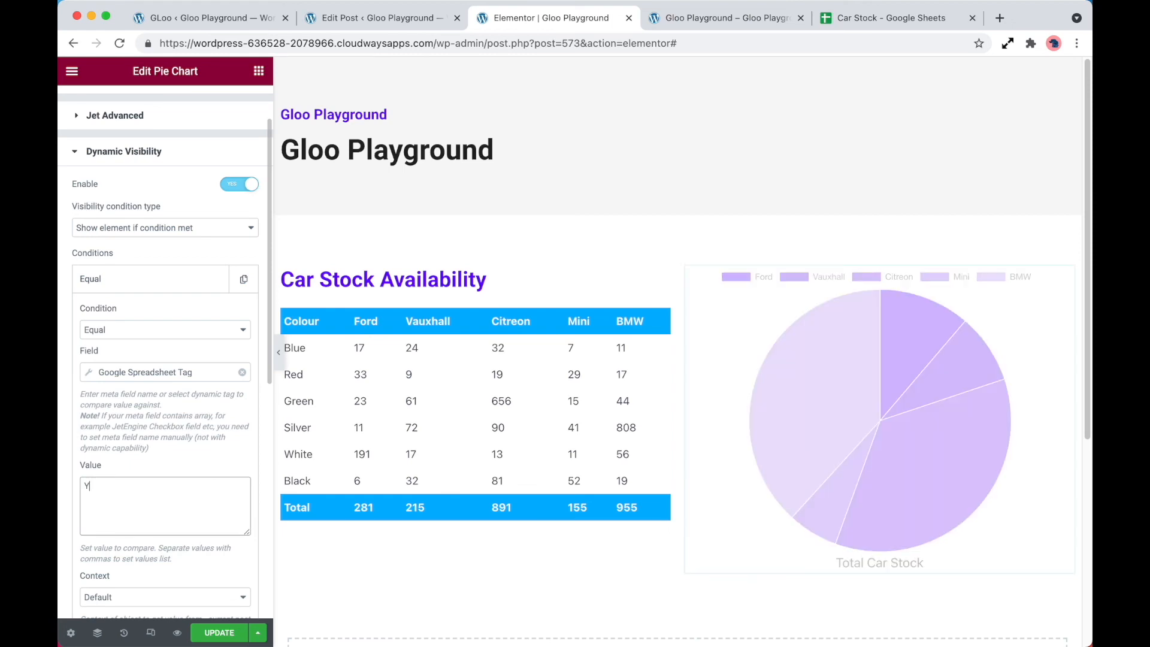
type("es")
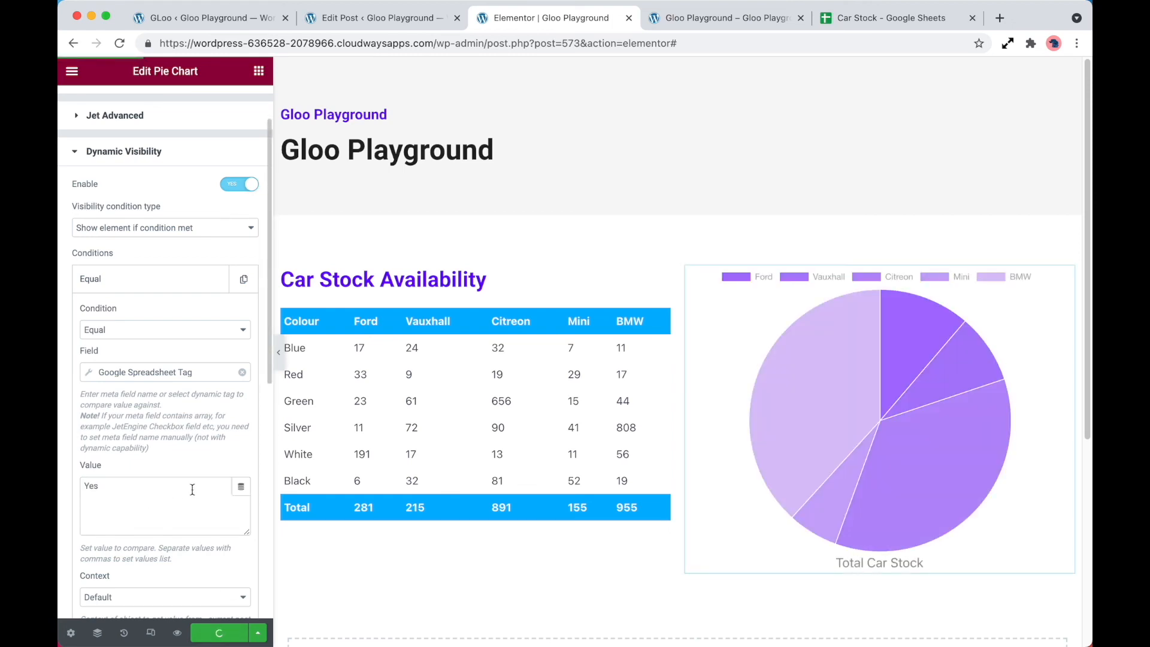
left_click(722, 18)
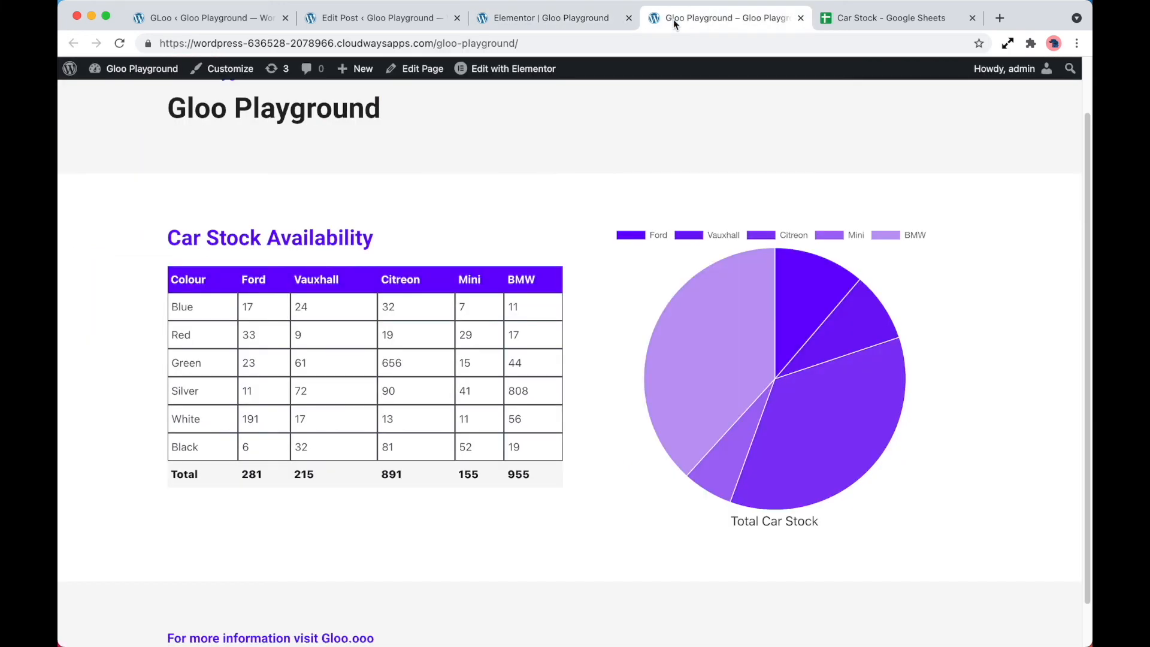
mouse_move(773, 396)
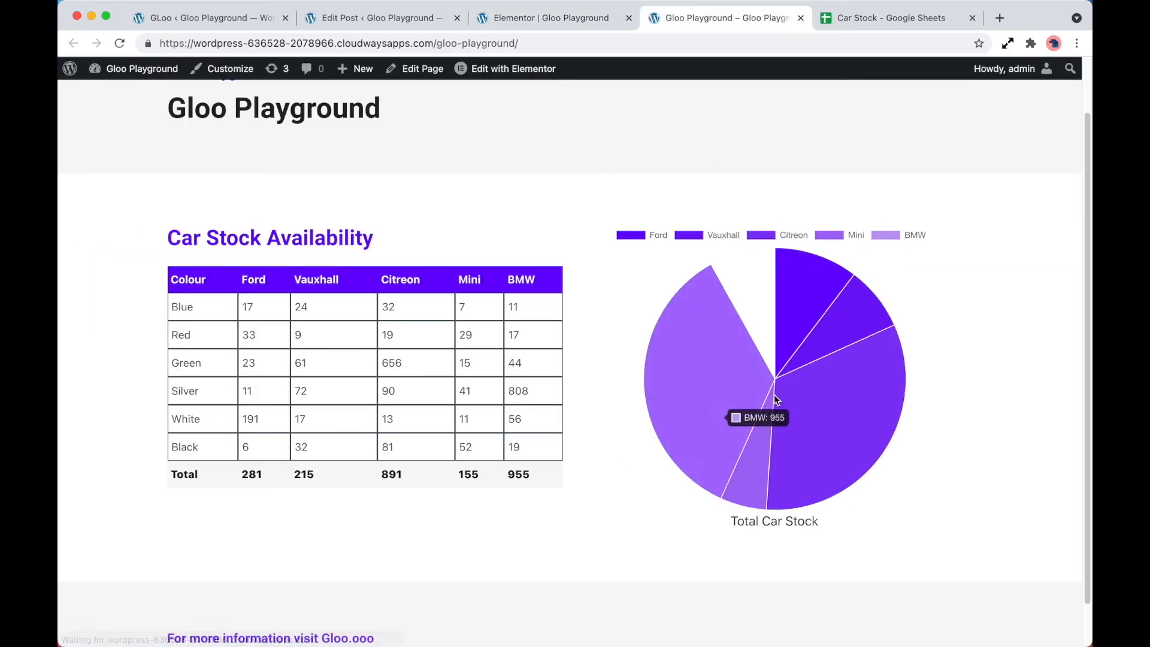
Step: Change the Visible cell I5 in the Car Stock sheet to No
left_click(885, 18)
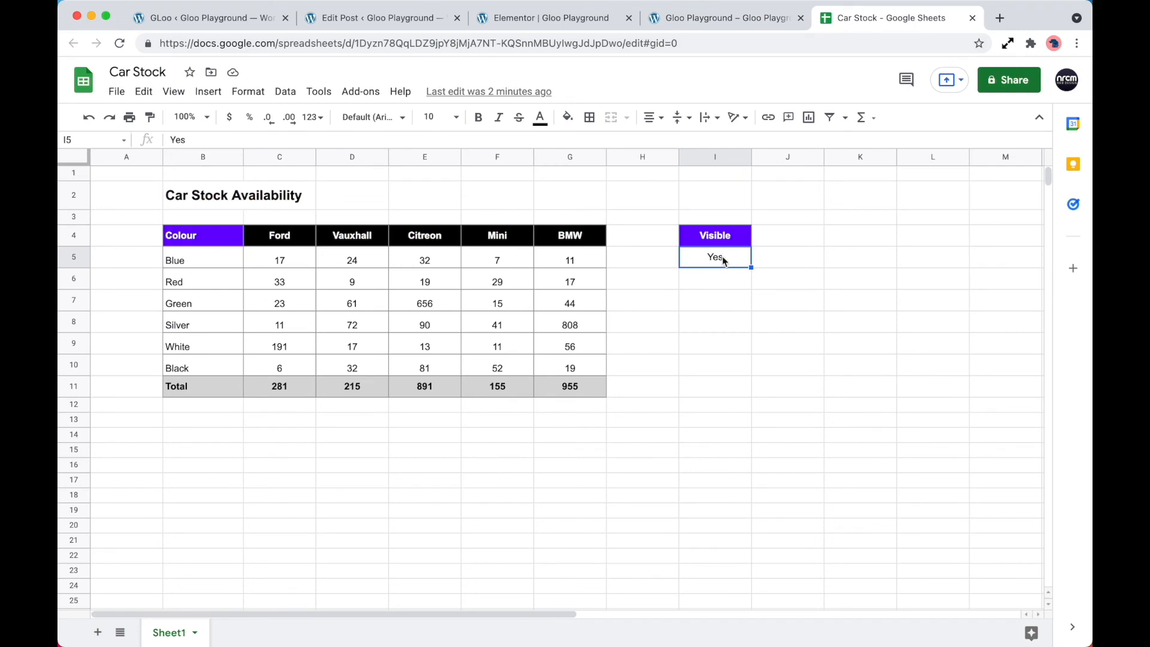
type("N")
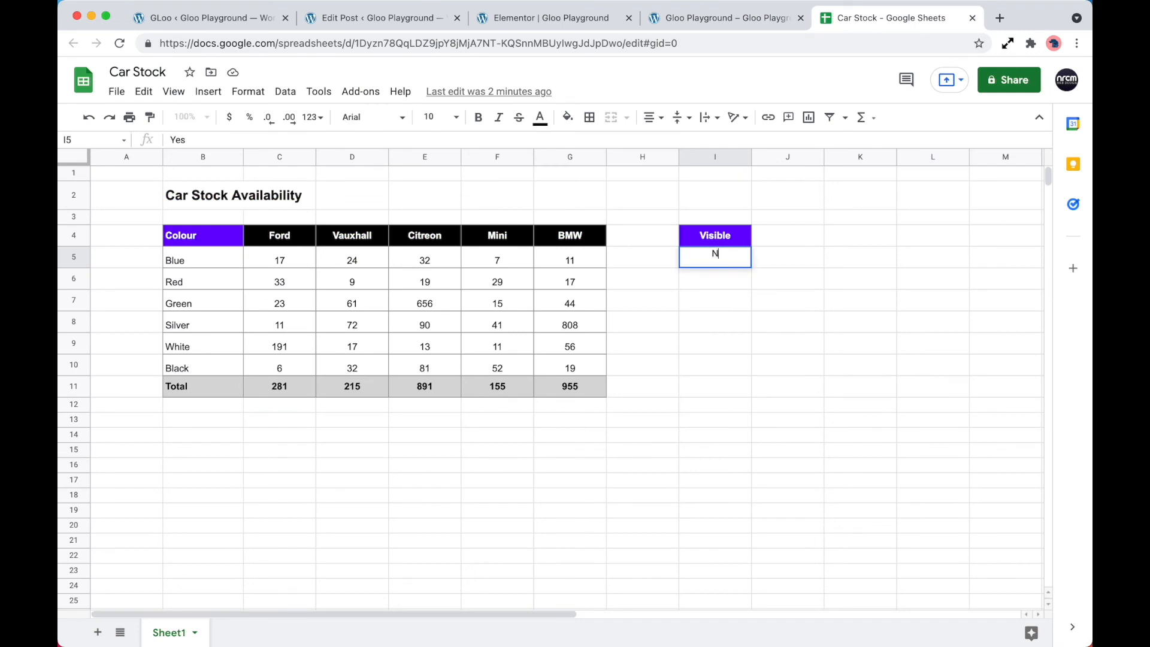
type("No")
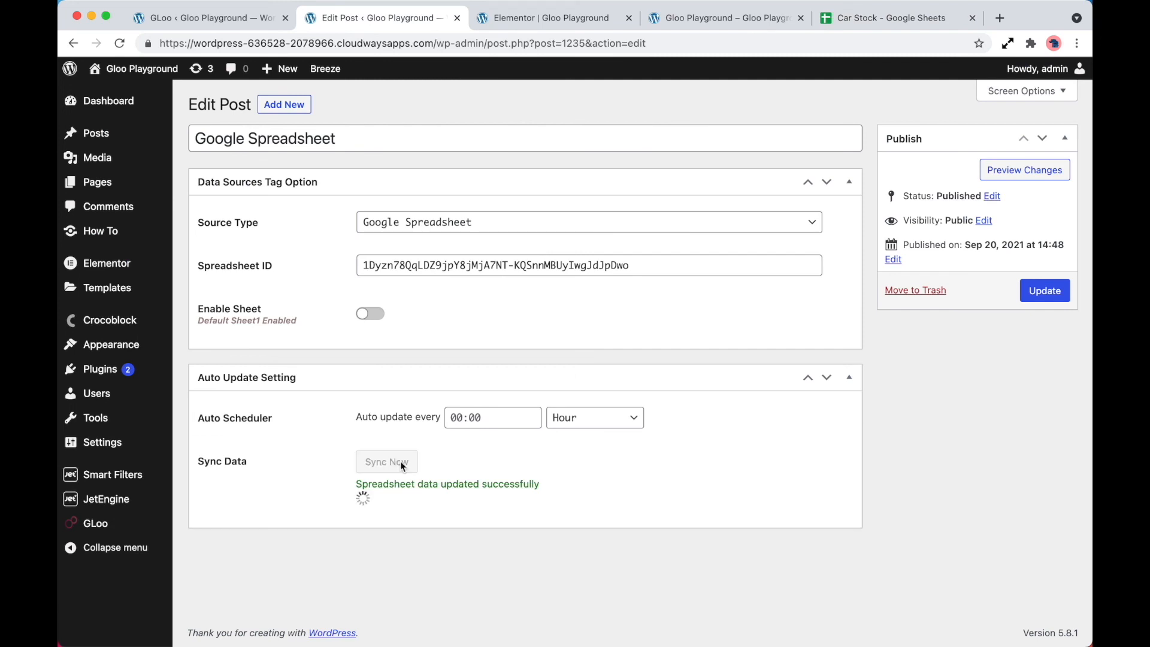
Step: View the live page with the pie chart now hidden, then return to the Car Stock sheet
left_click(722, 18)
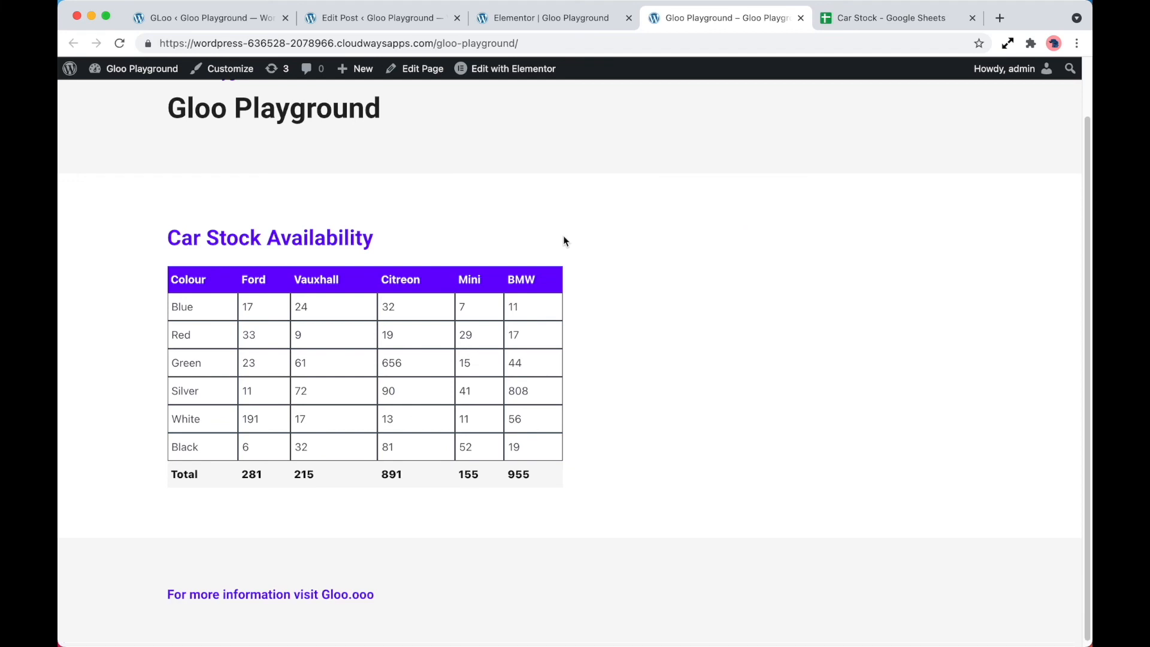
left_click(885, 18)
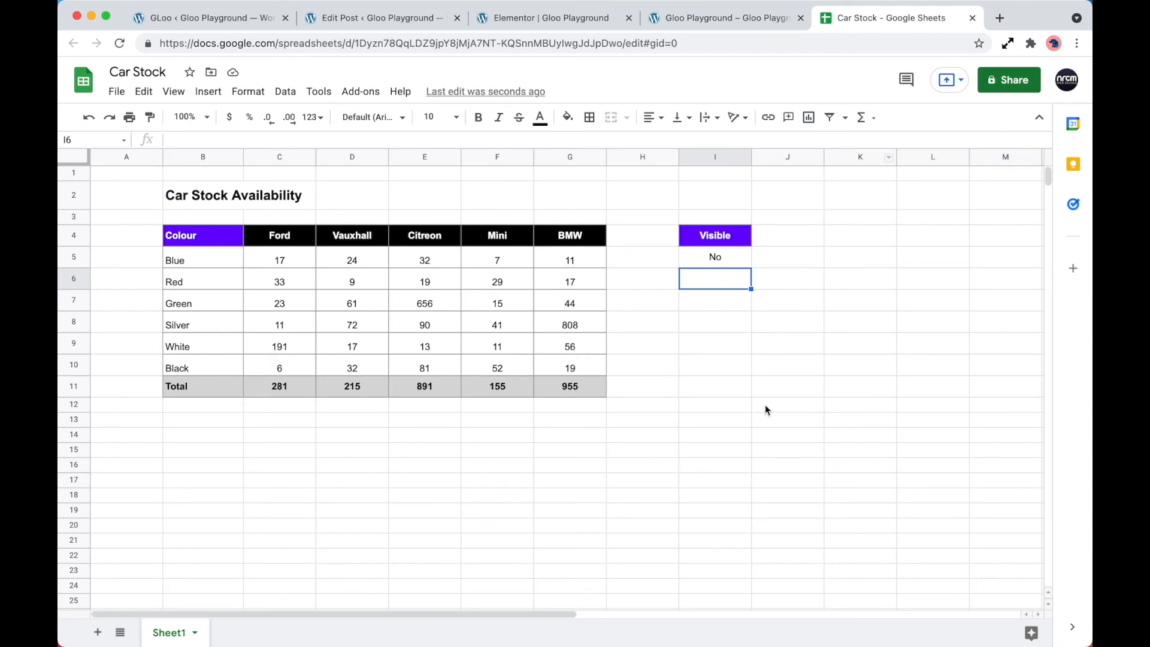
mouse_move(513, 247)
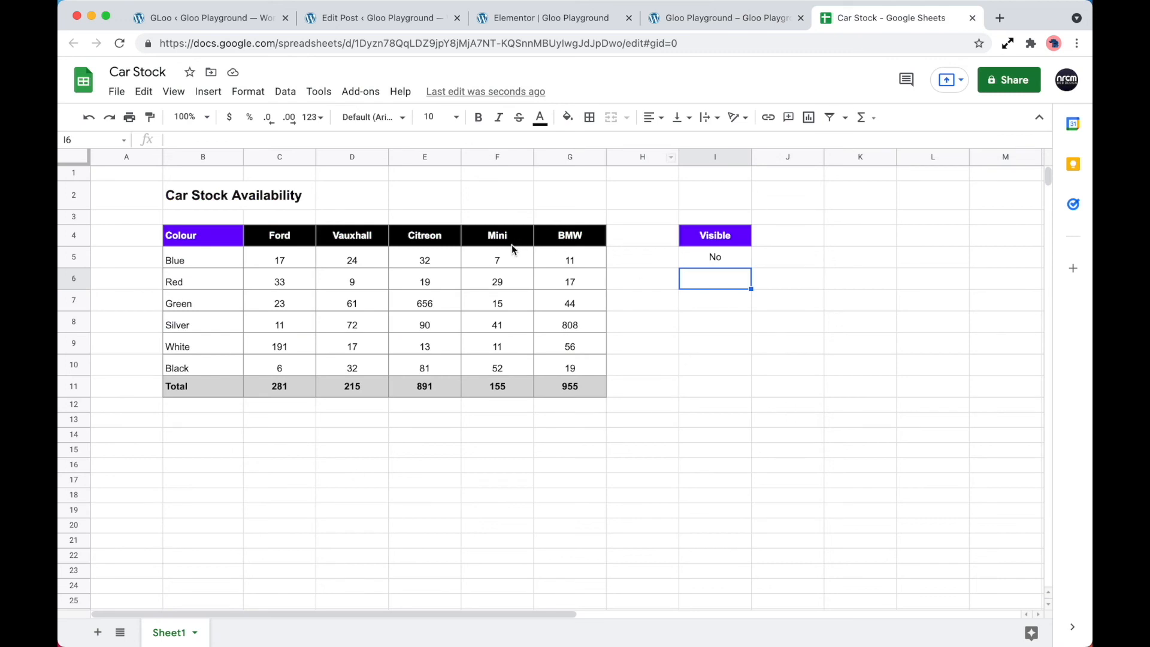
mouse_move(672, 309)
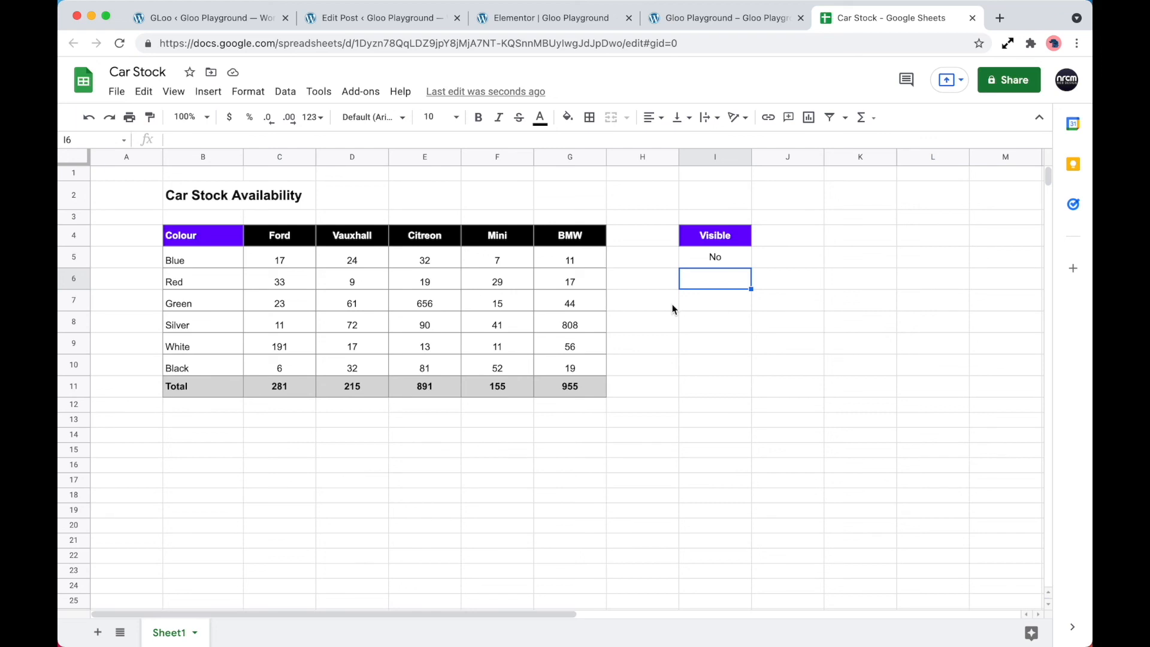
Step: Re-sync Gloo's Google Spreadsheet data source with Visible still No and return to the Elementor editor
left_click(546, 18)
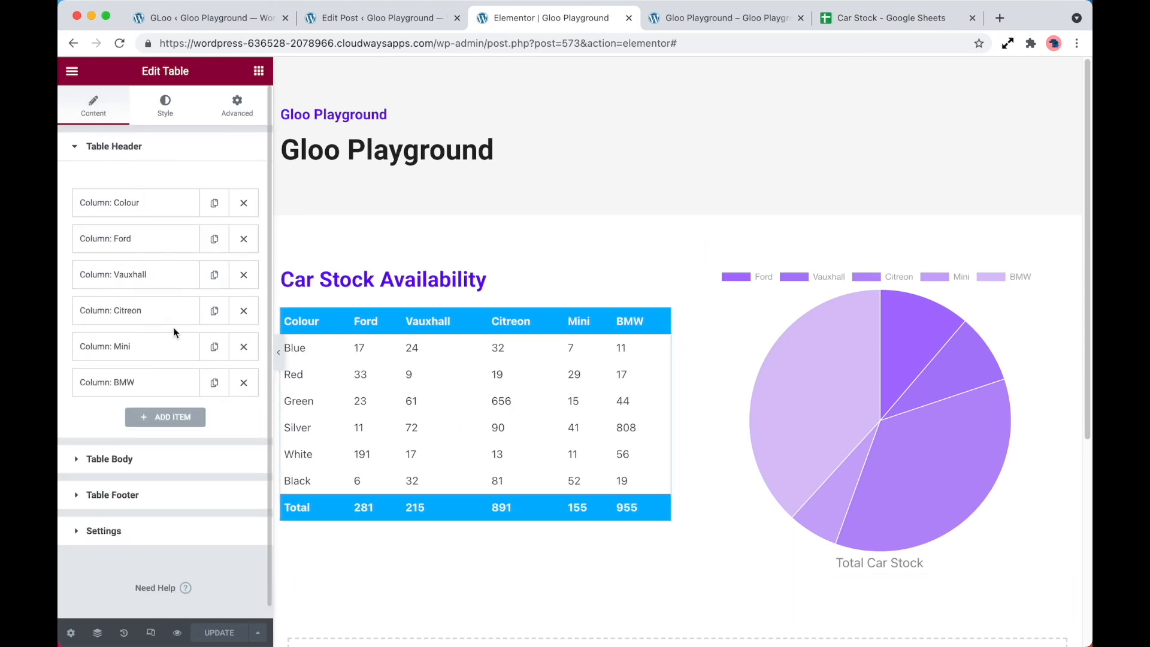
left_click(884, 18)
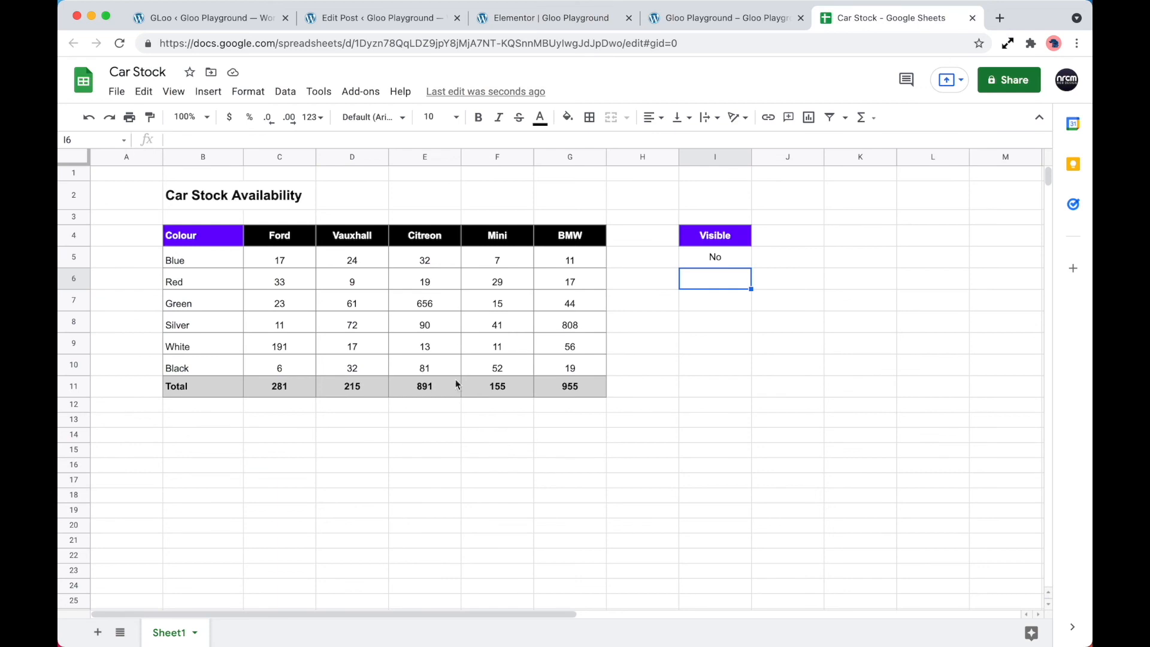
mouse_move(514, 414)
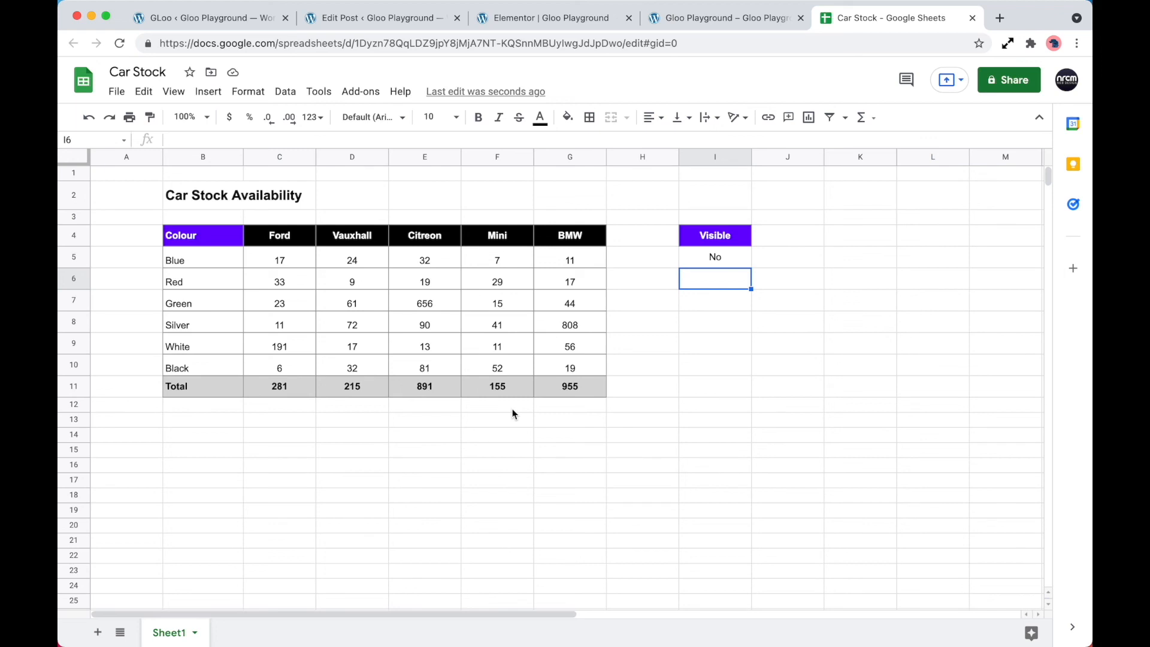
mouse_move(510, 416)
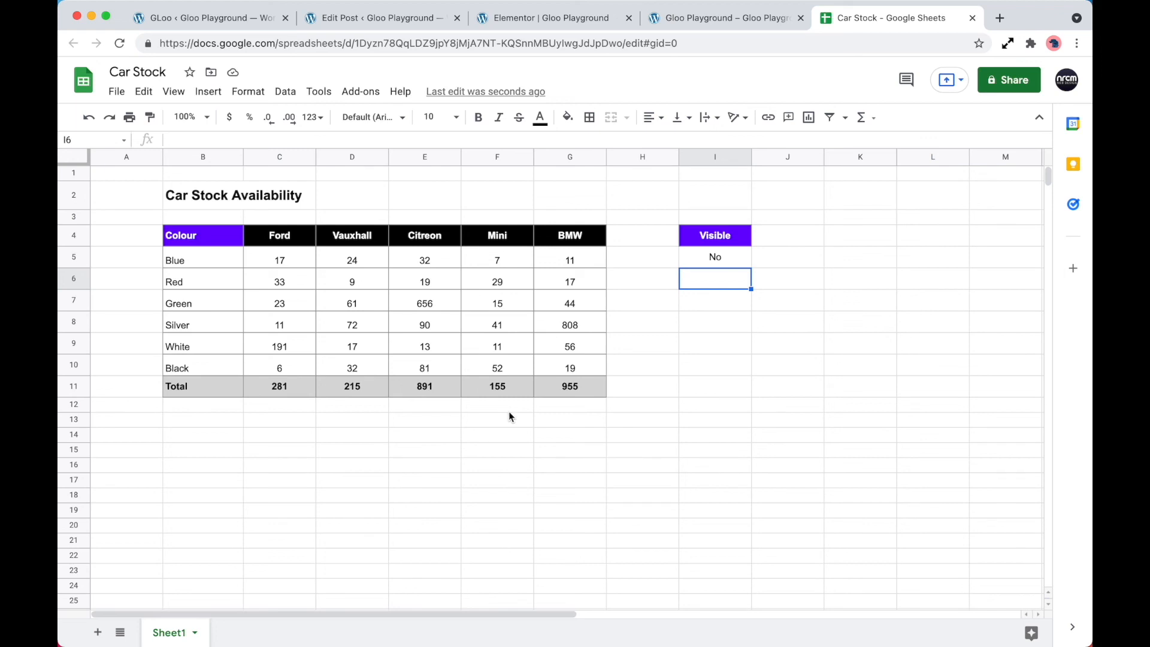
left_click(378, 18)
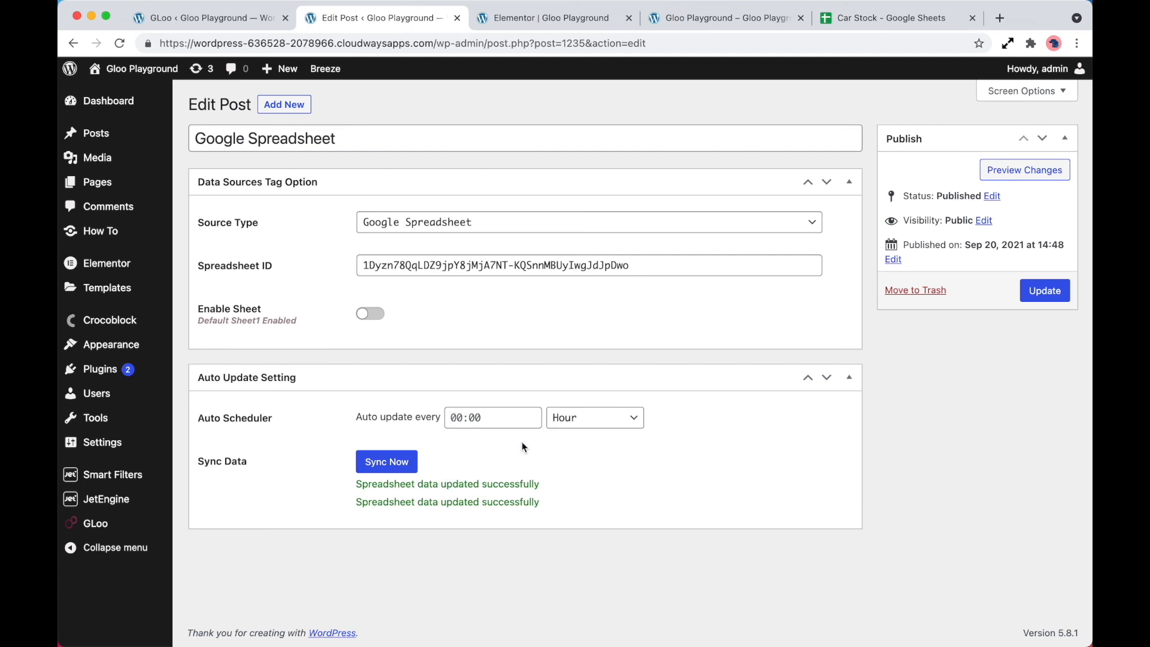
mouse_move(468, 375)
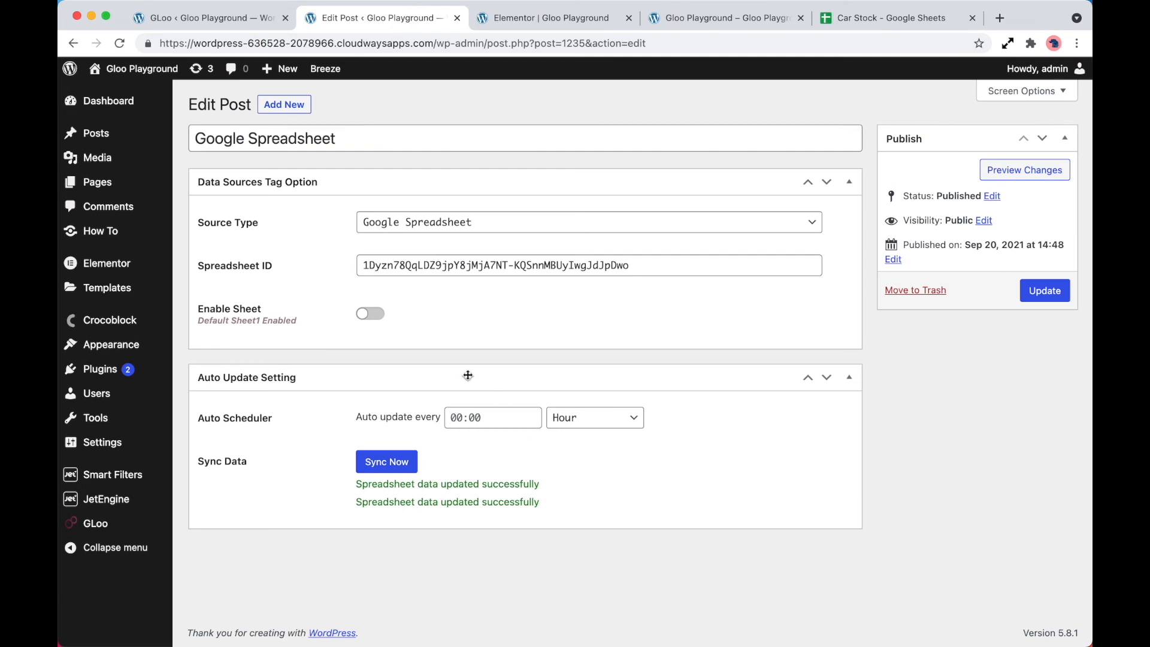
mouse_move(553, 462)
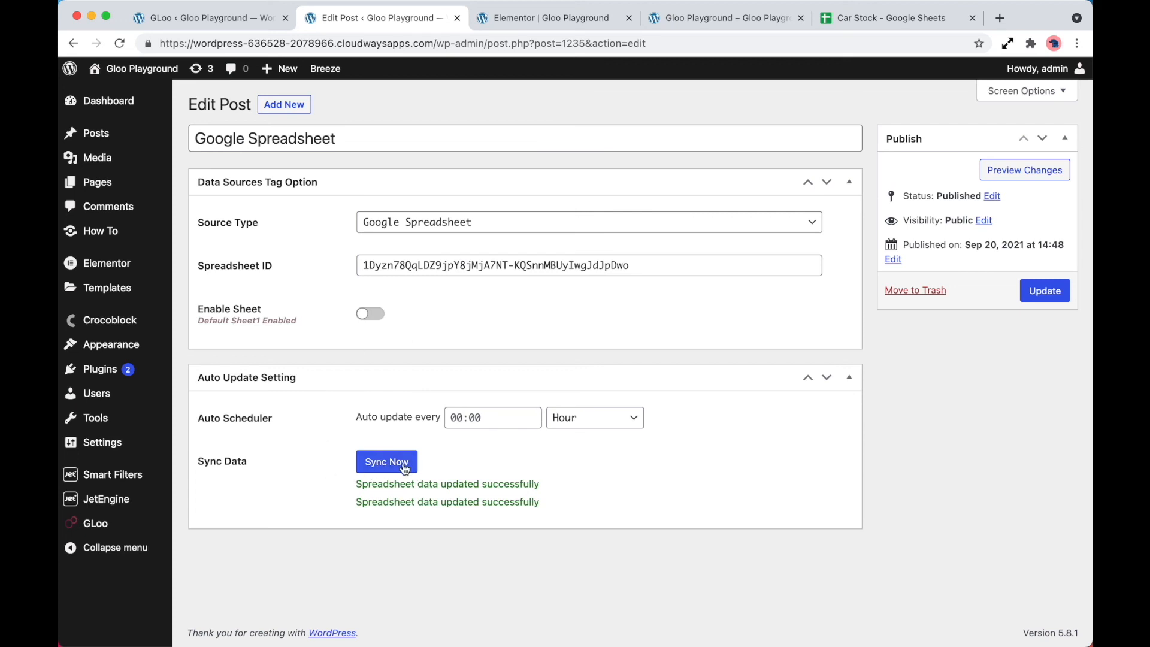
left_click(546, 18)
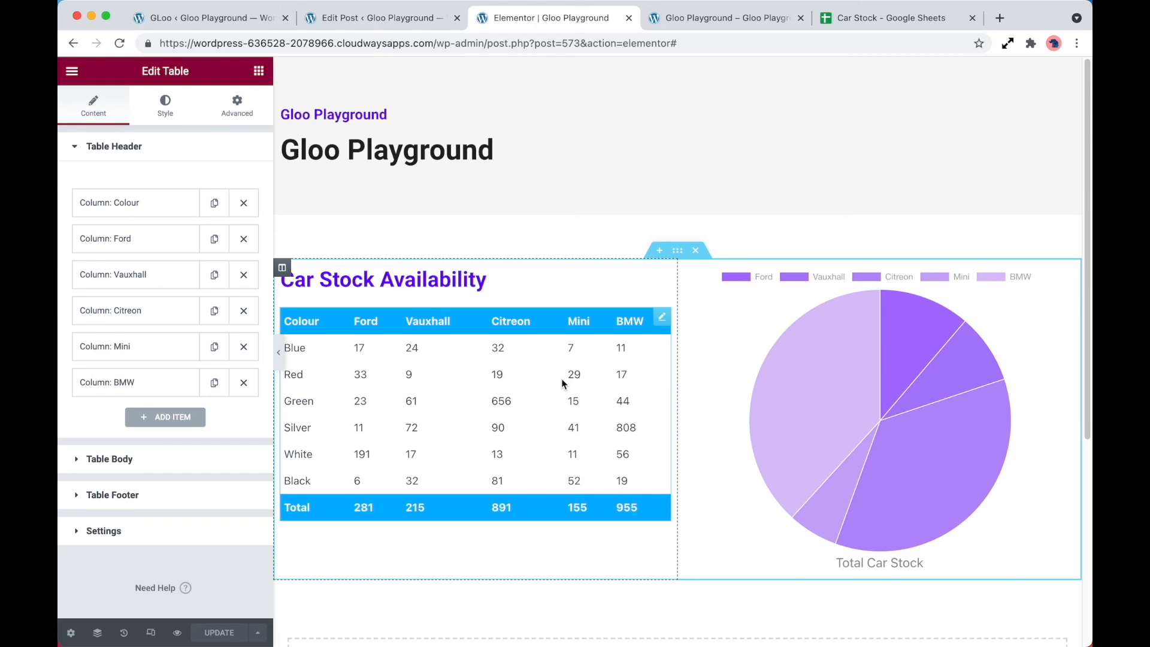
left_click(885, 18)
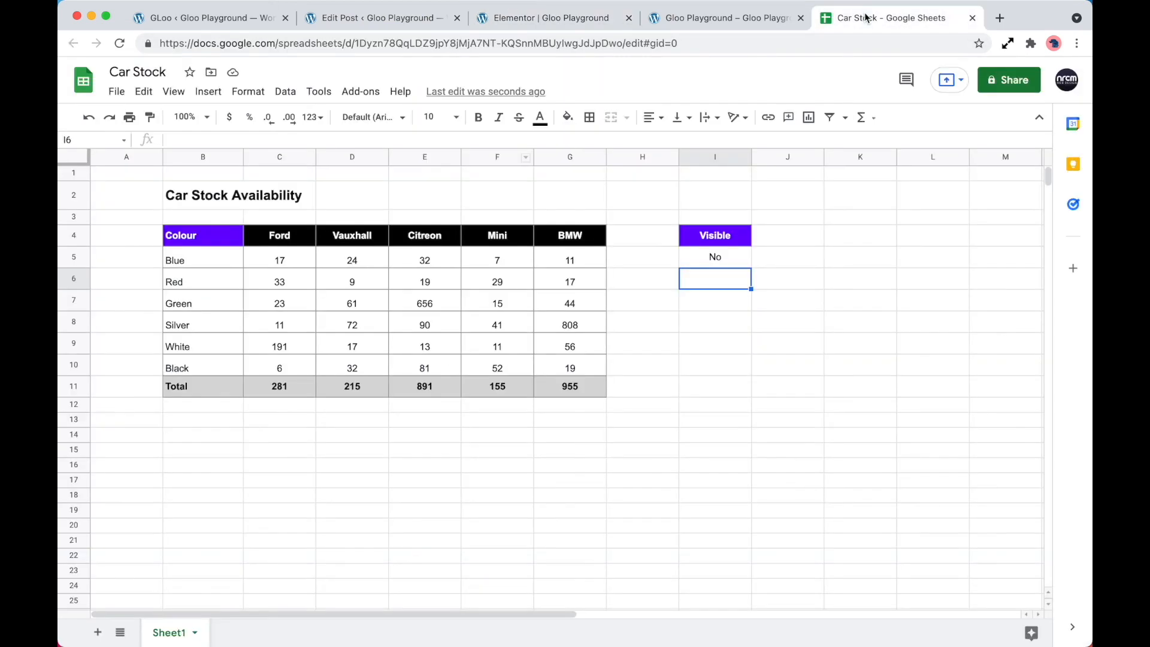
mouse_move(597, 384)
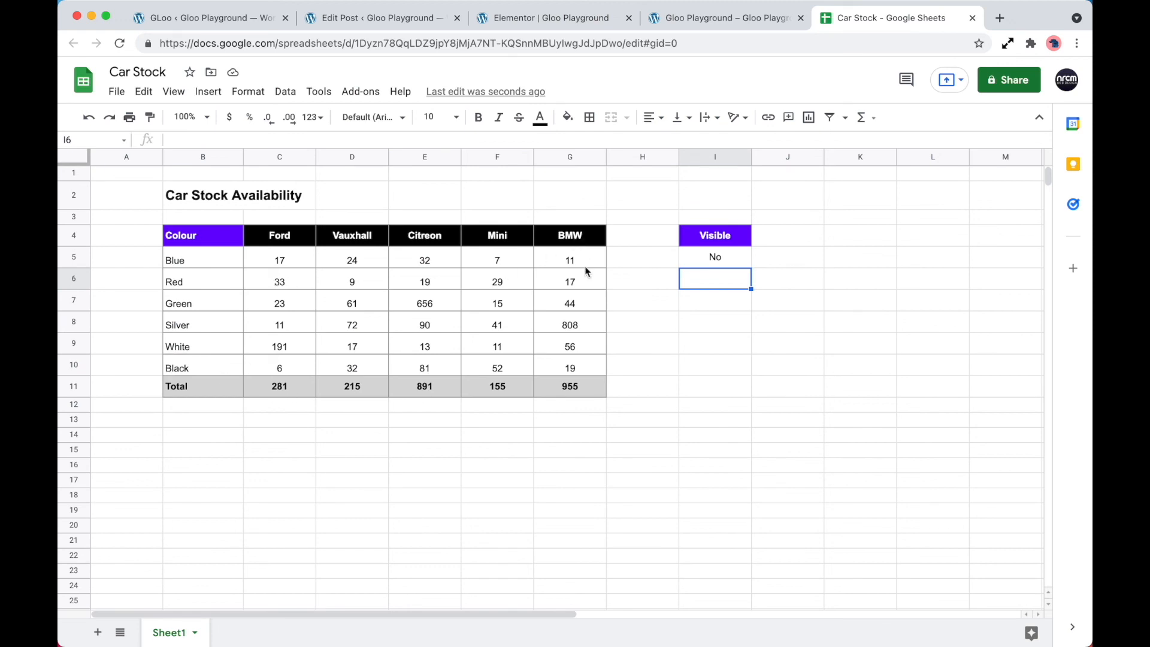
mouse_move(640, 360)
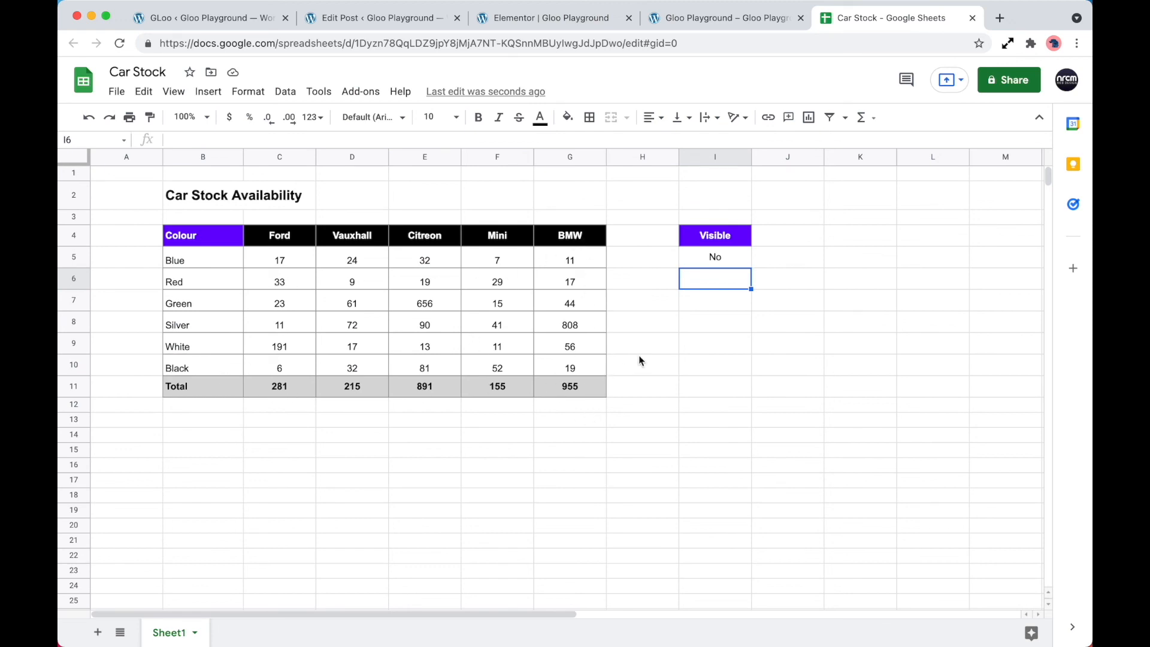
left_click(546, 18)
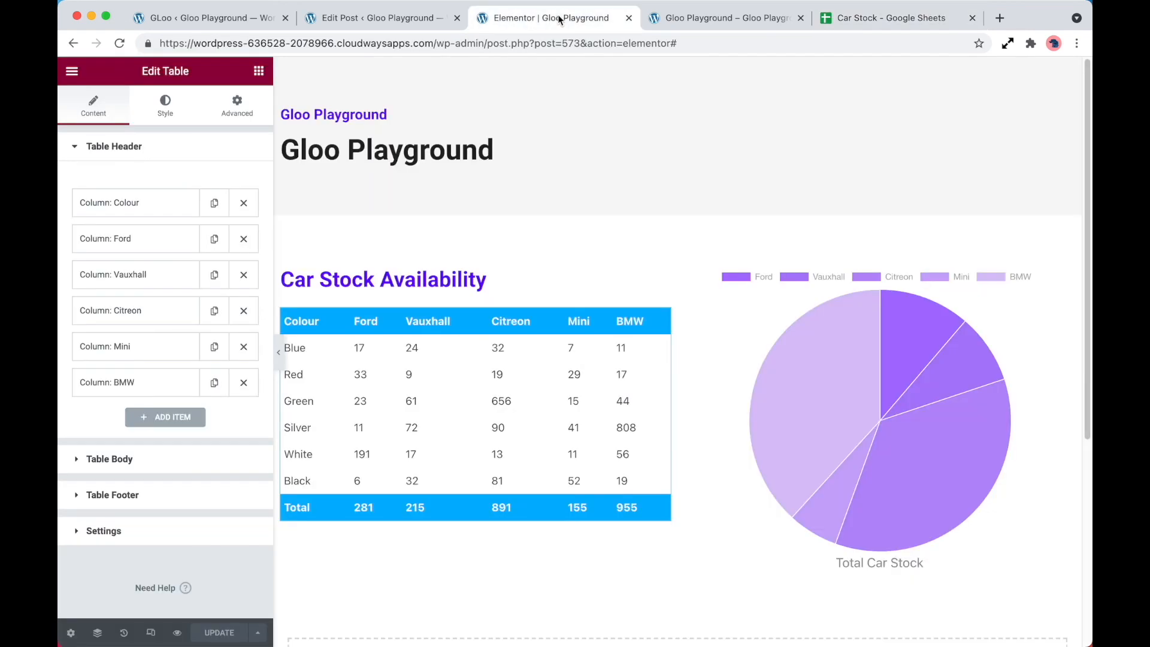